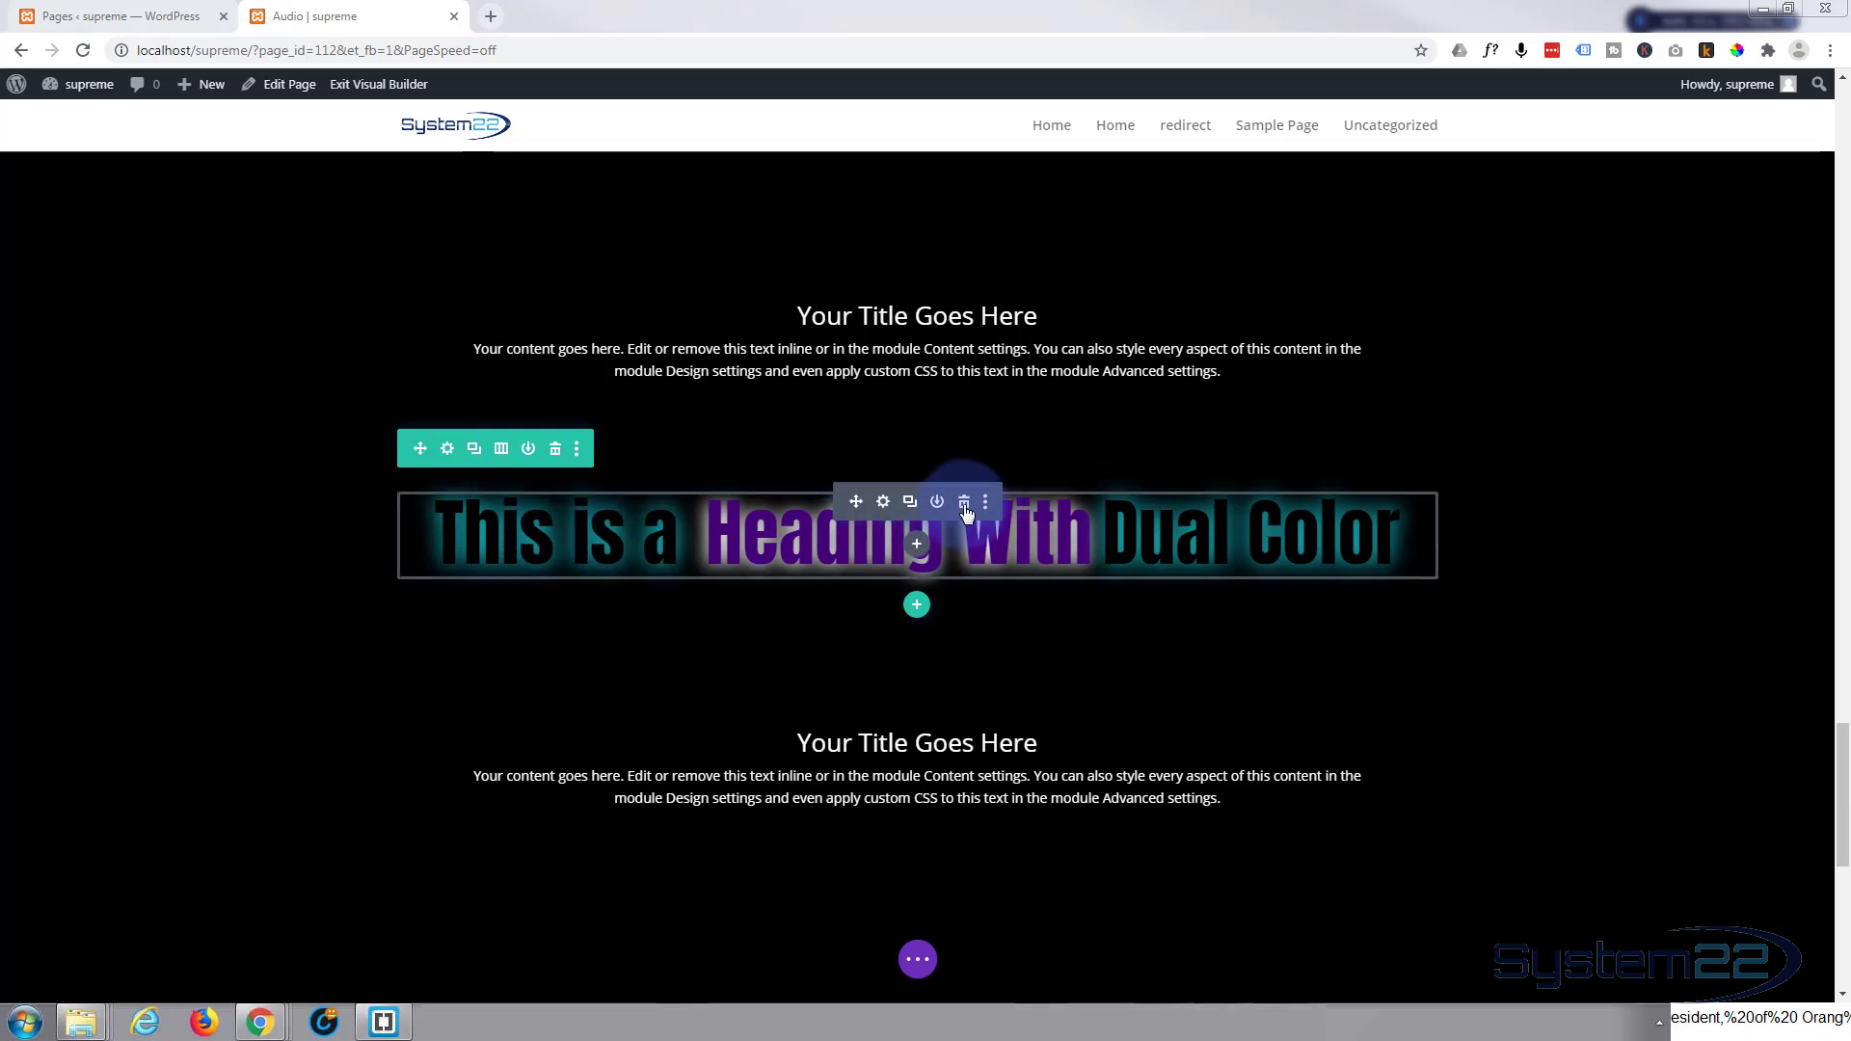
Delete the existing dual-color heading module, leaving its row empty.
{"action": "left_click", "coordinate": [964, 502]}
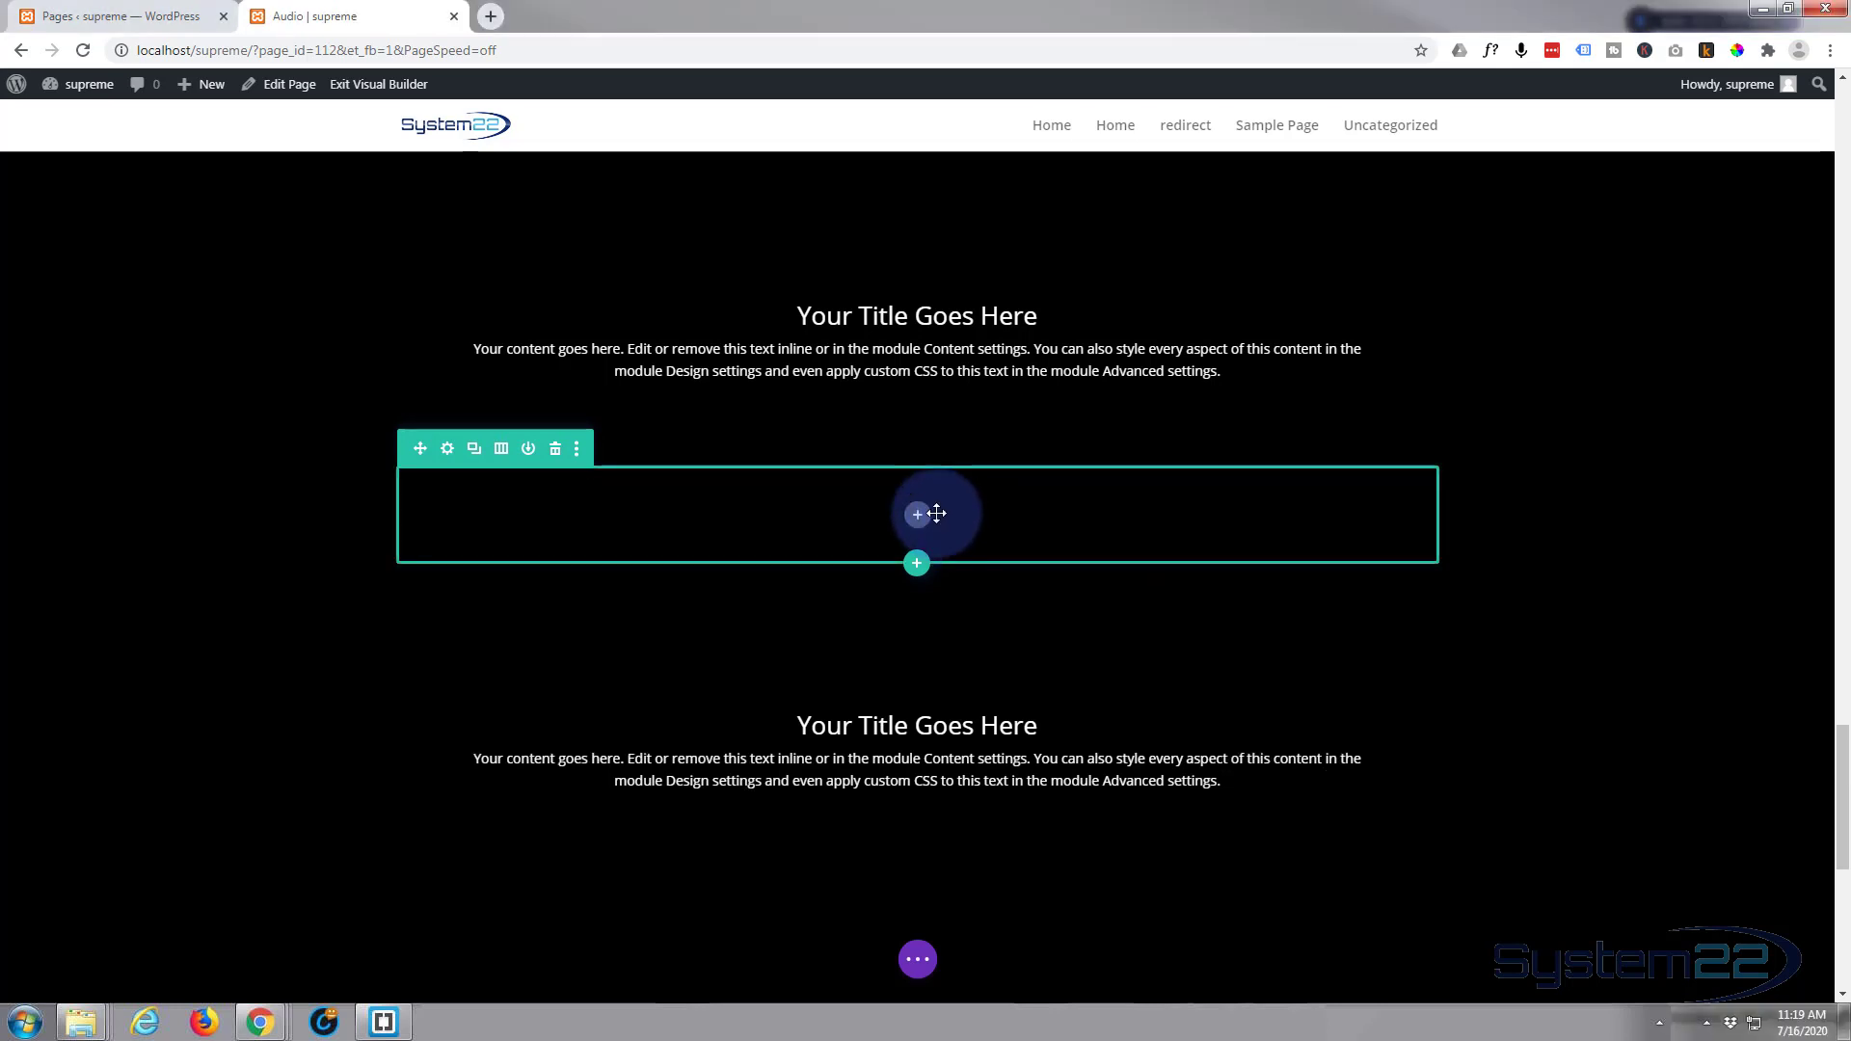
Start inserting a module into the empty row and reach the Supreme modules in the list.
{"action": "left_click", "coordinate": [916, 513]}
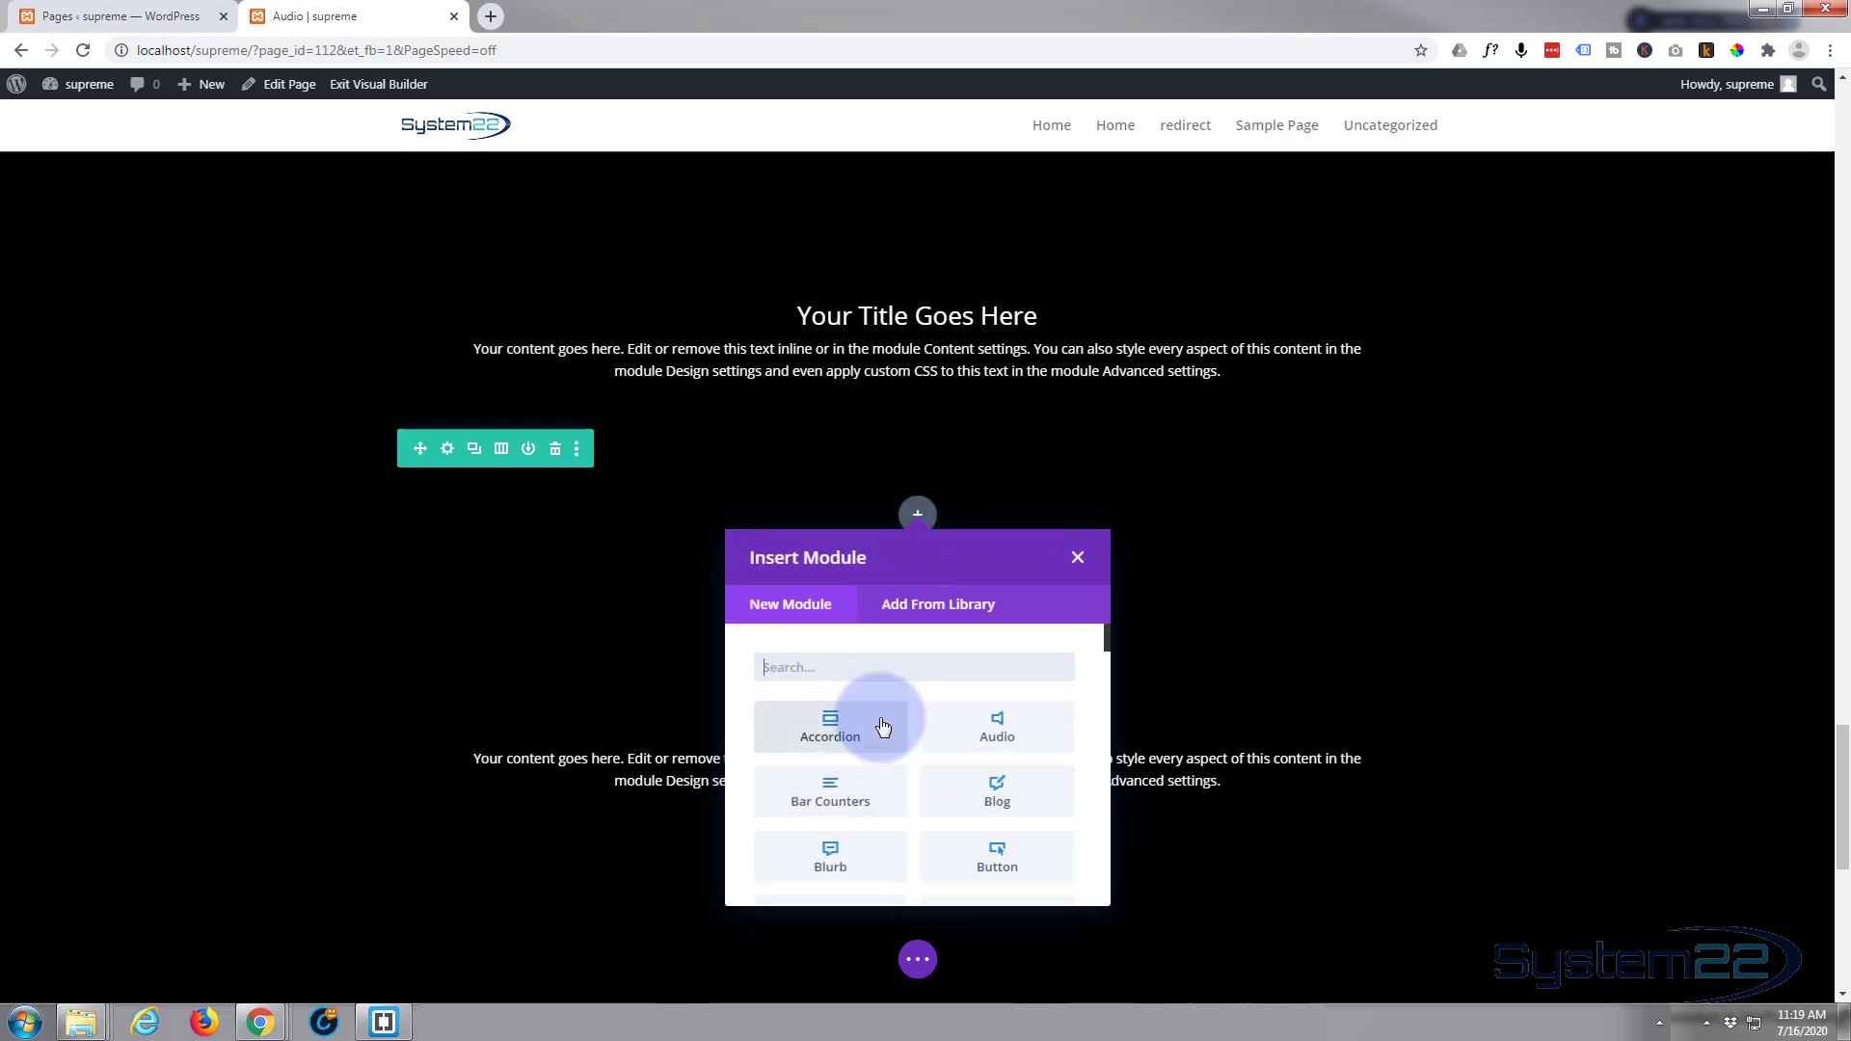
{"action": "scroll", "scroll_direction": "down", "scroll_amount": 3}
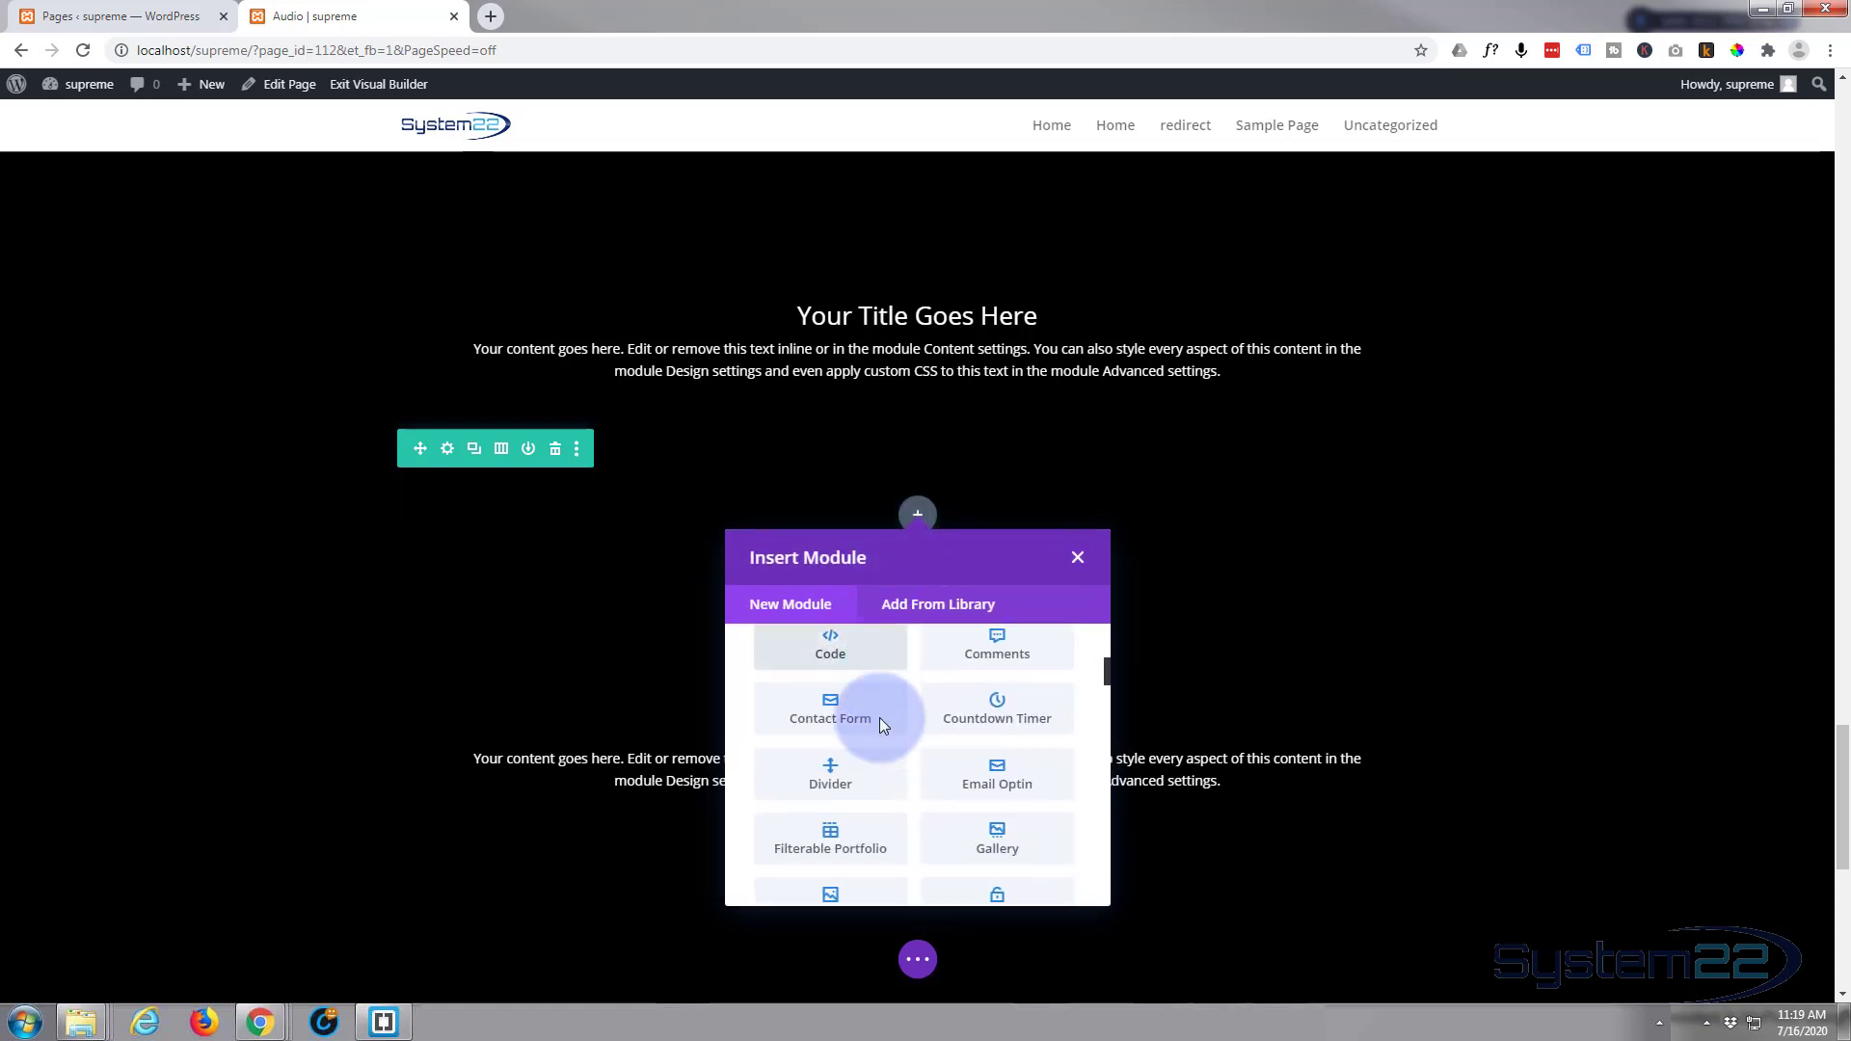
{"action": "scroll", "scroll_direction": "down", "scroll_amount": 3}
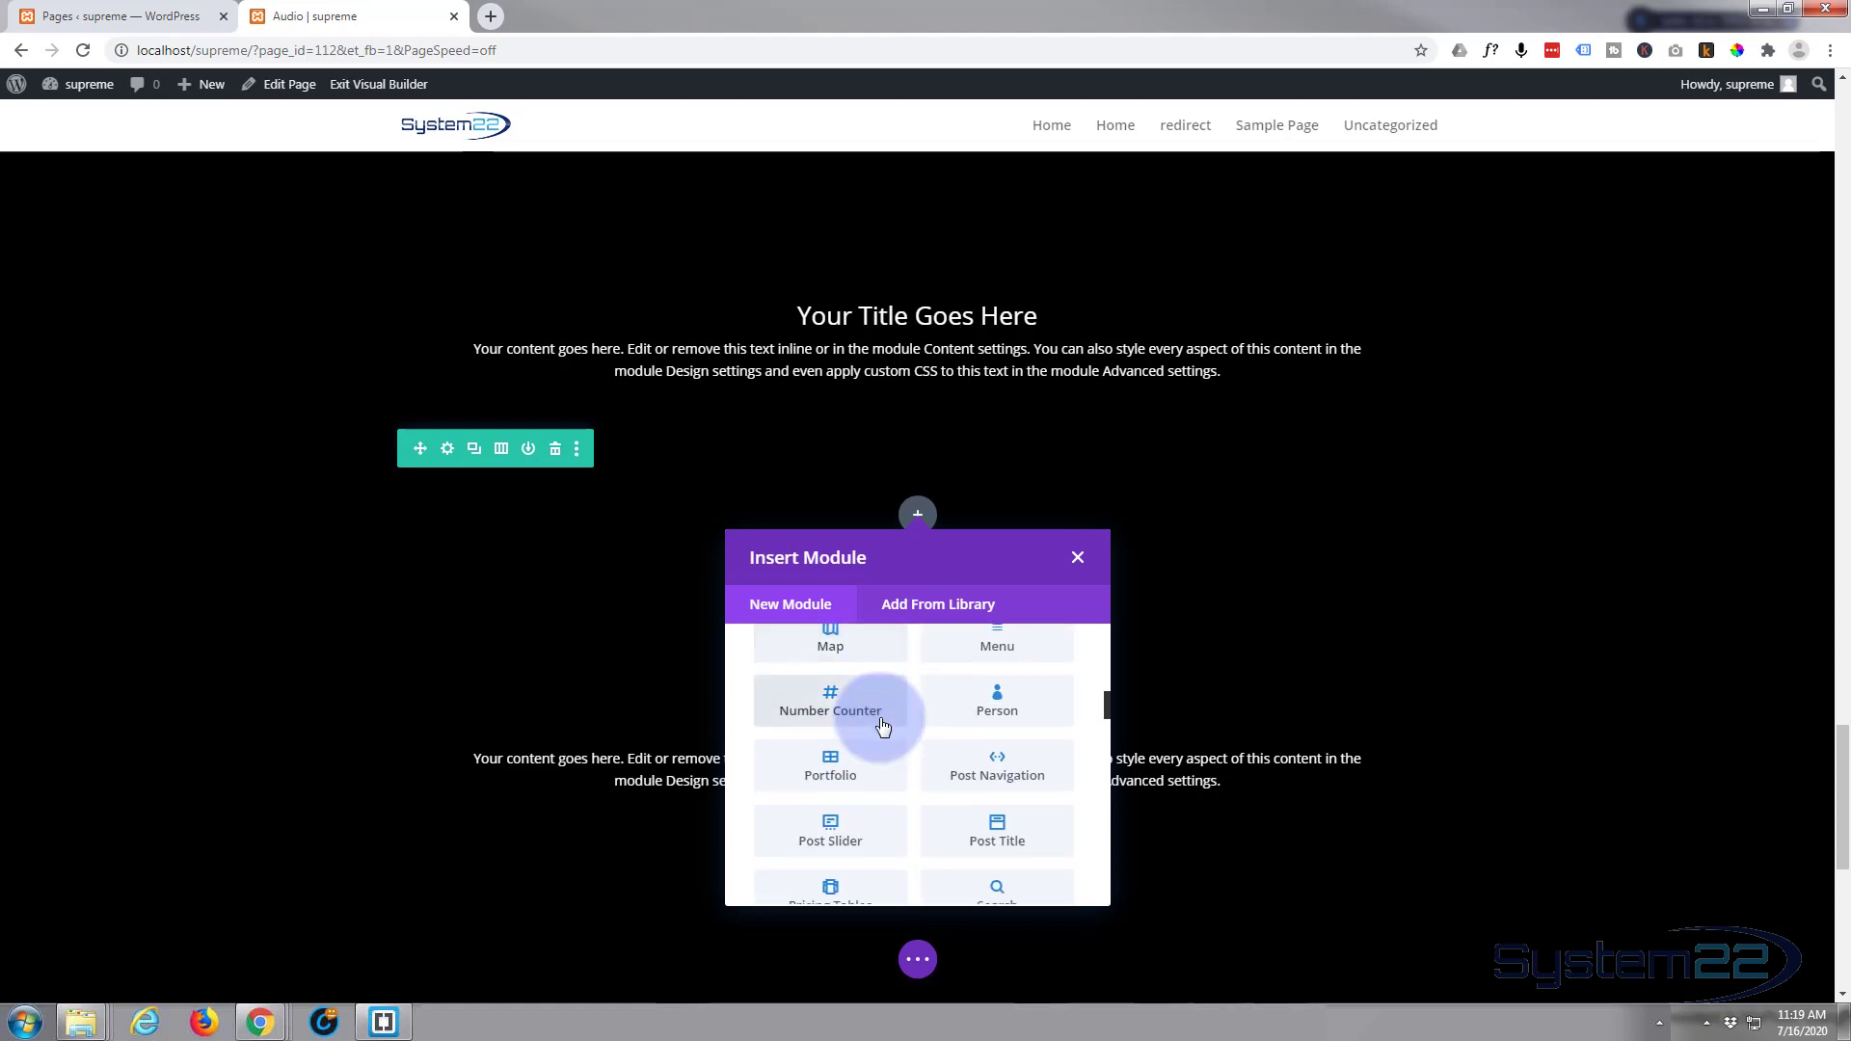
{"action": "scroll", "scroll_direction": "down", "scroll_amount": 3}
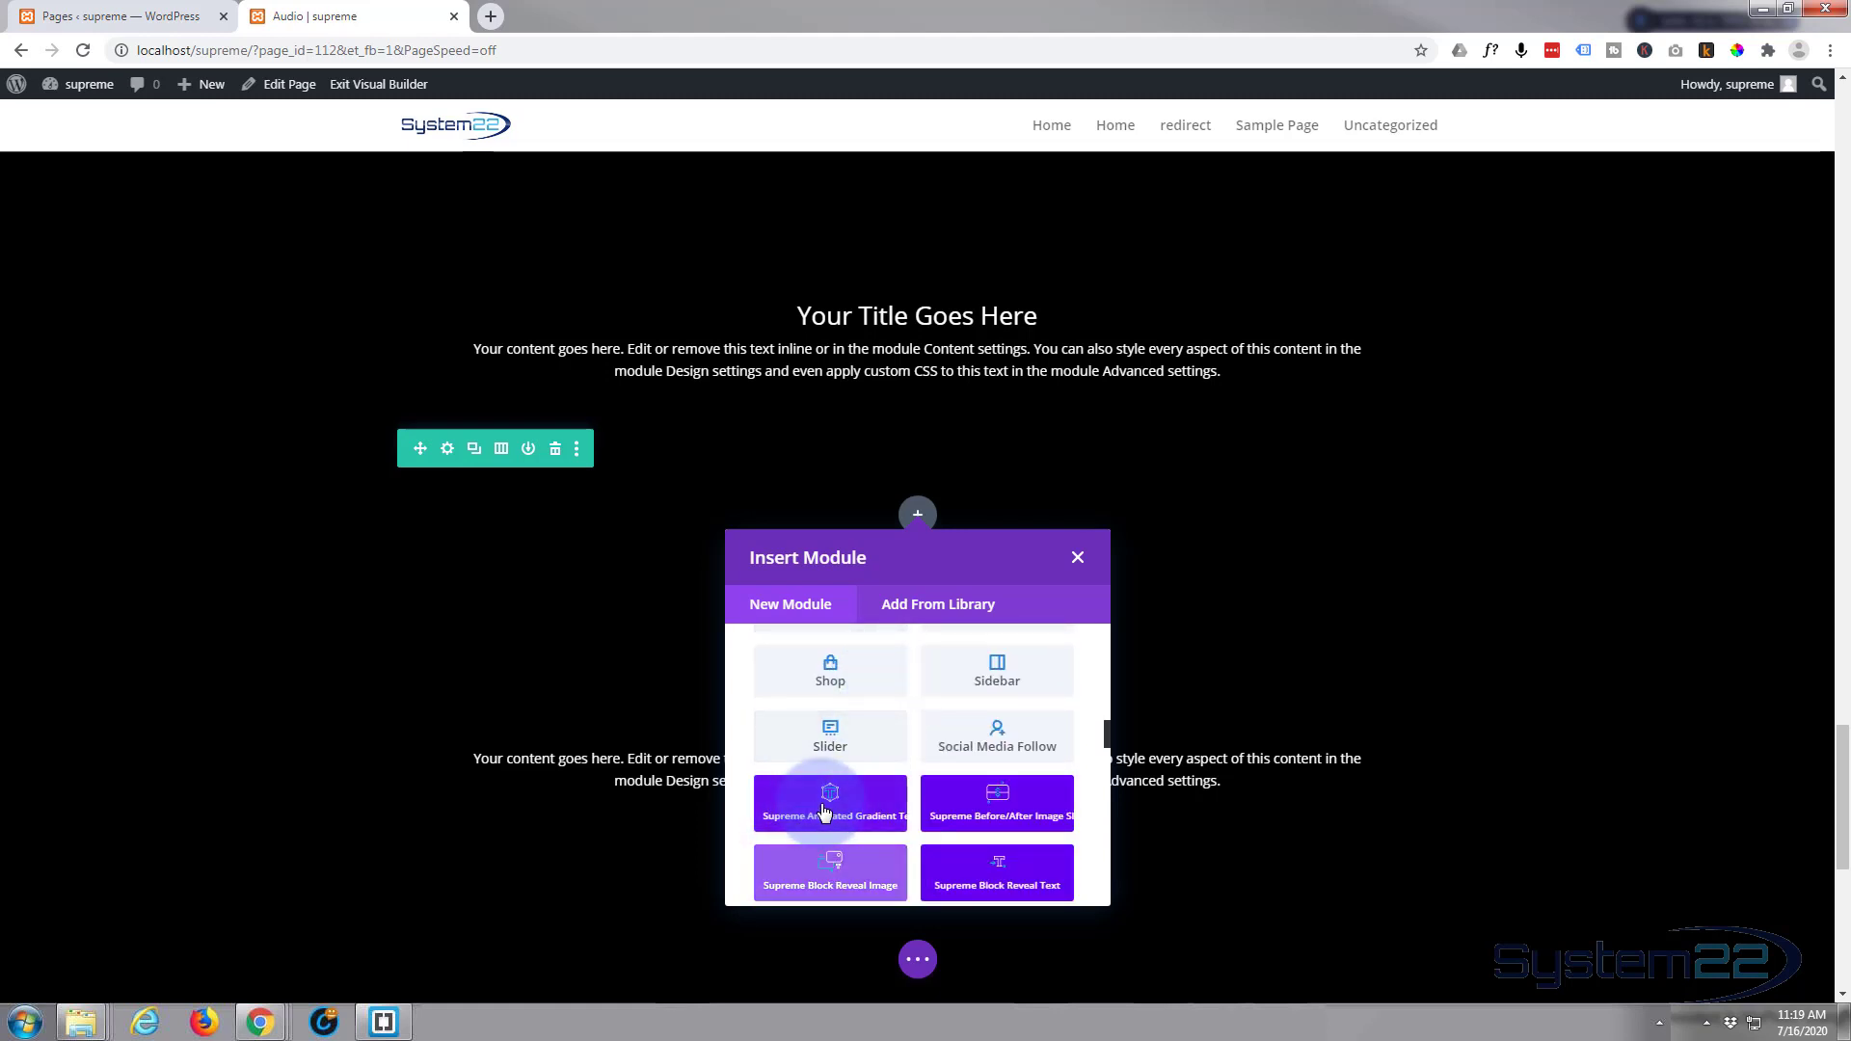
{"action": "scroll", "scroll_direction": "down", "scroll_amount": 3}
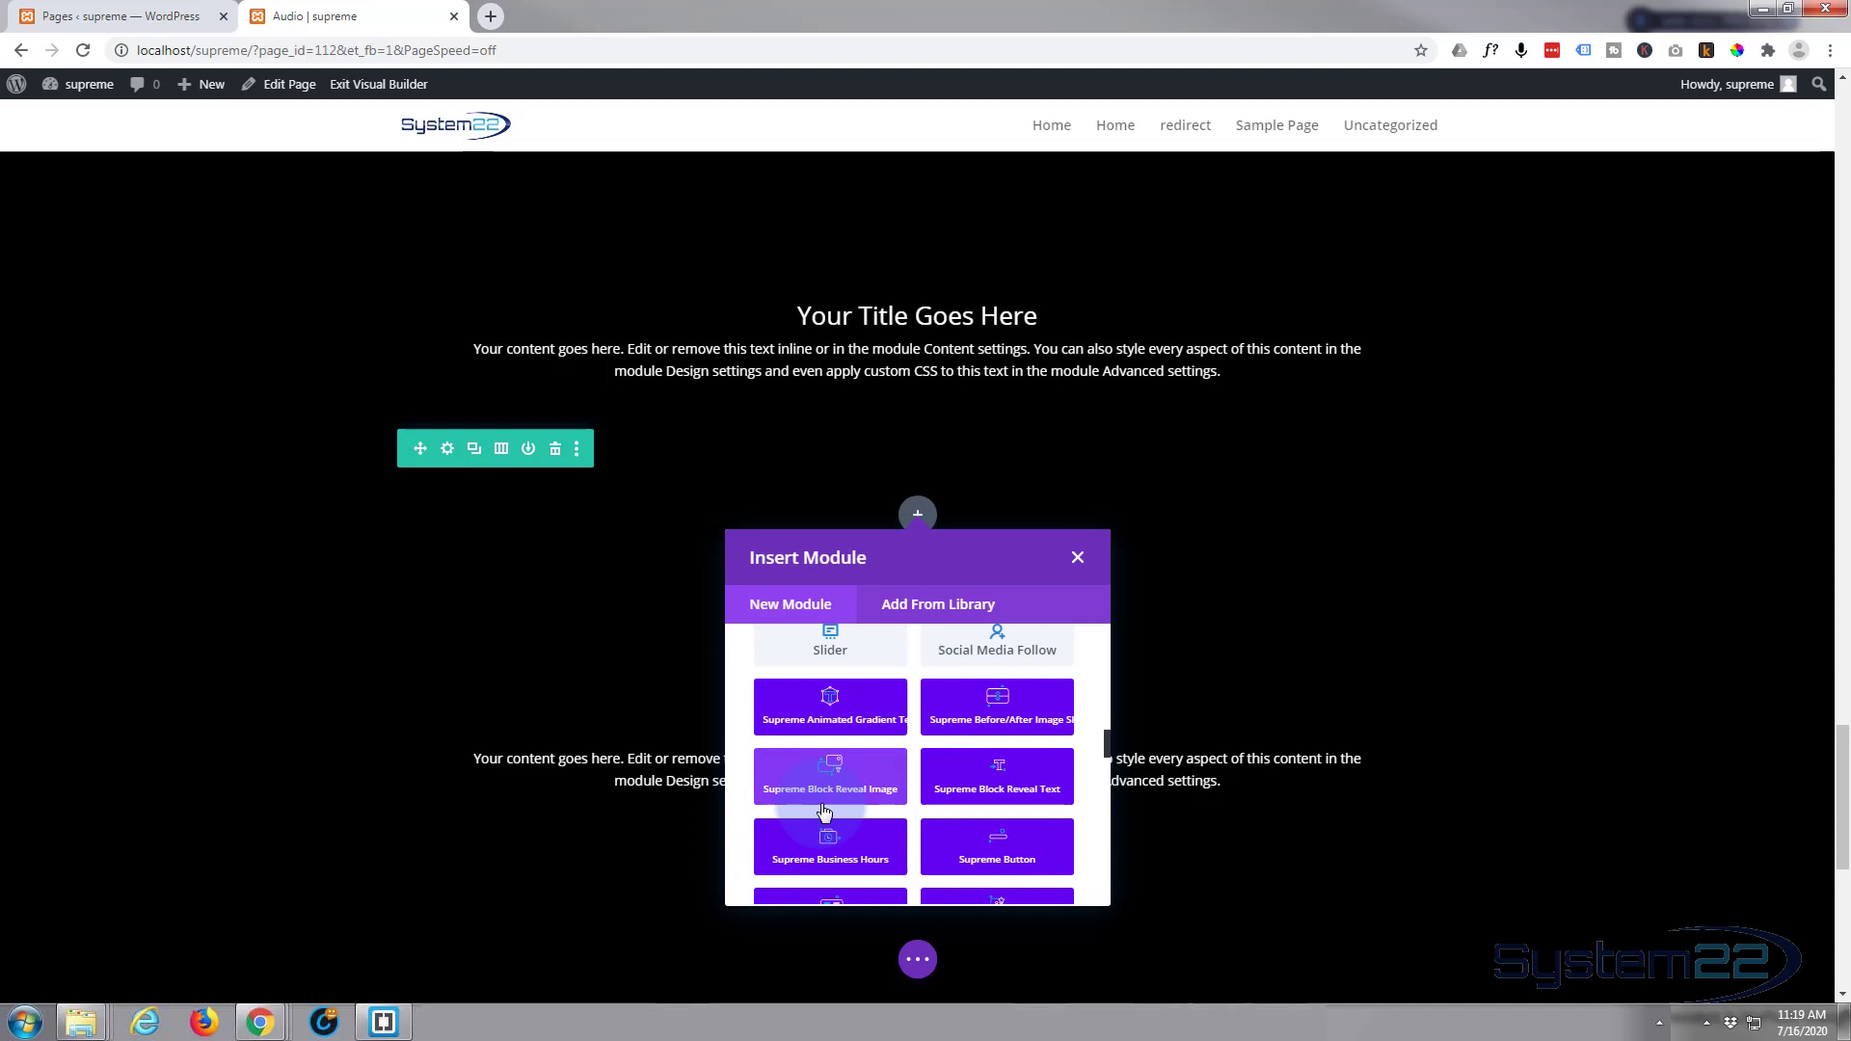
{"action": "scroll", "scroll_direction": "down", "scroll_amount": 3}
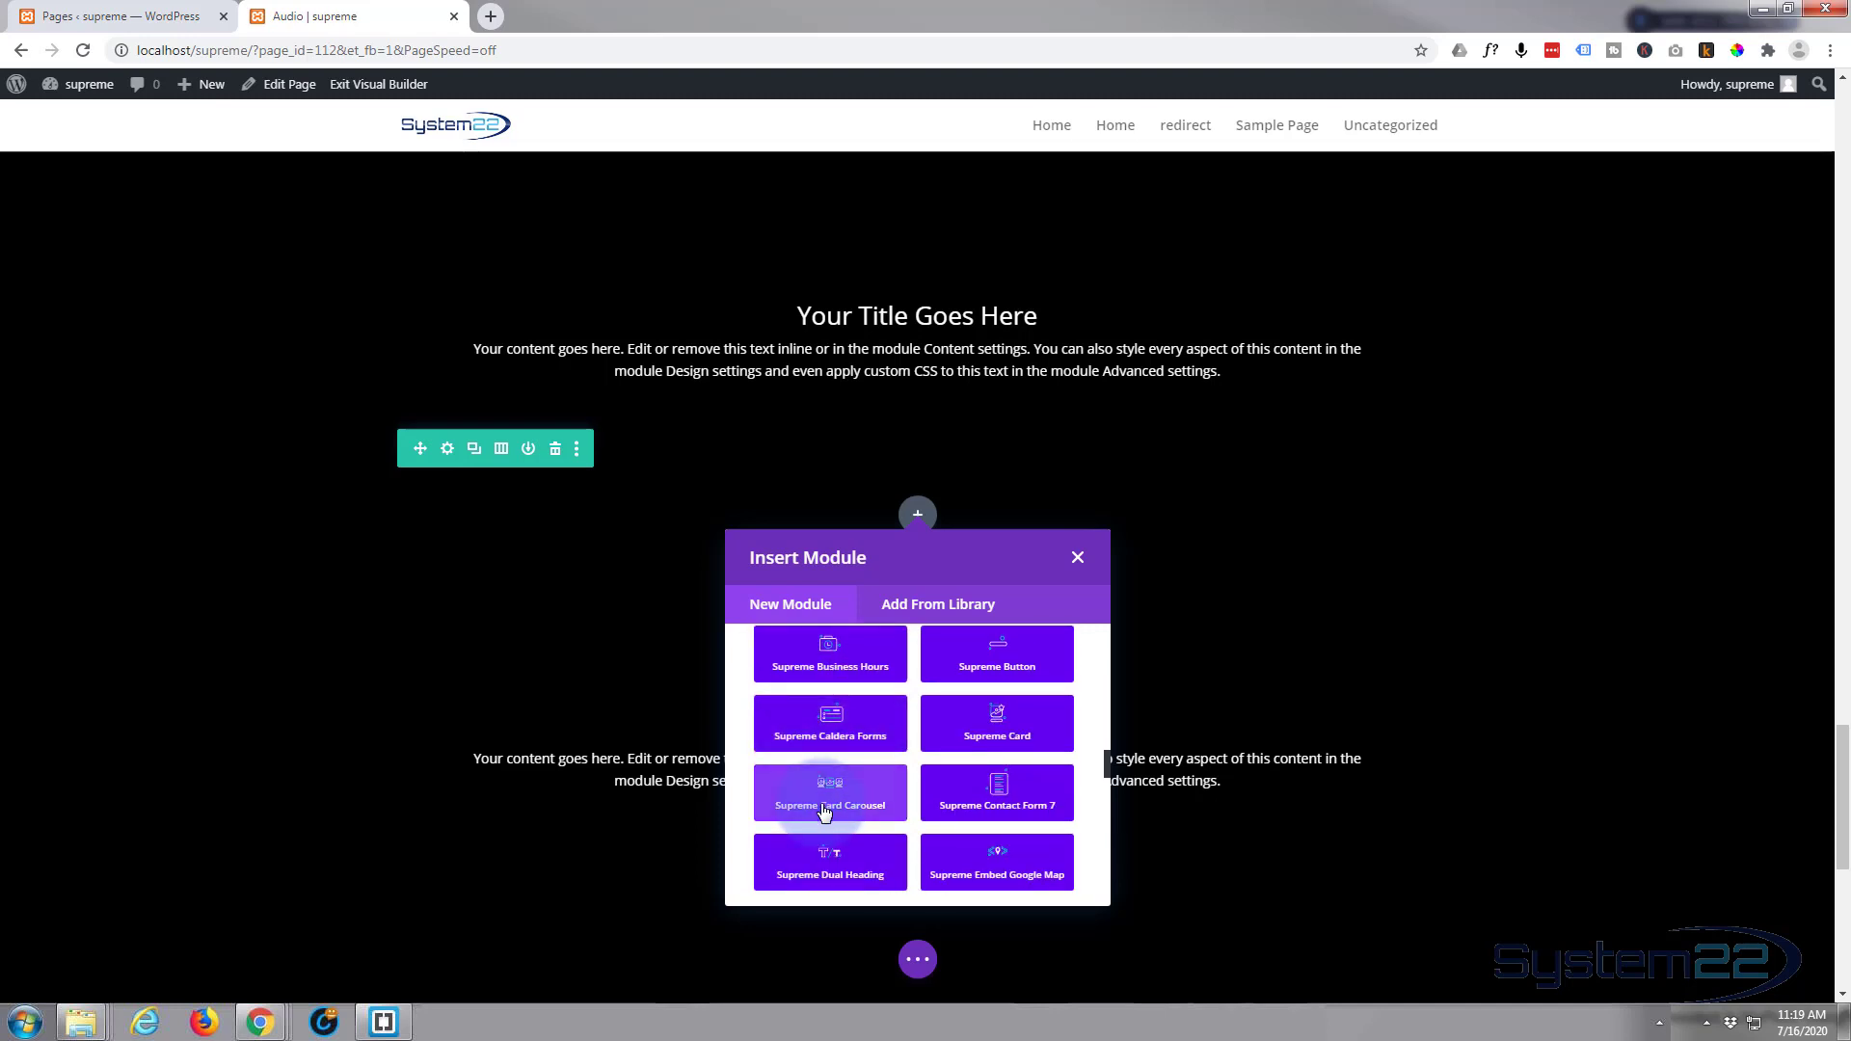
{"action": "scroll", "scroll_direction": "down", "scroll_amount": 3}
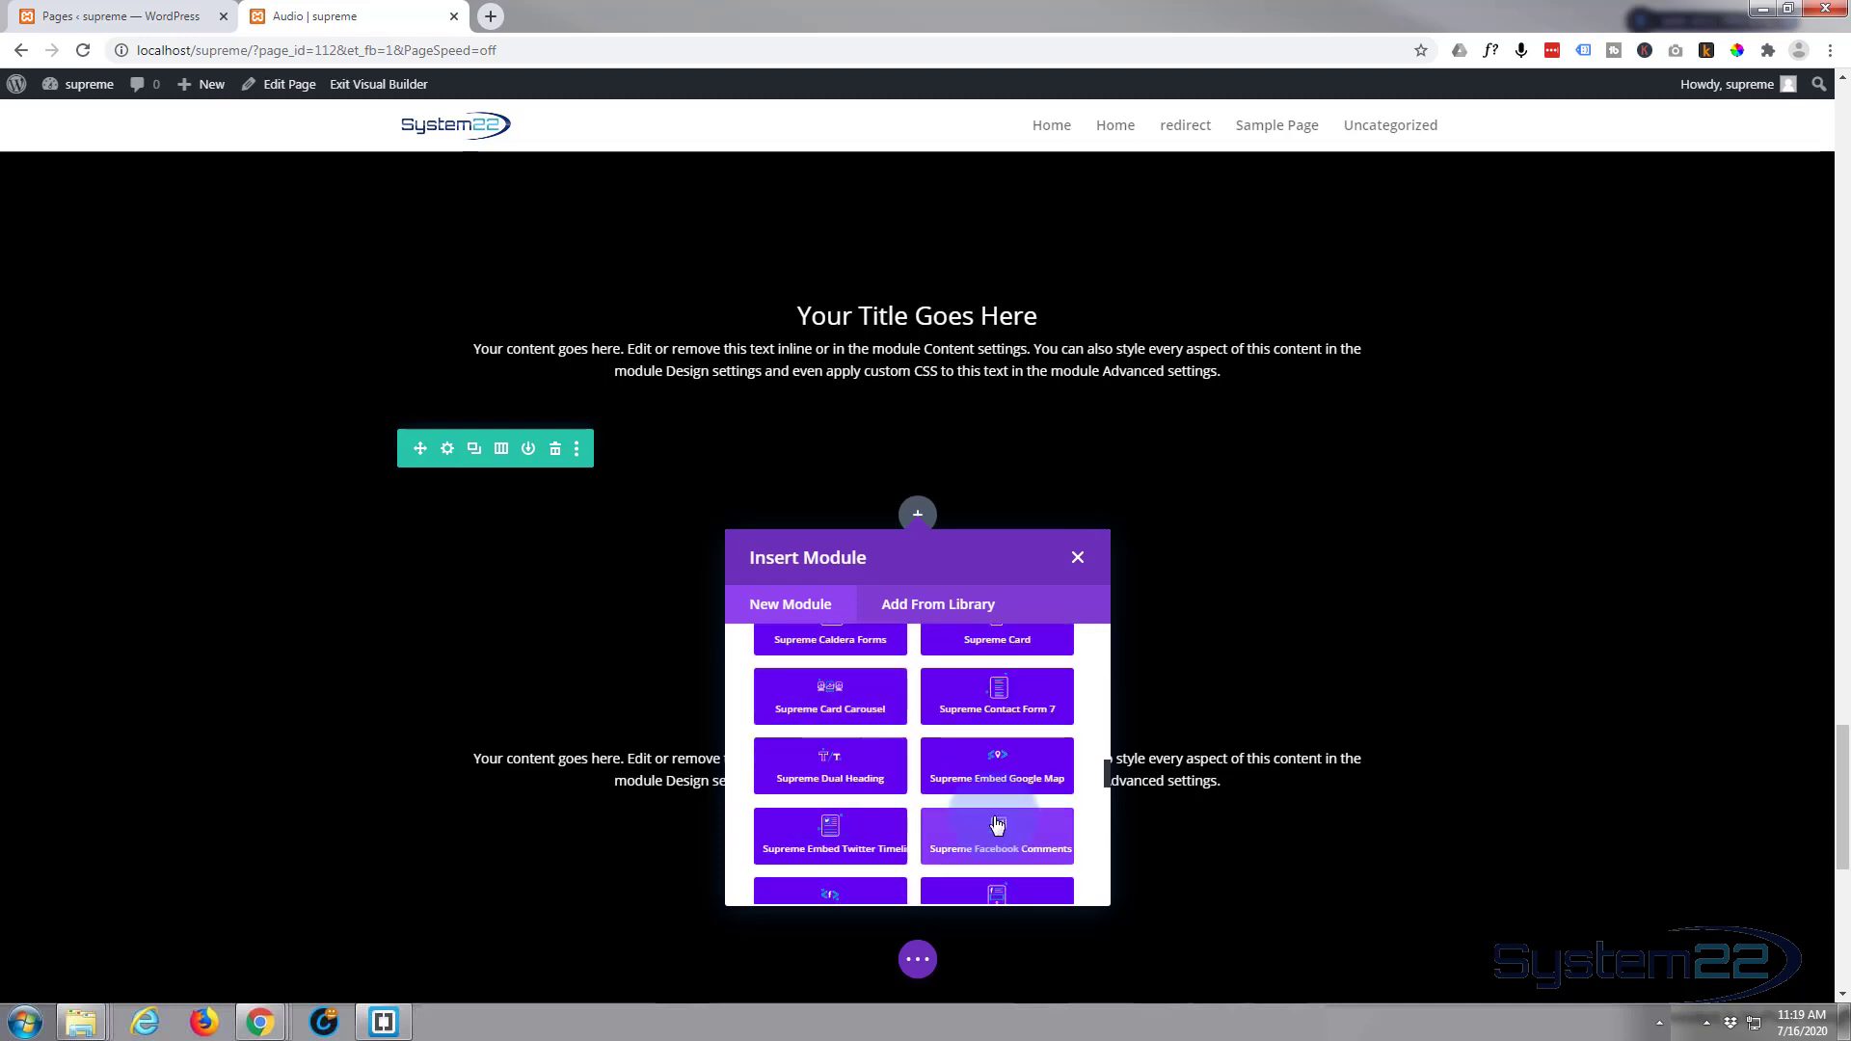
{"action": "mouse_move", "coordinate": [1102, 804]}
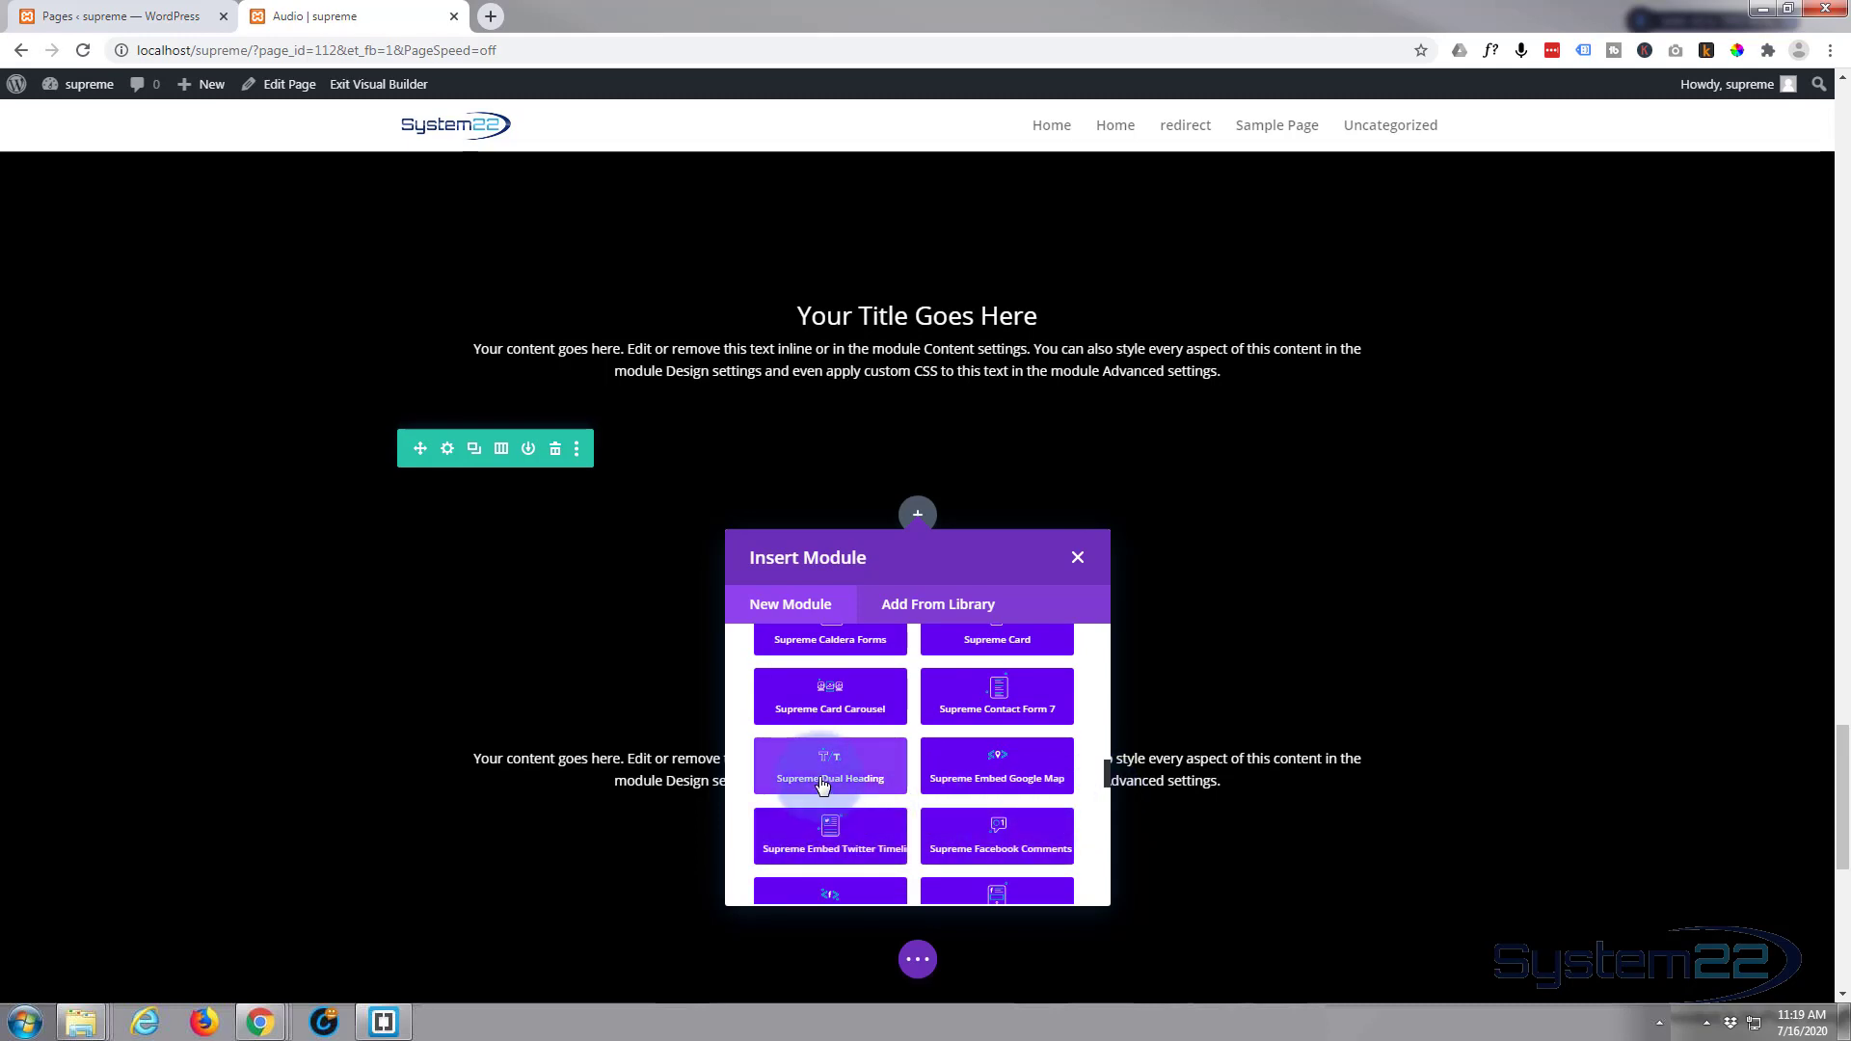
Insert a Supreme Dual Heading reading 'This is my Heading with Dual color'.
{"action": "left_click", "coordinate": [829, 773]}
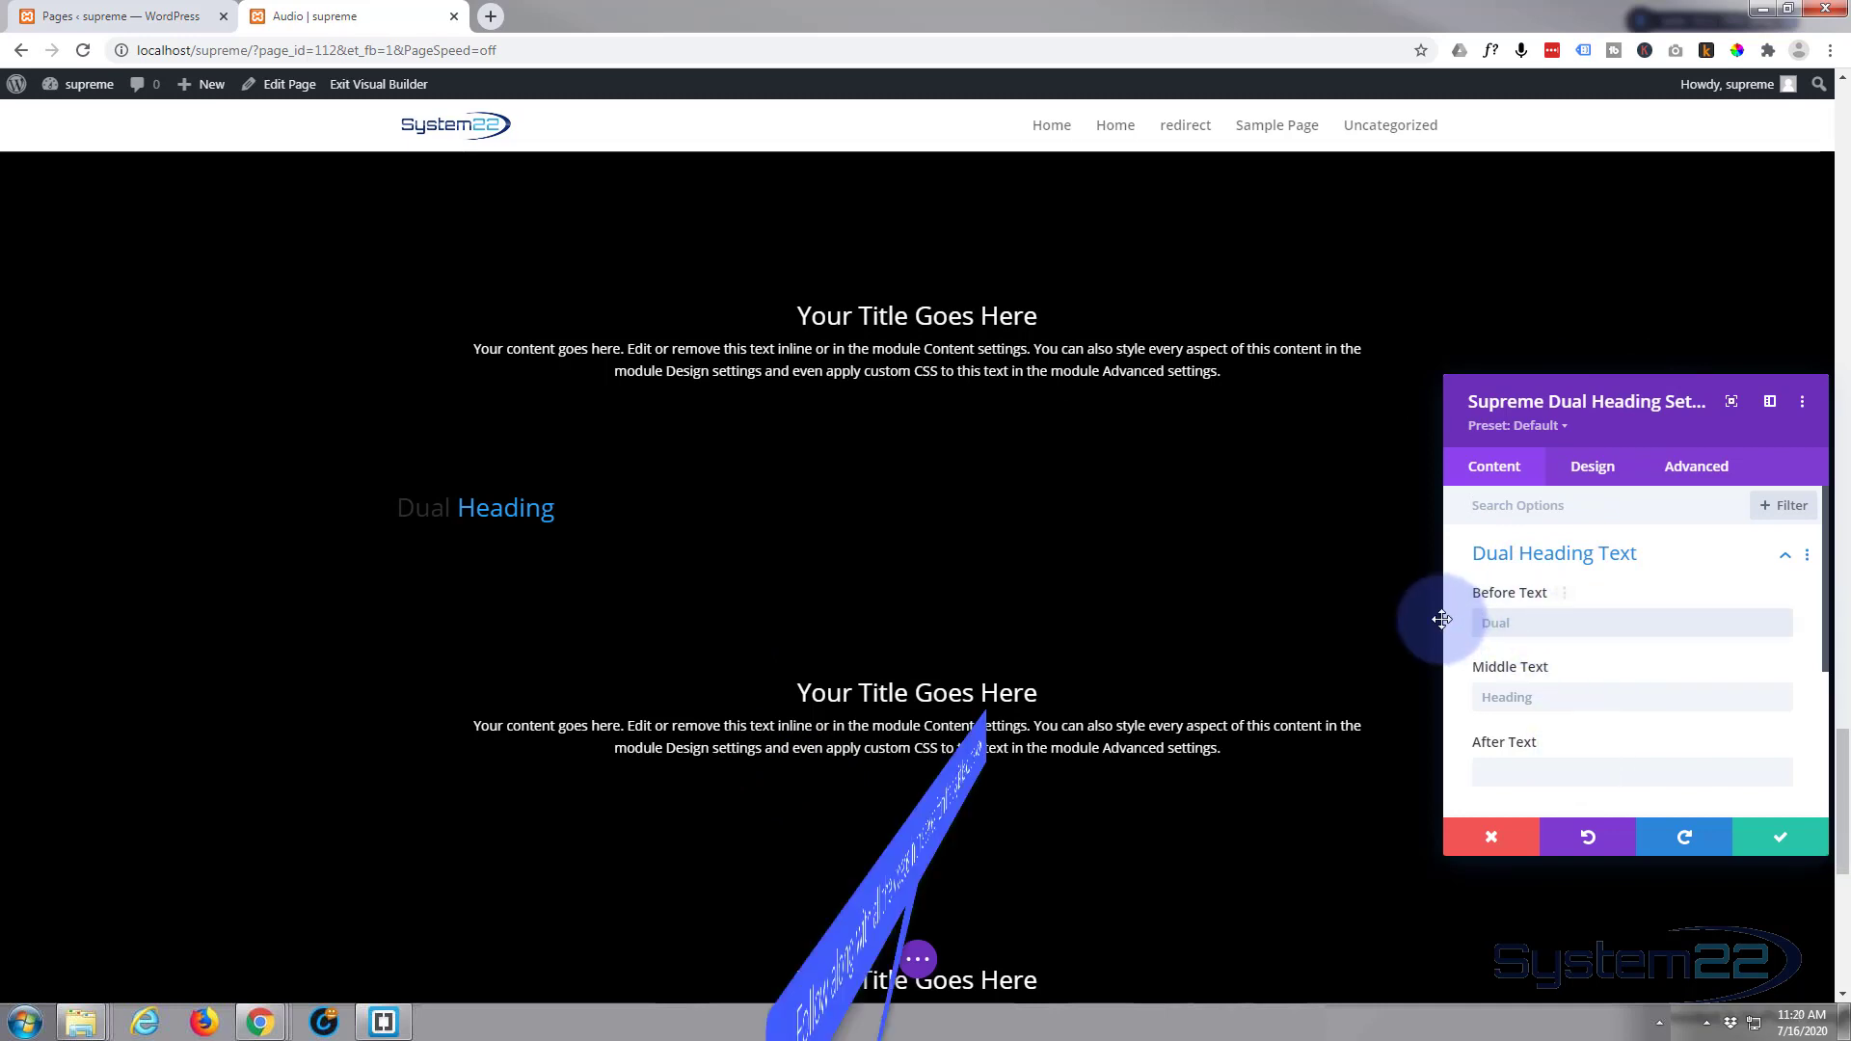
{"action": "type", "text": "This is my"}
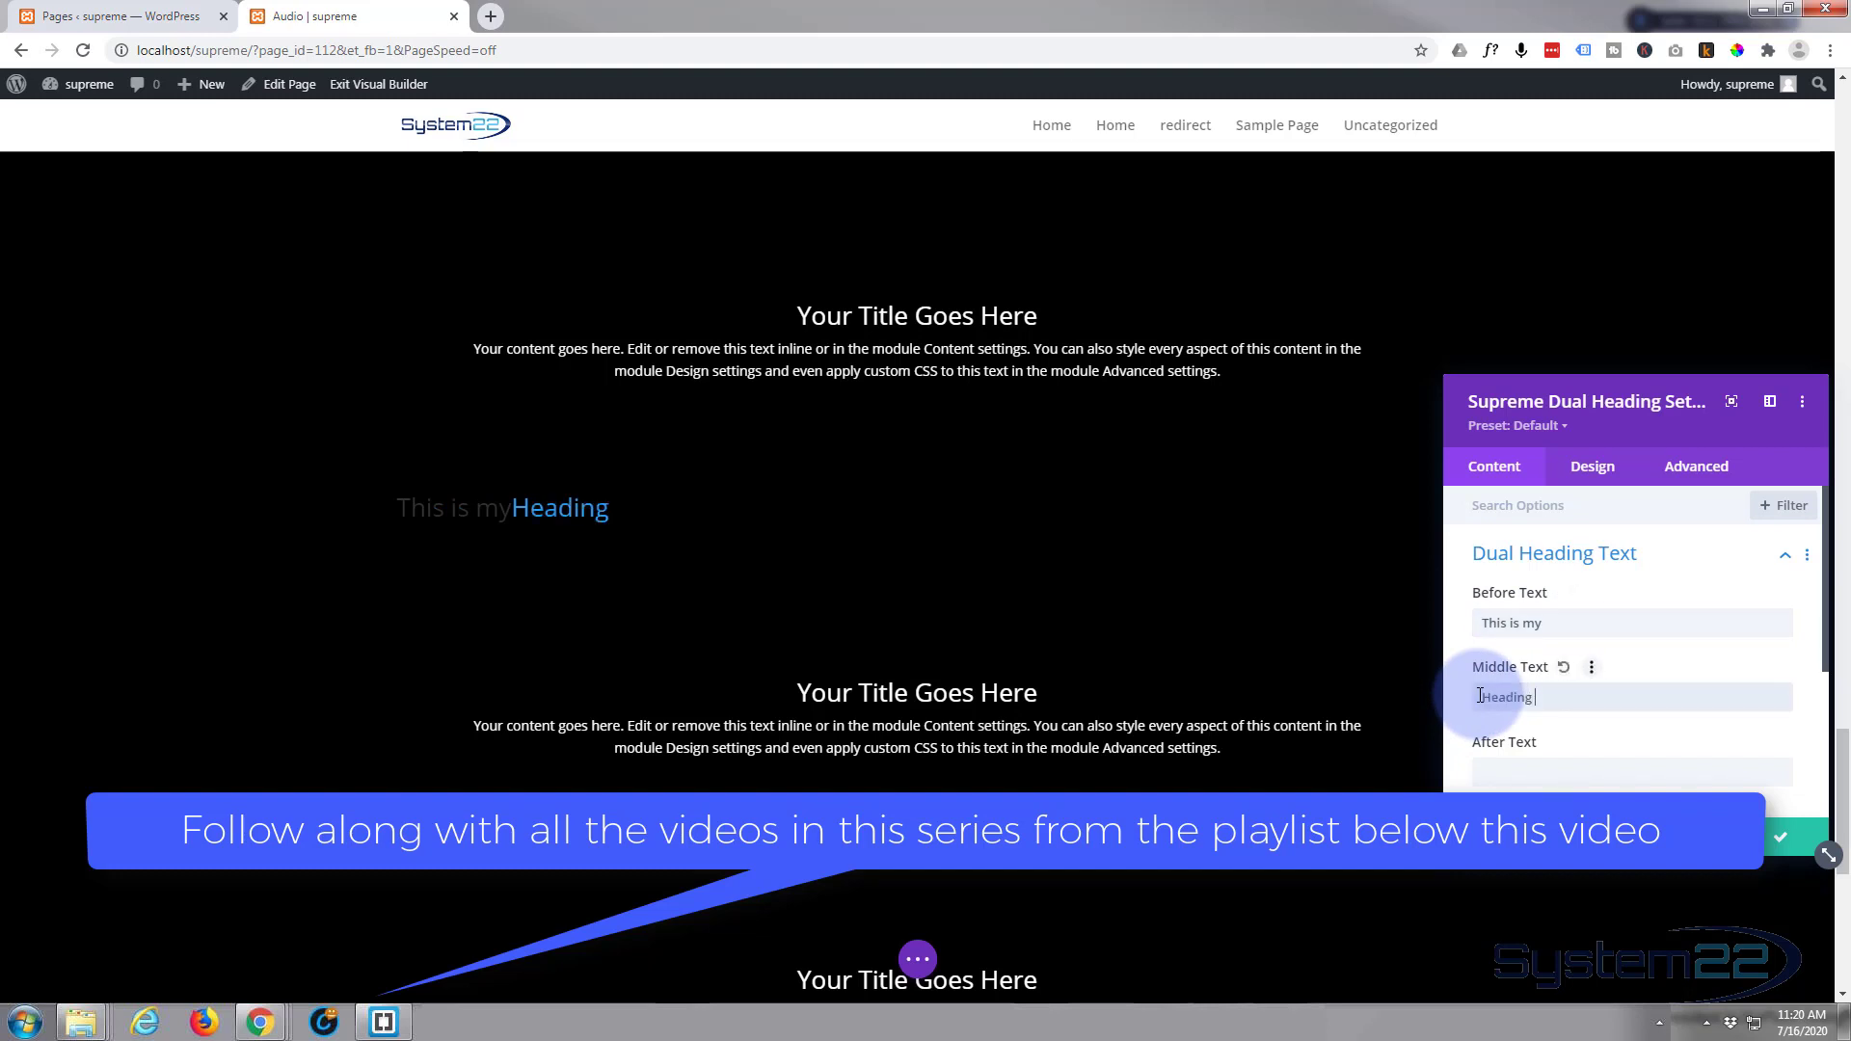
{"action": "type", "text": "with"}
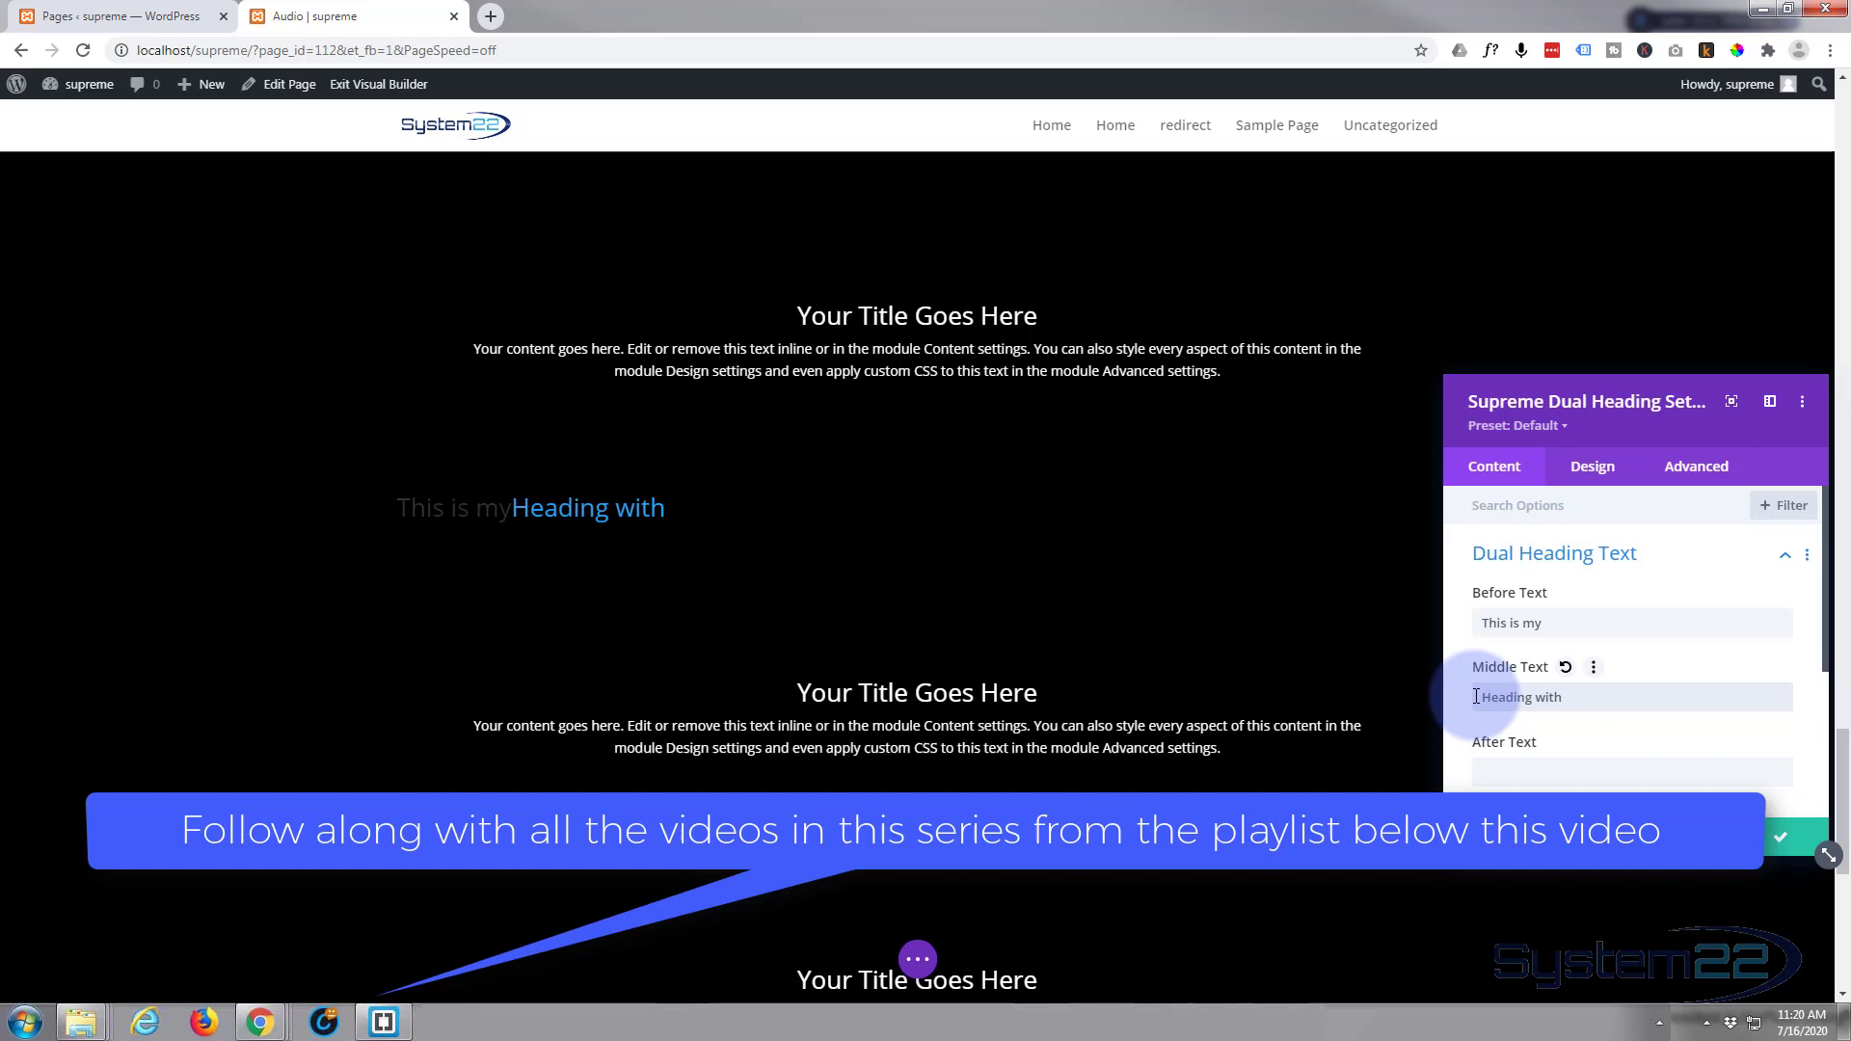
{"action": "left_click", "coordinate": [1634, 772]}
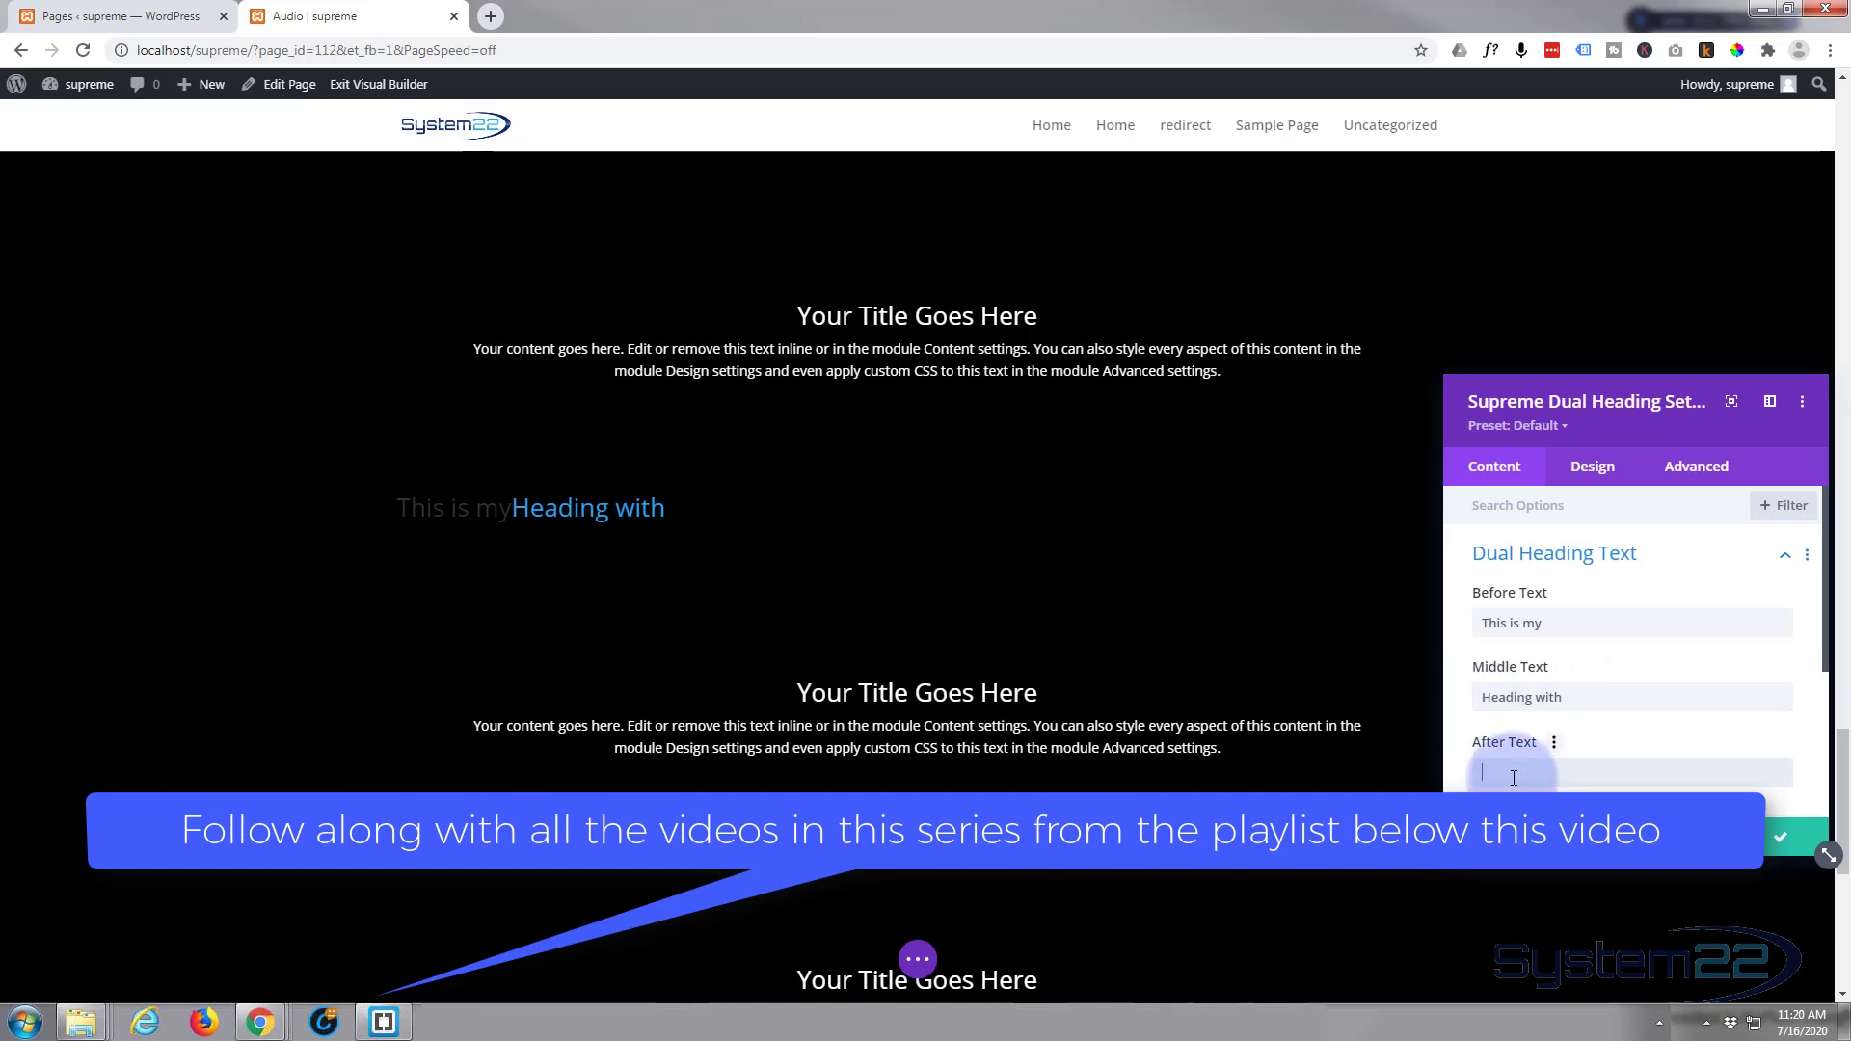
{"action": "type", "text": "Dual colo"}
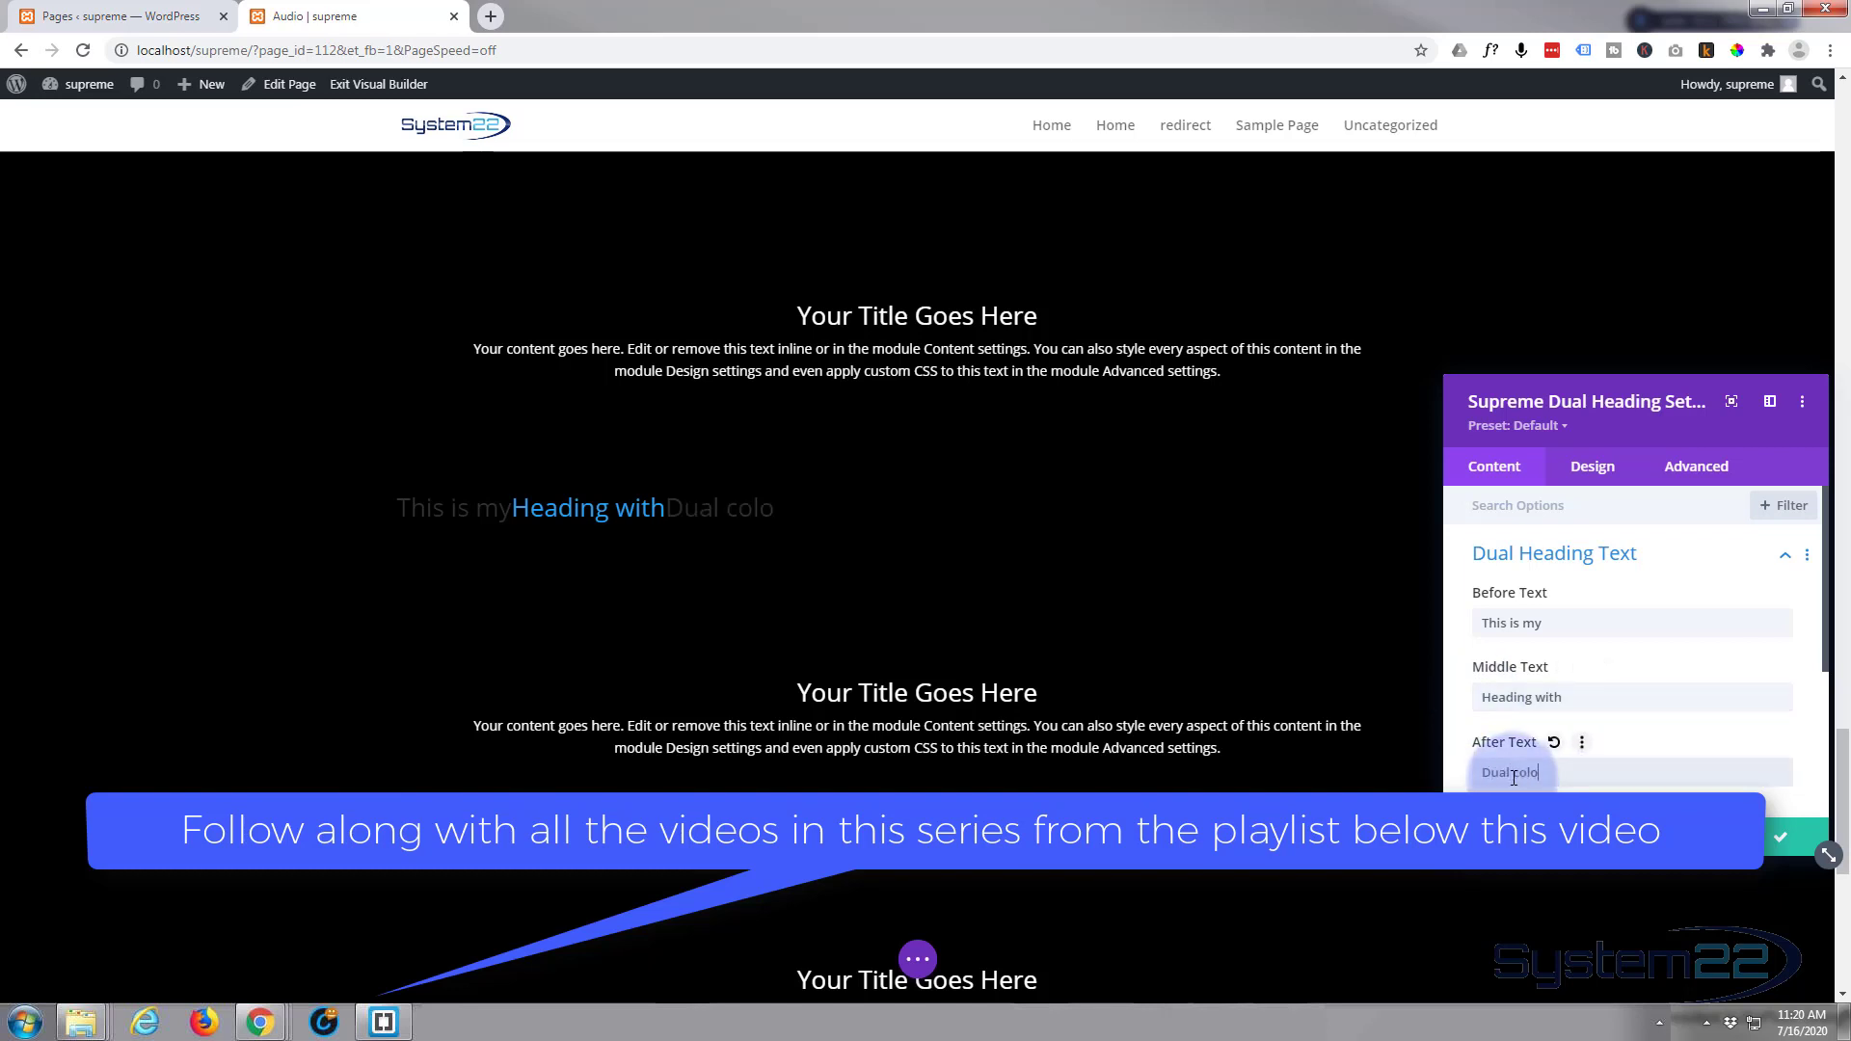
{"action": "type", "text": "r"}
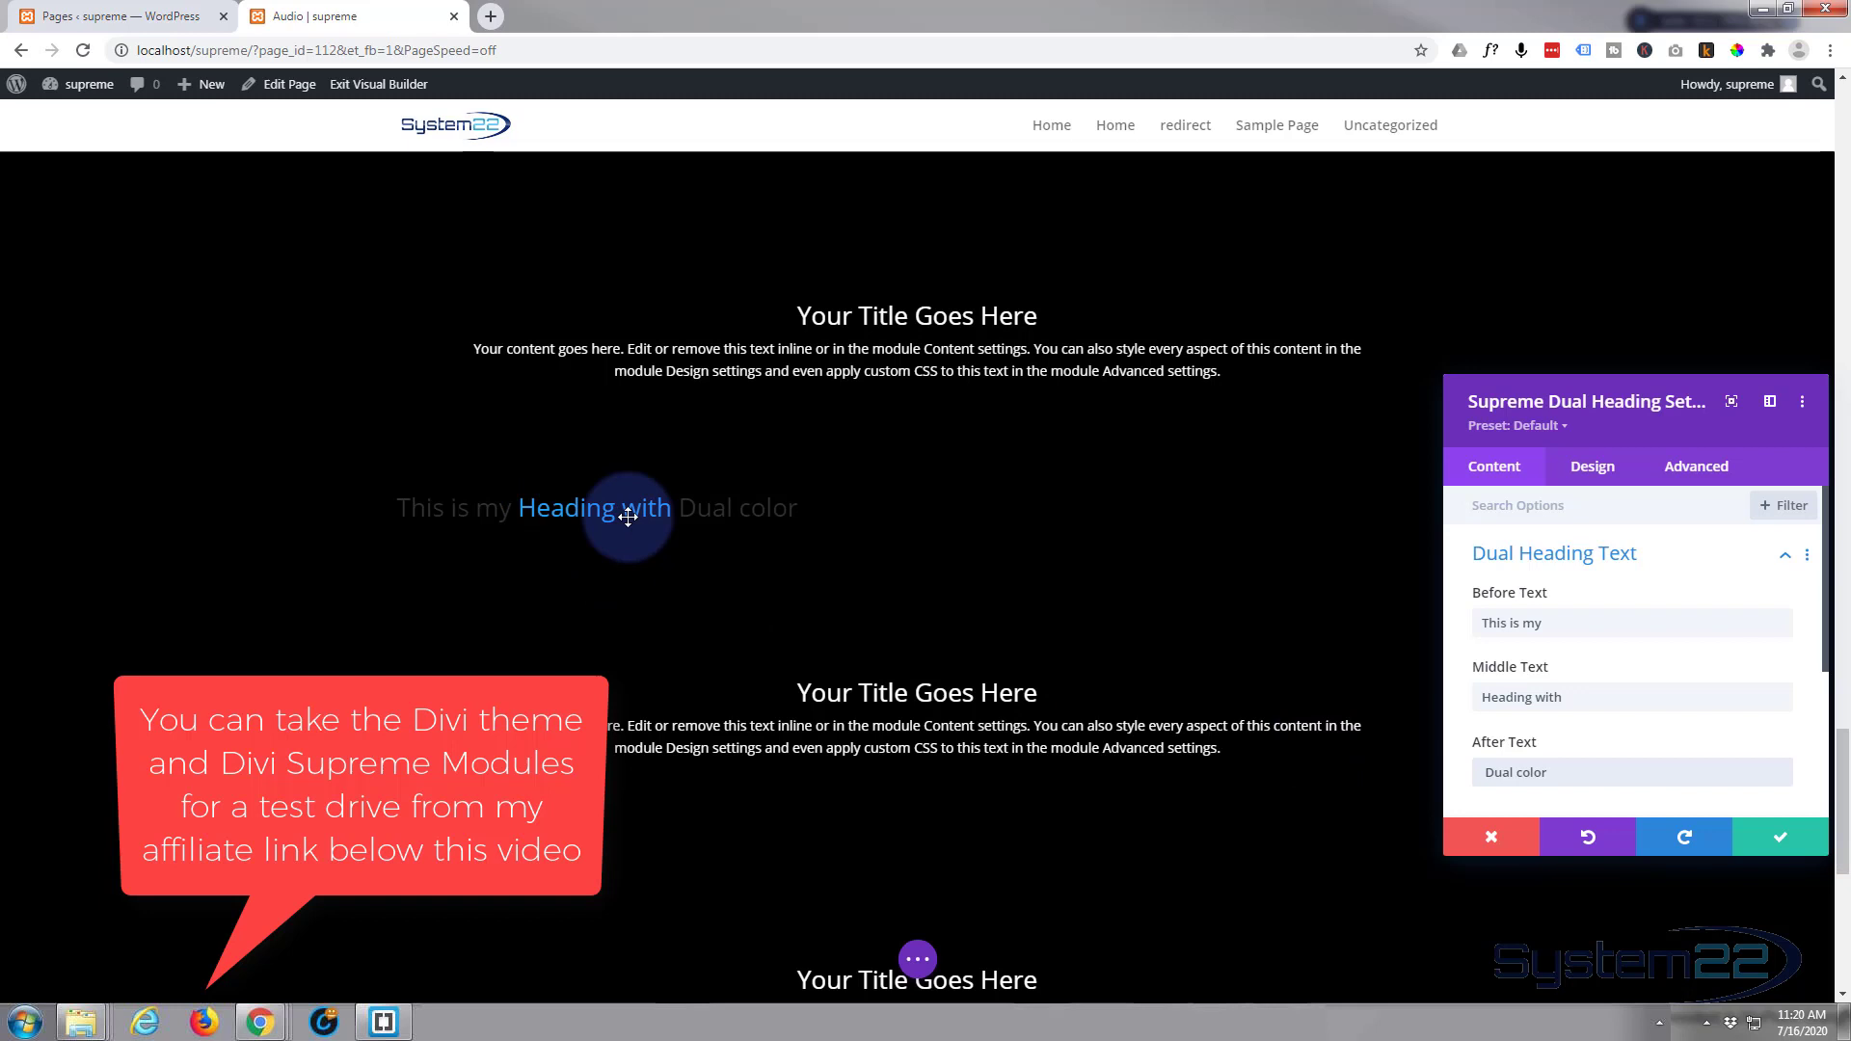
{"action": "mouse_move", "coordinate": [1444, 592]}
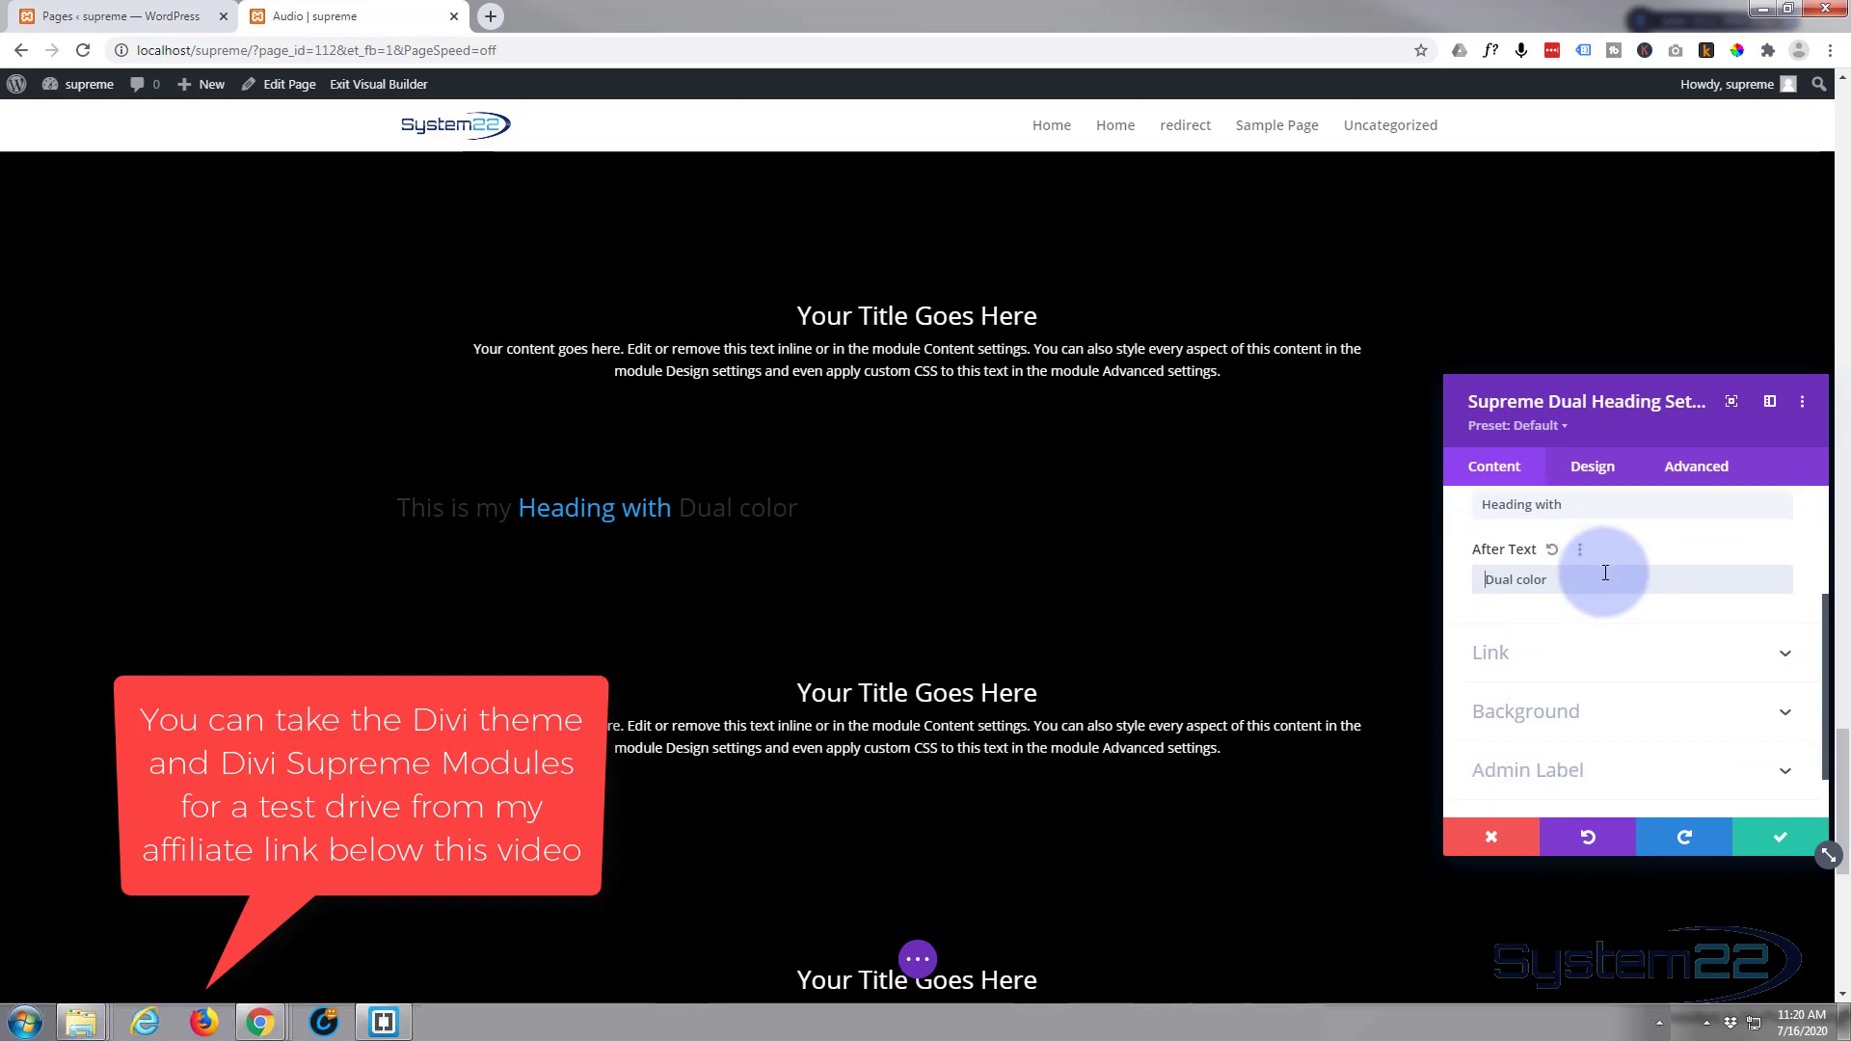
{"action": "mouse_move", "coordinate": [1581, 648]}
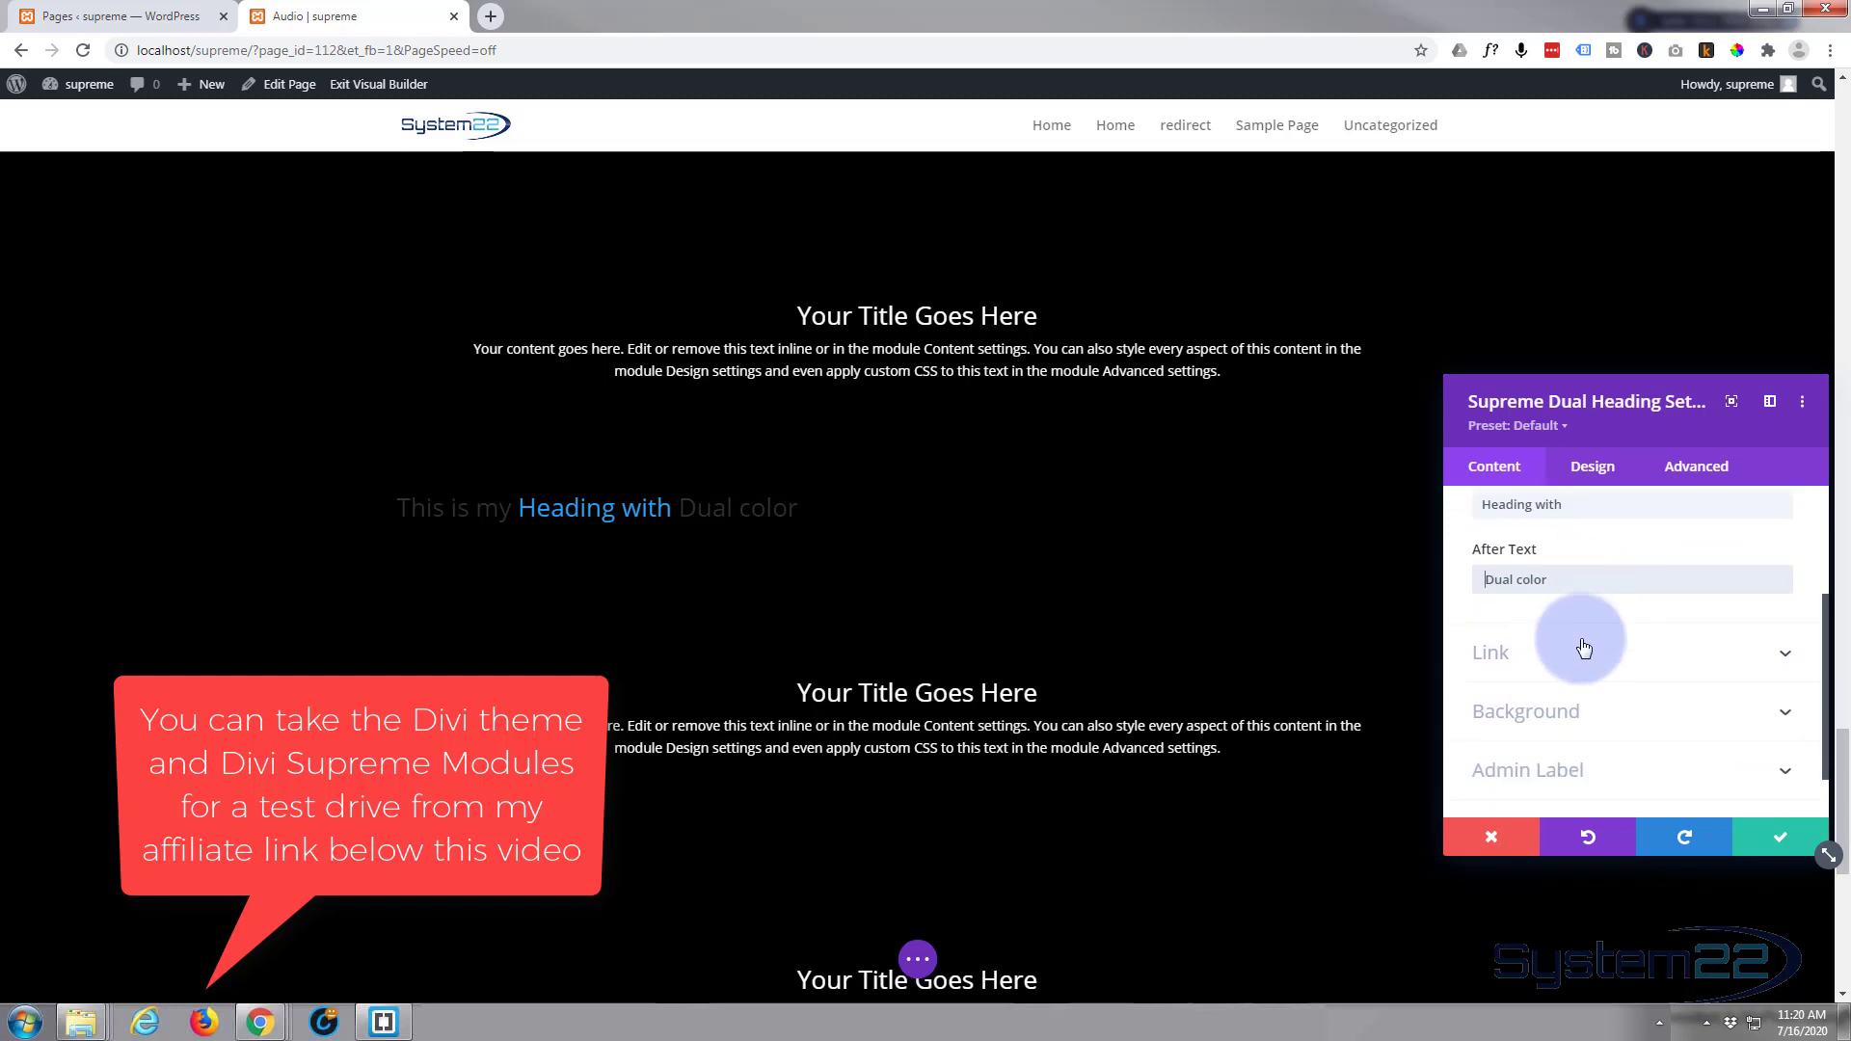
Review the heading's link options, leaving no URL and same-window opening.
{"action": "left_click", "coordinate": [1491, 652]}
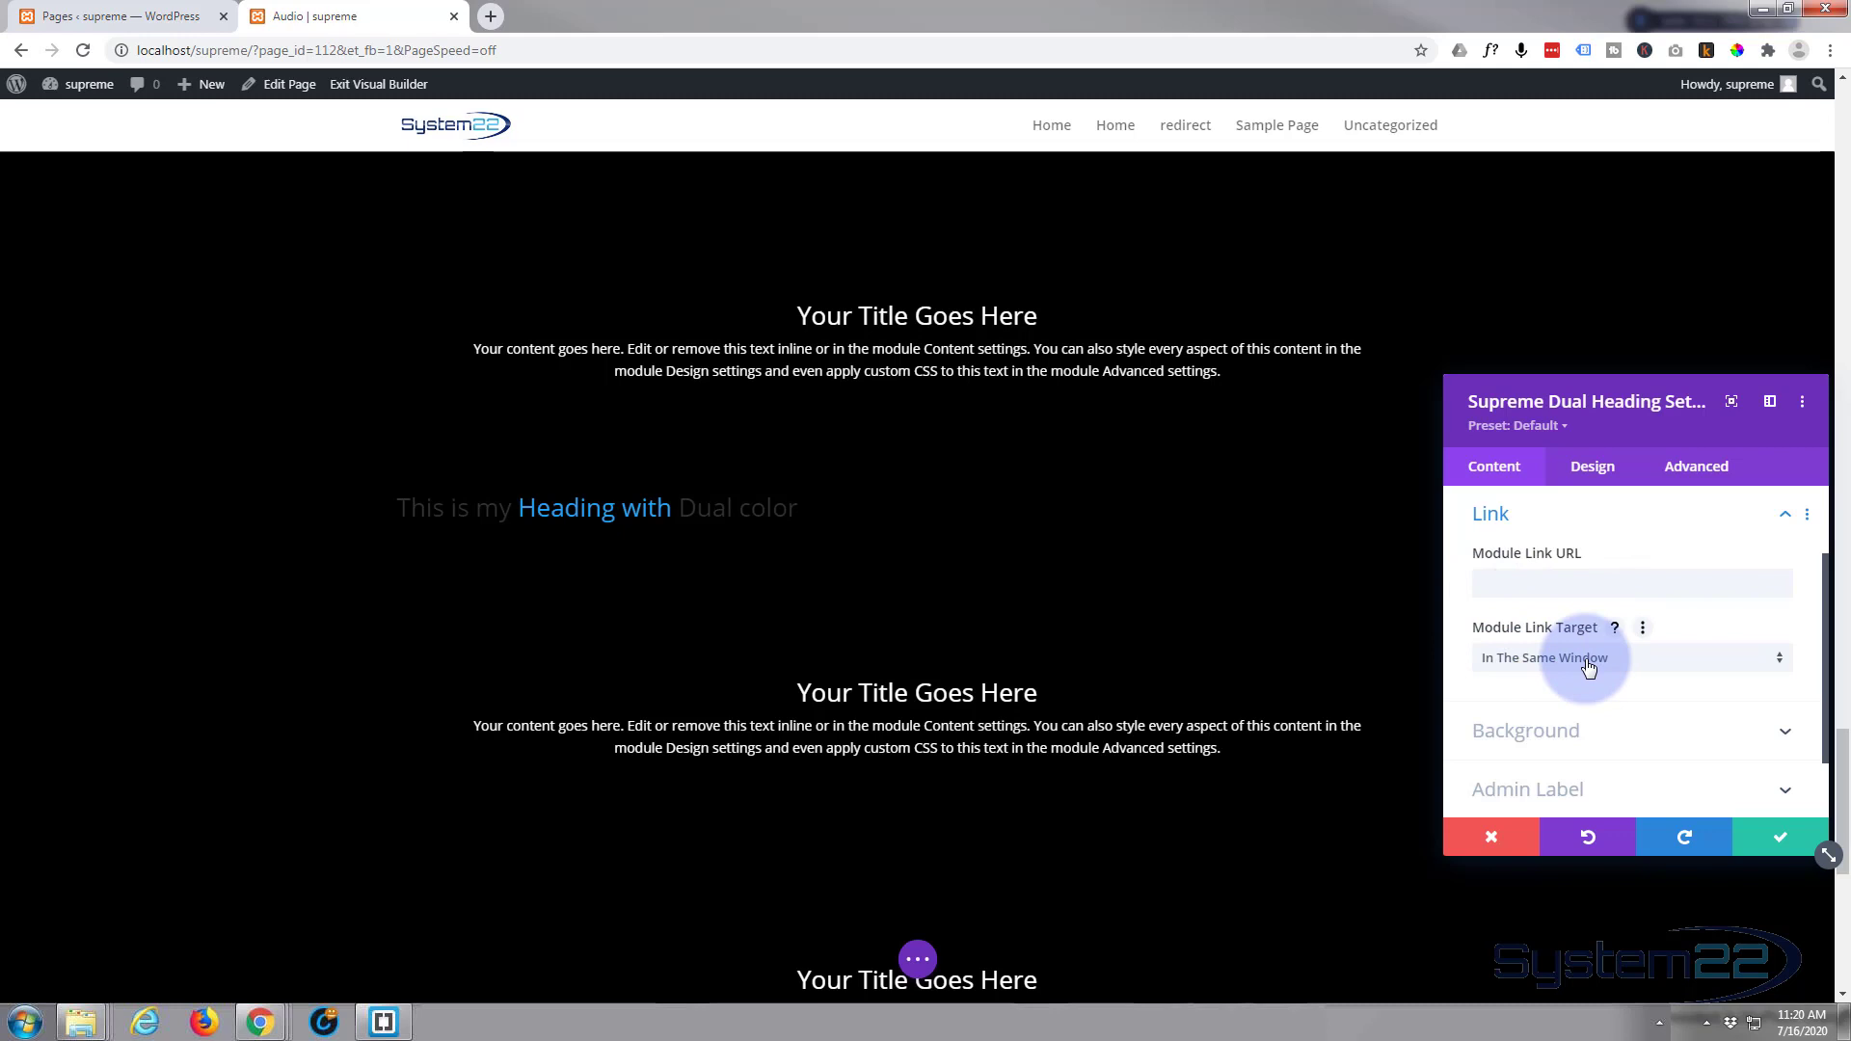
{"action": "left_click", "coordinate": [1630, 658]}
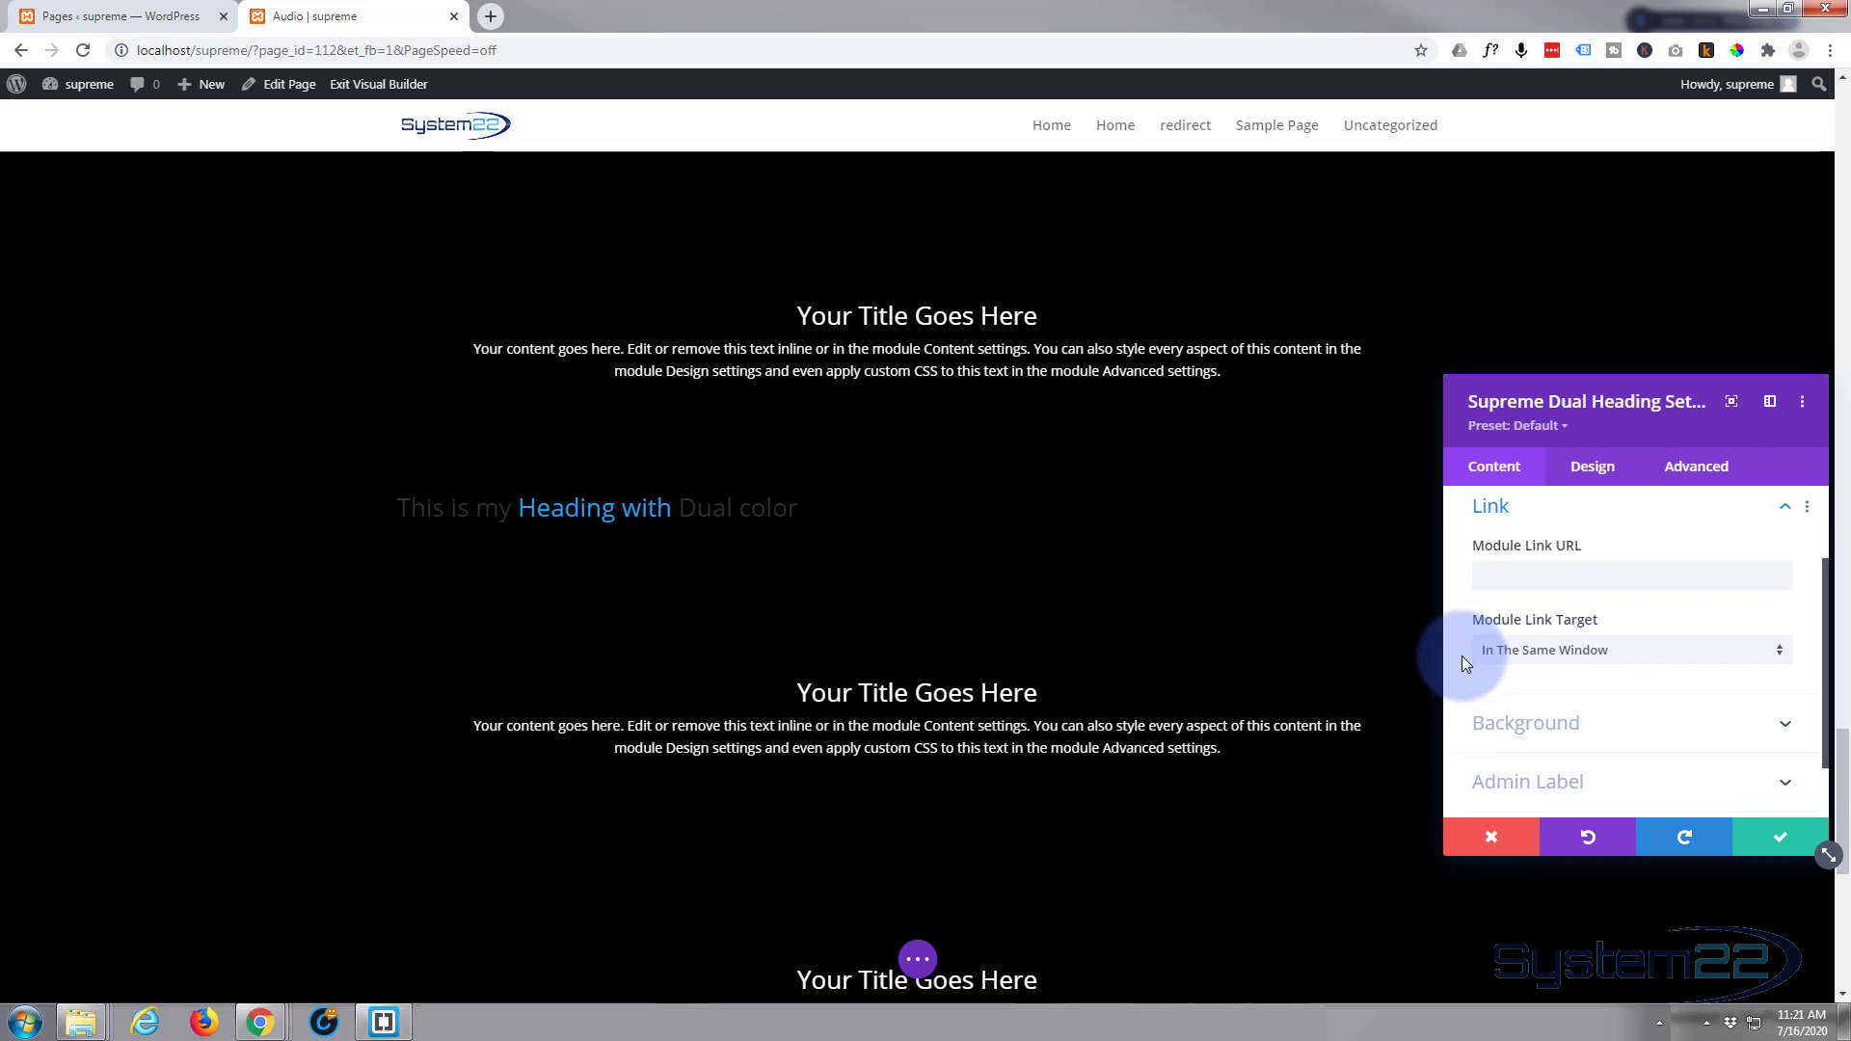
{"action": "scroll", "scroll_direction": "down", "scroll_amount": 3}
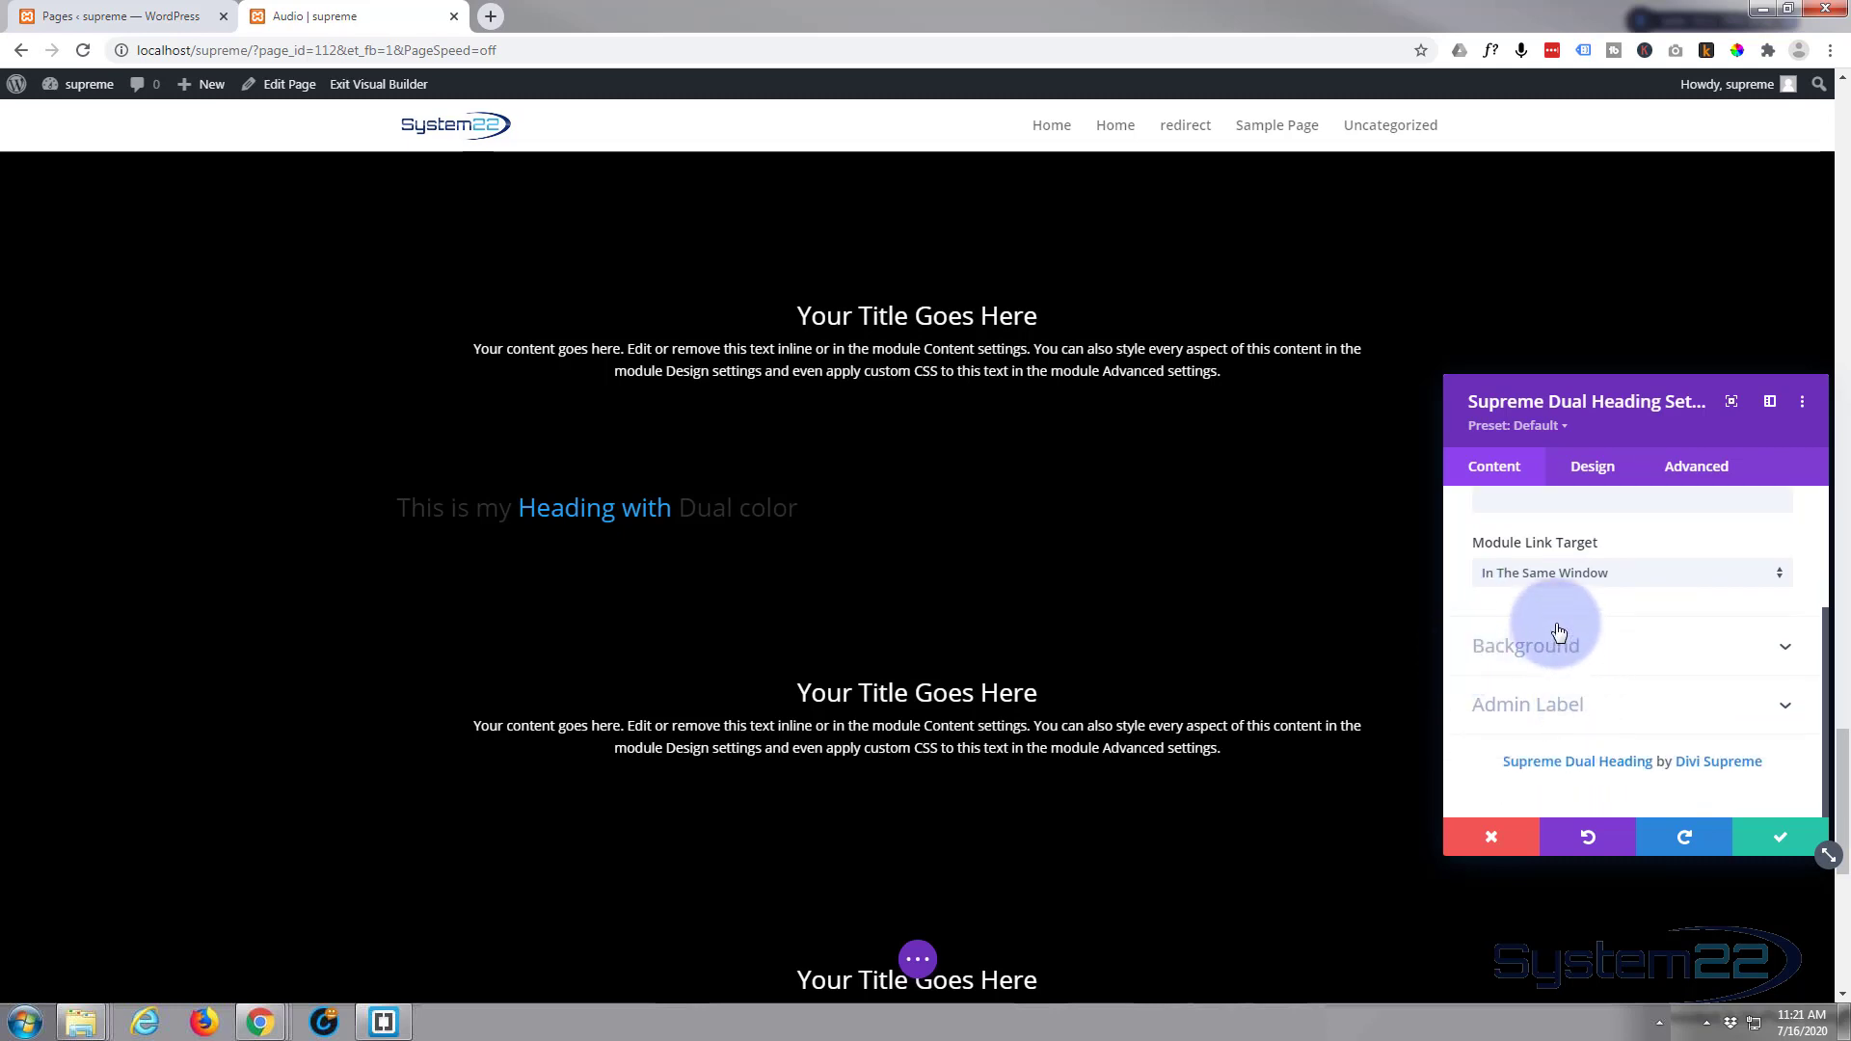
Center the heading's main text in its Design settings.
{"action": "left_click", "coordinate": [1591, 465]}
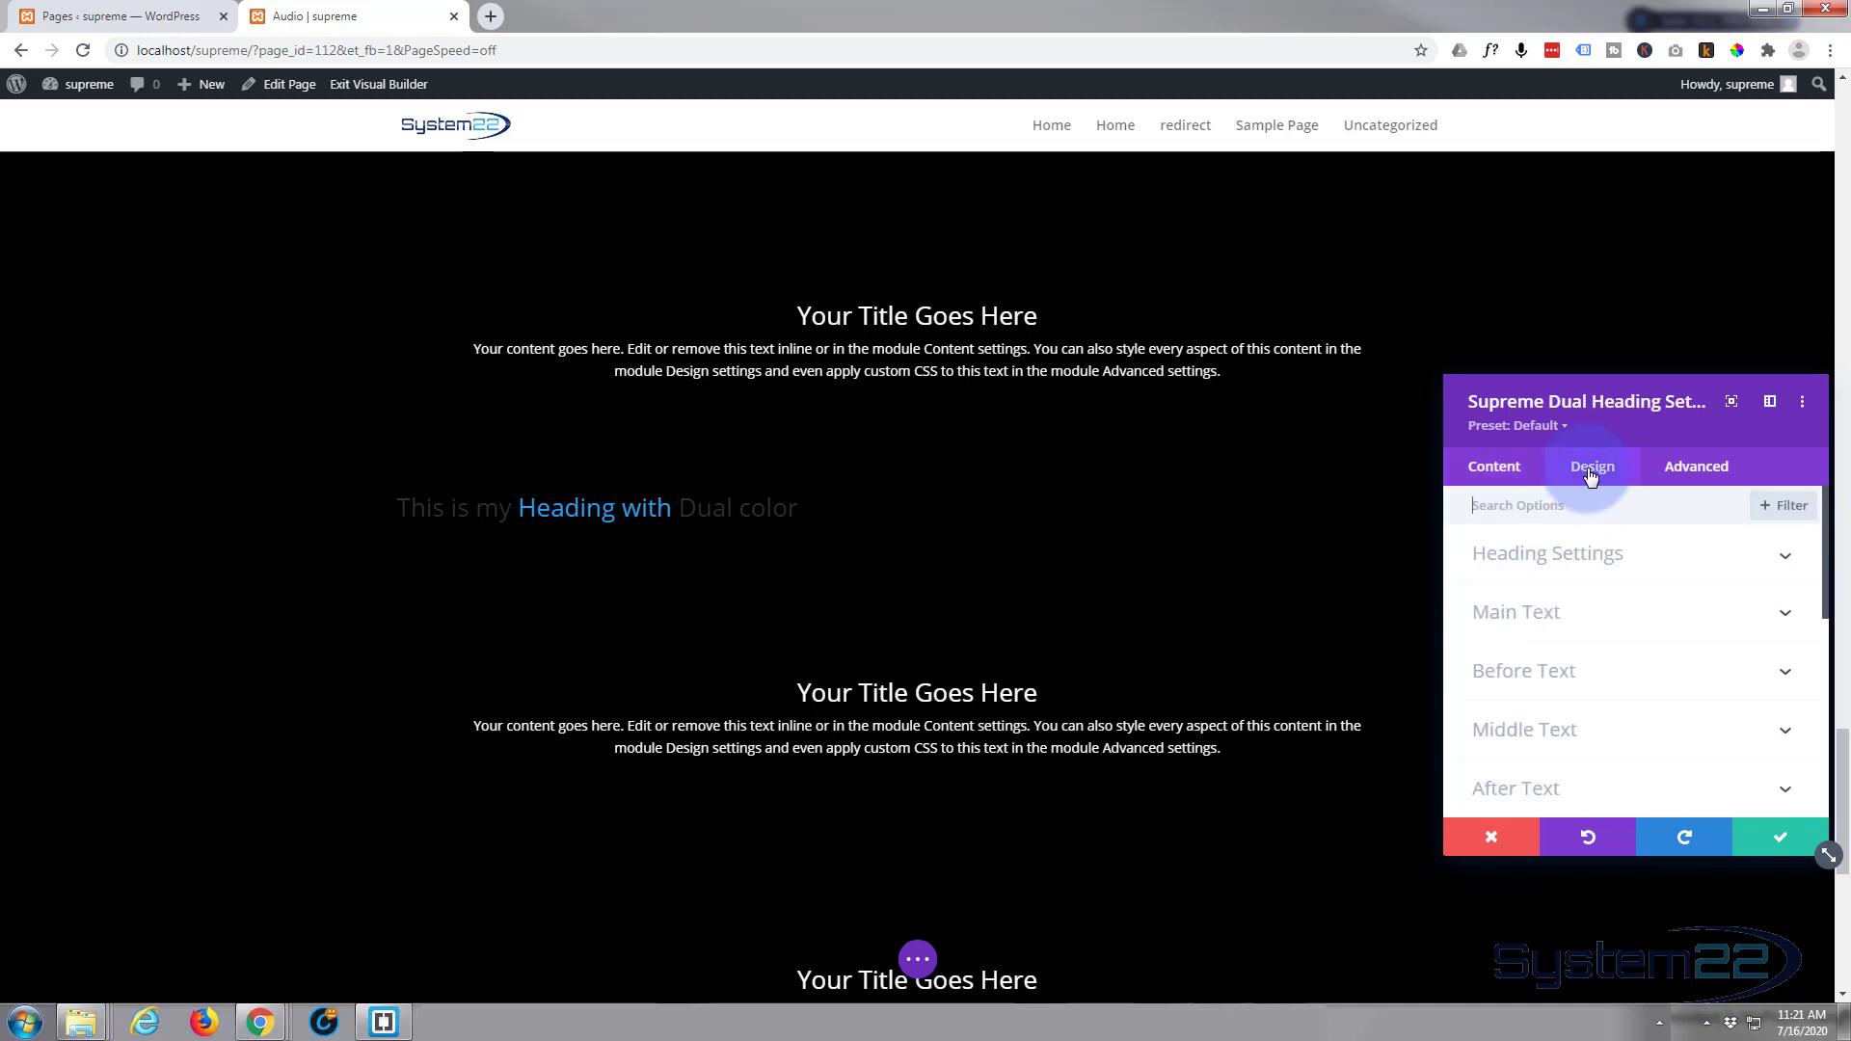
{"action": "left_click", "coordinate": [1547, 553]}
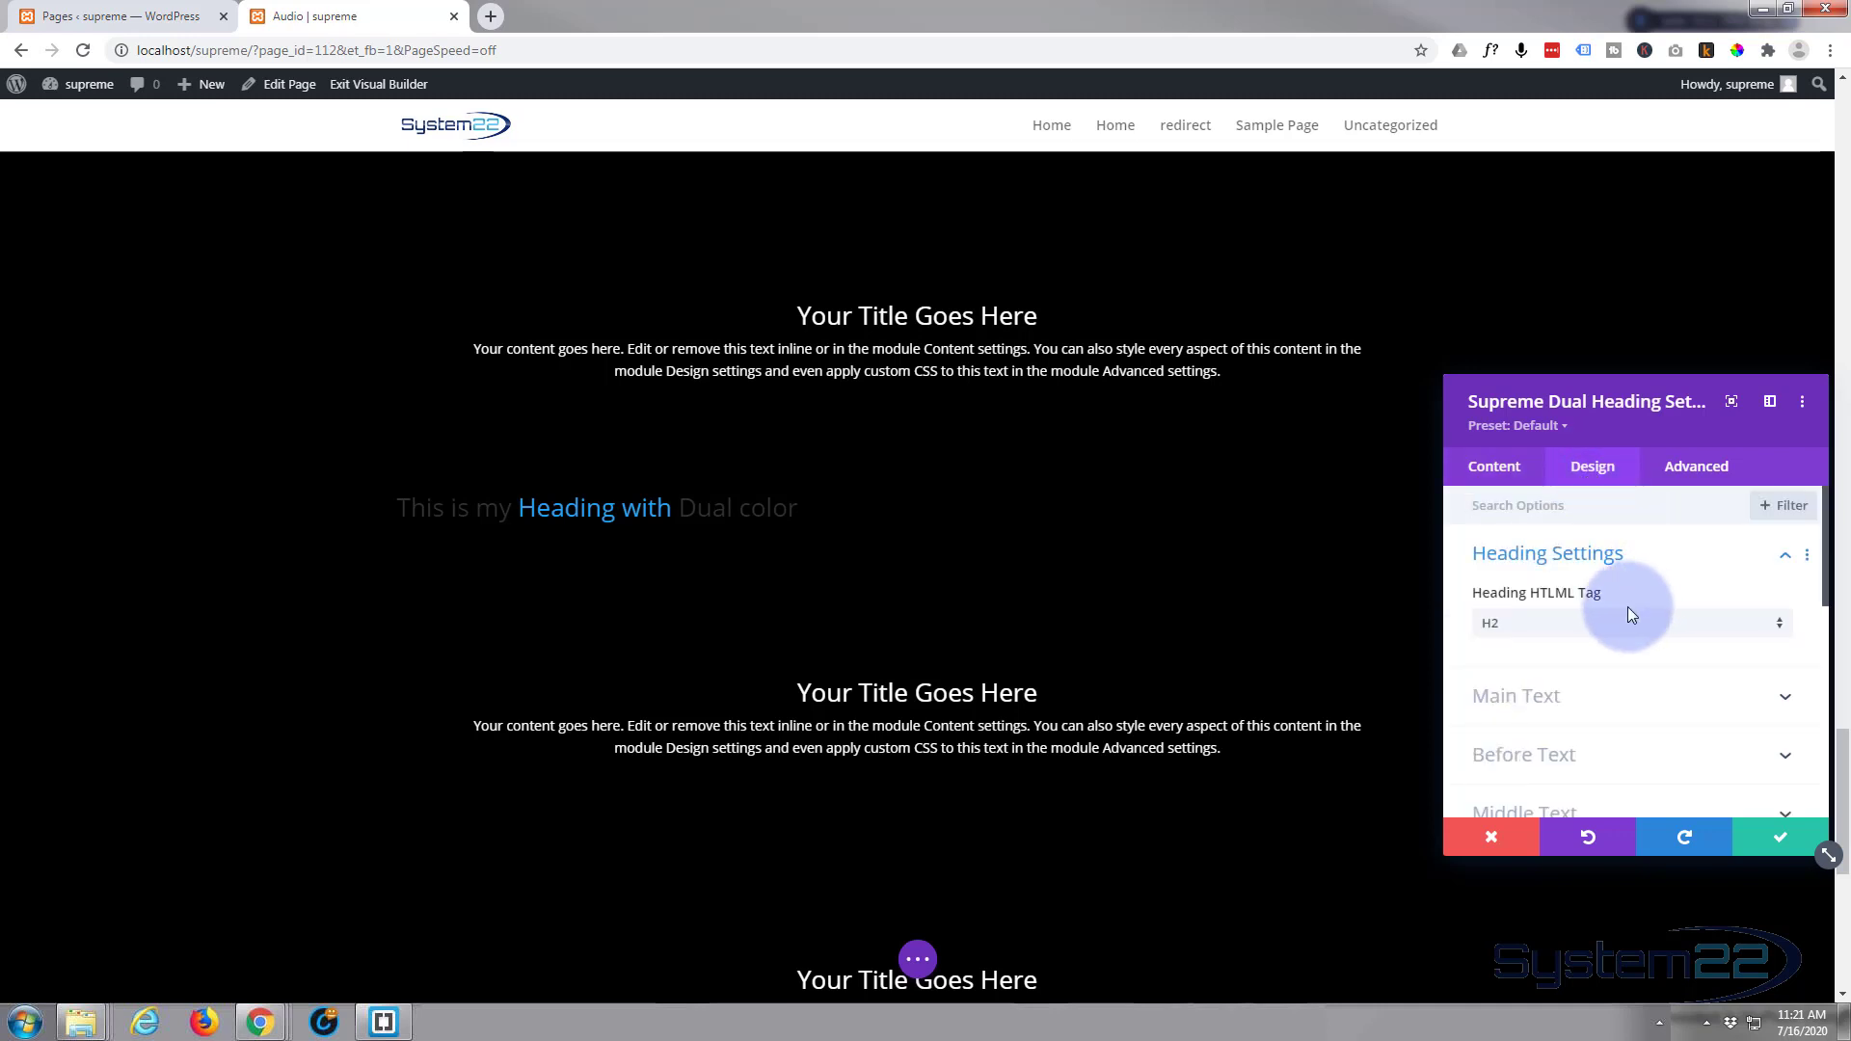
{"action": "mouse_move", "coordinate": [1643, 697]}
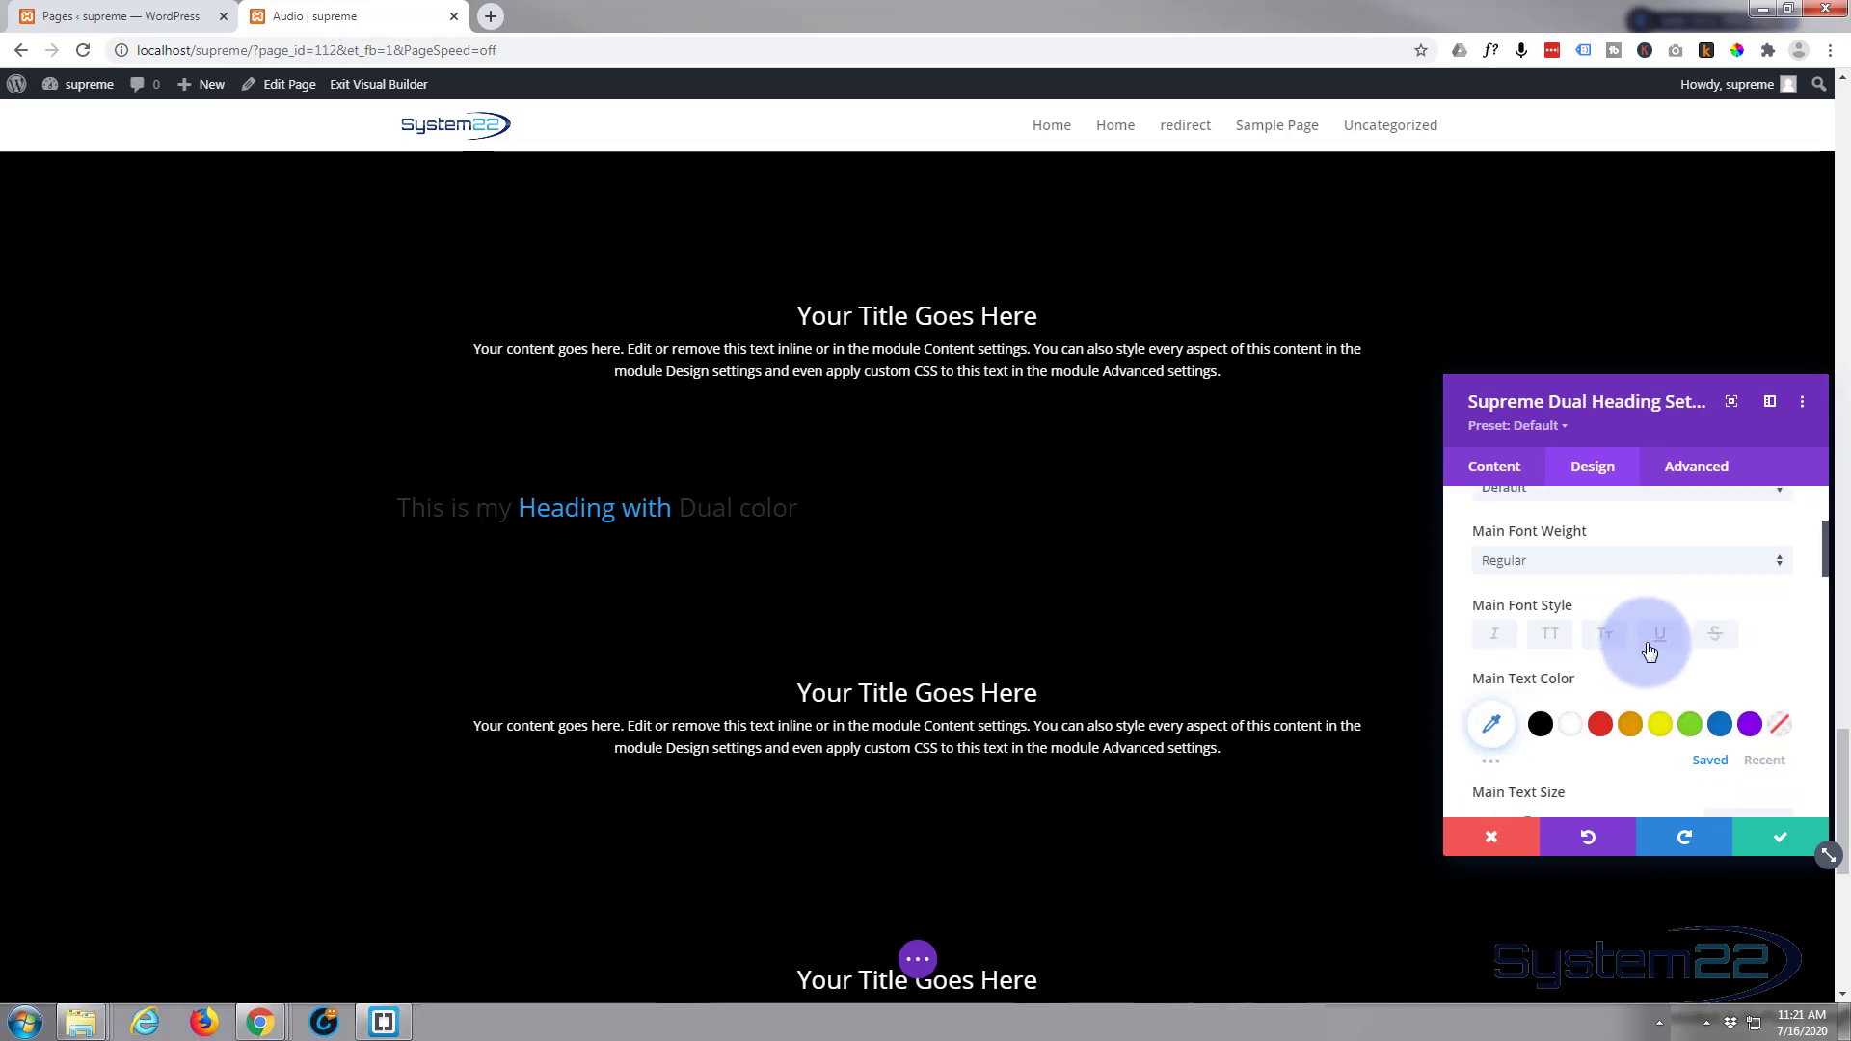
{"action": "scroll", "scroll_direction": "down", "scroll_amount": 3}
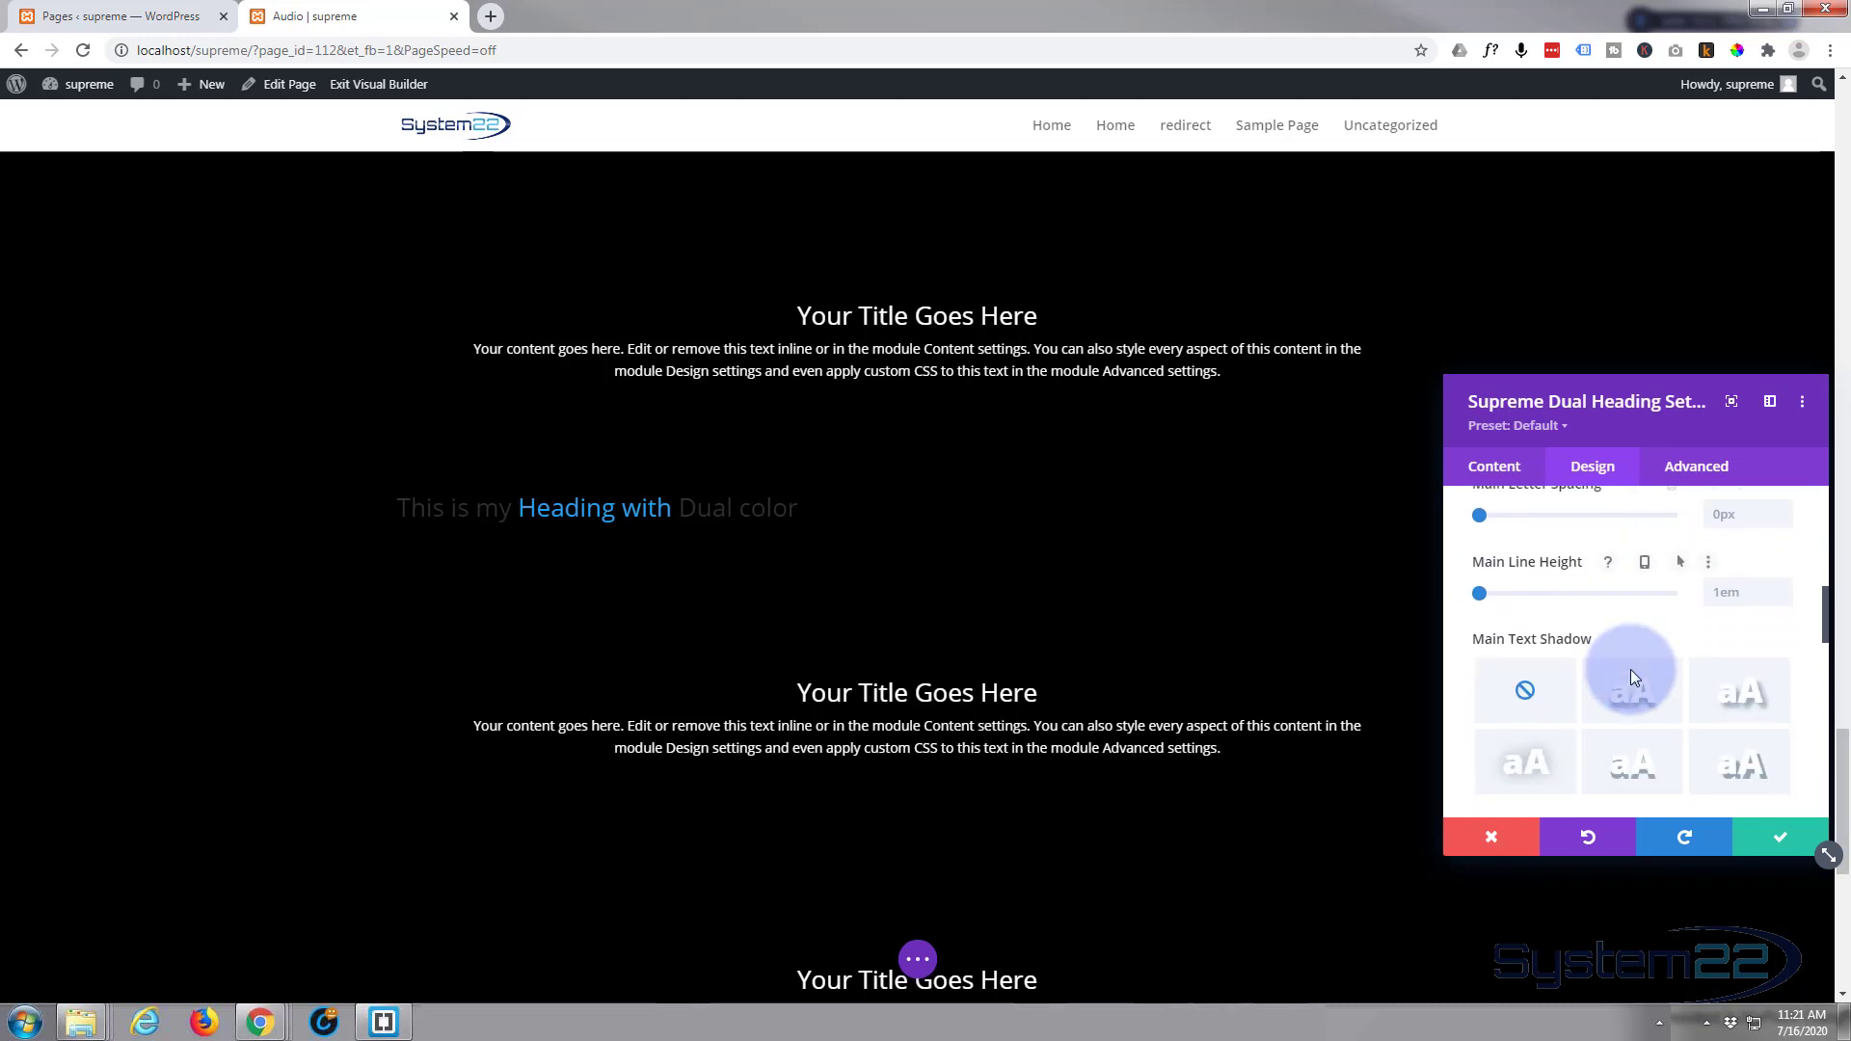
{"action": "scroll", "scroll_direction": "down", "scroll_amount": 3}
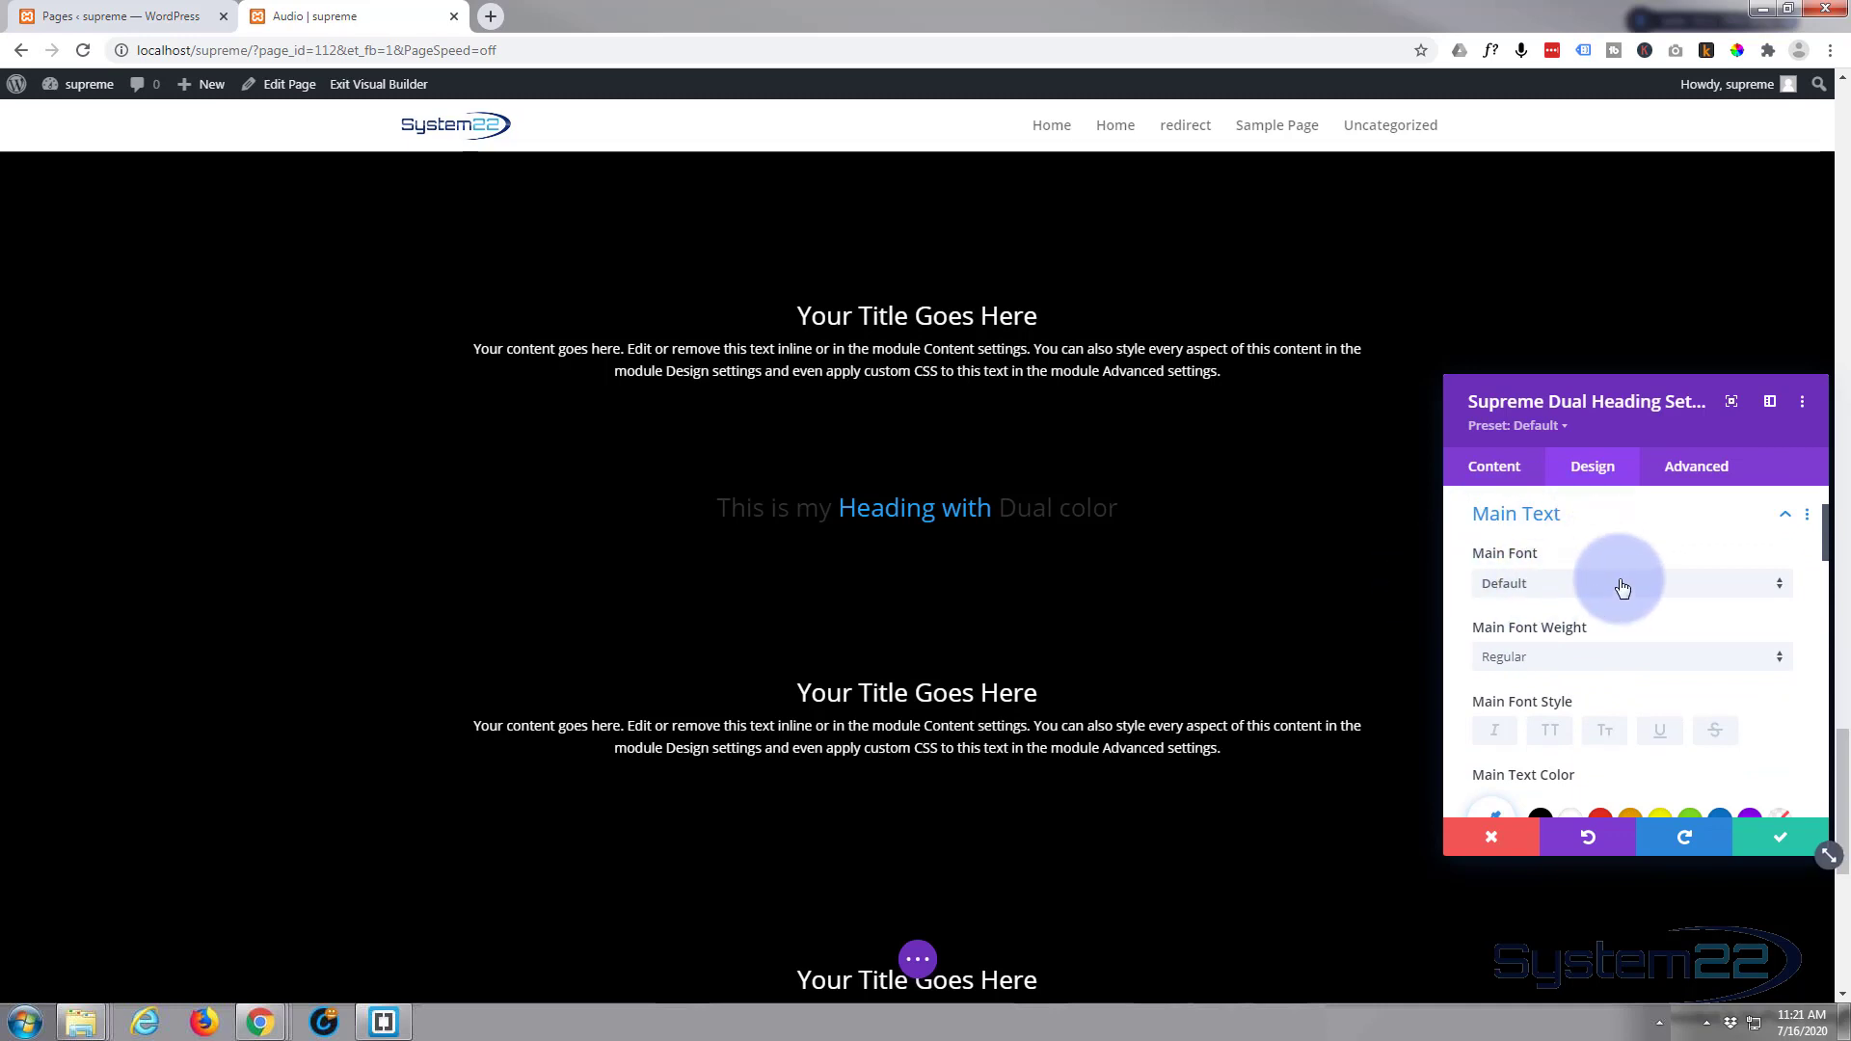
Set the heading's main font to Anton from the recent fonts.
{"action": "left_click", "coordinate": [1628, 583]}
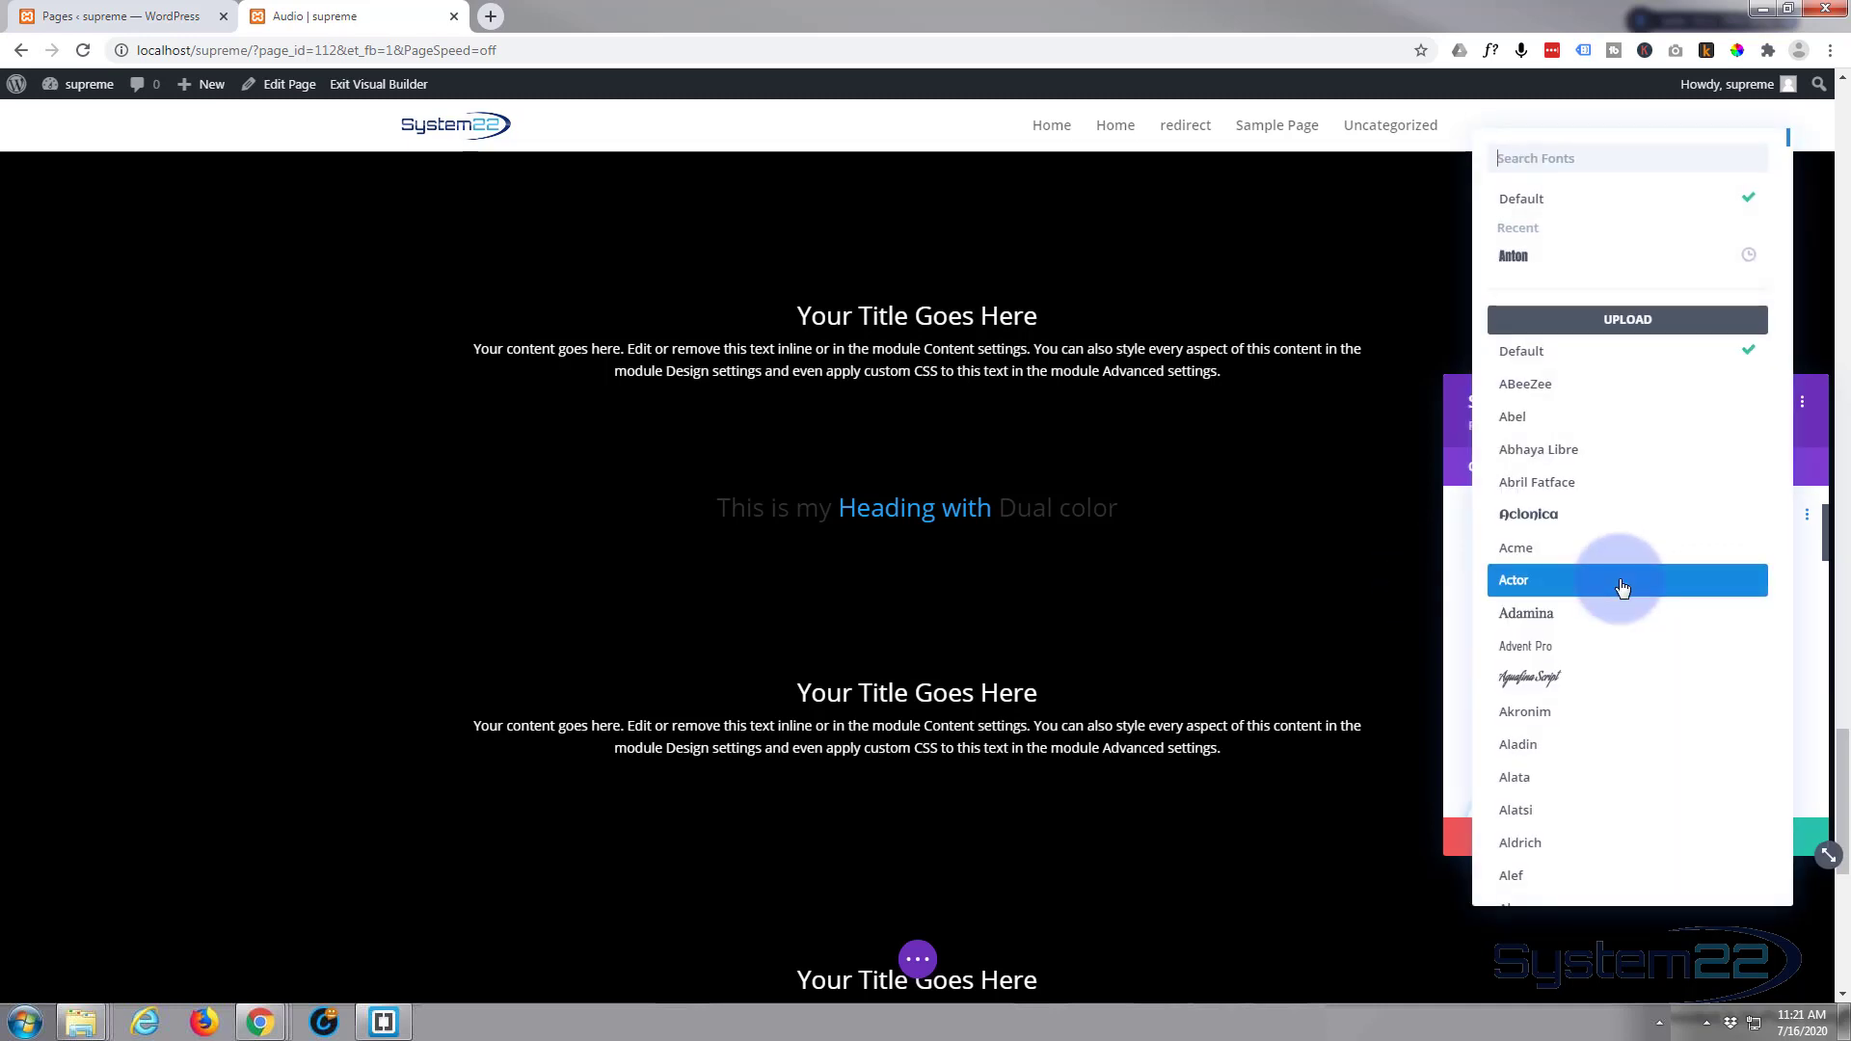
{"action": "mouse_move", "coordinate": [1602, 483]}
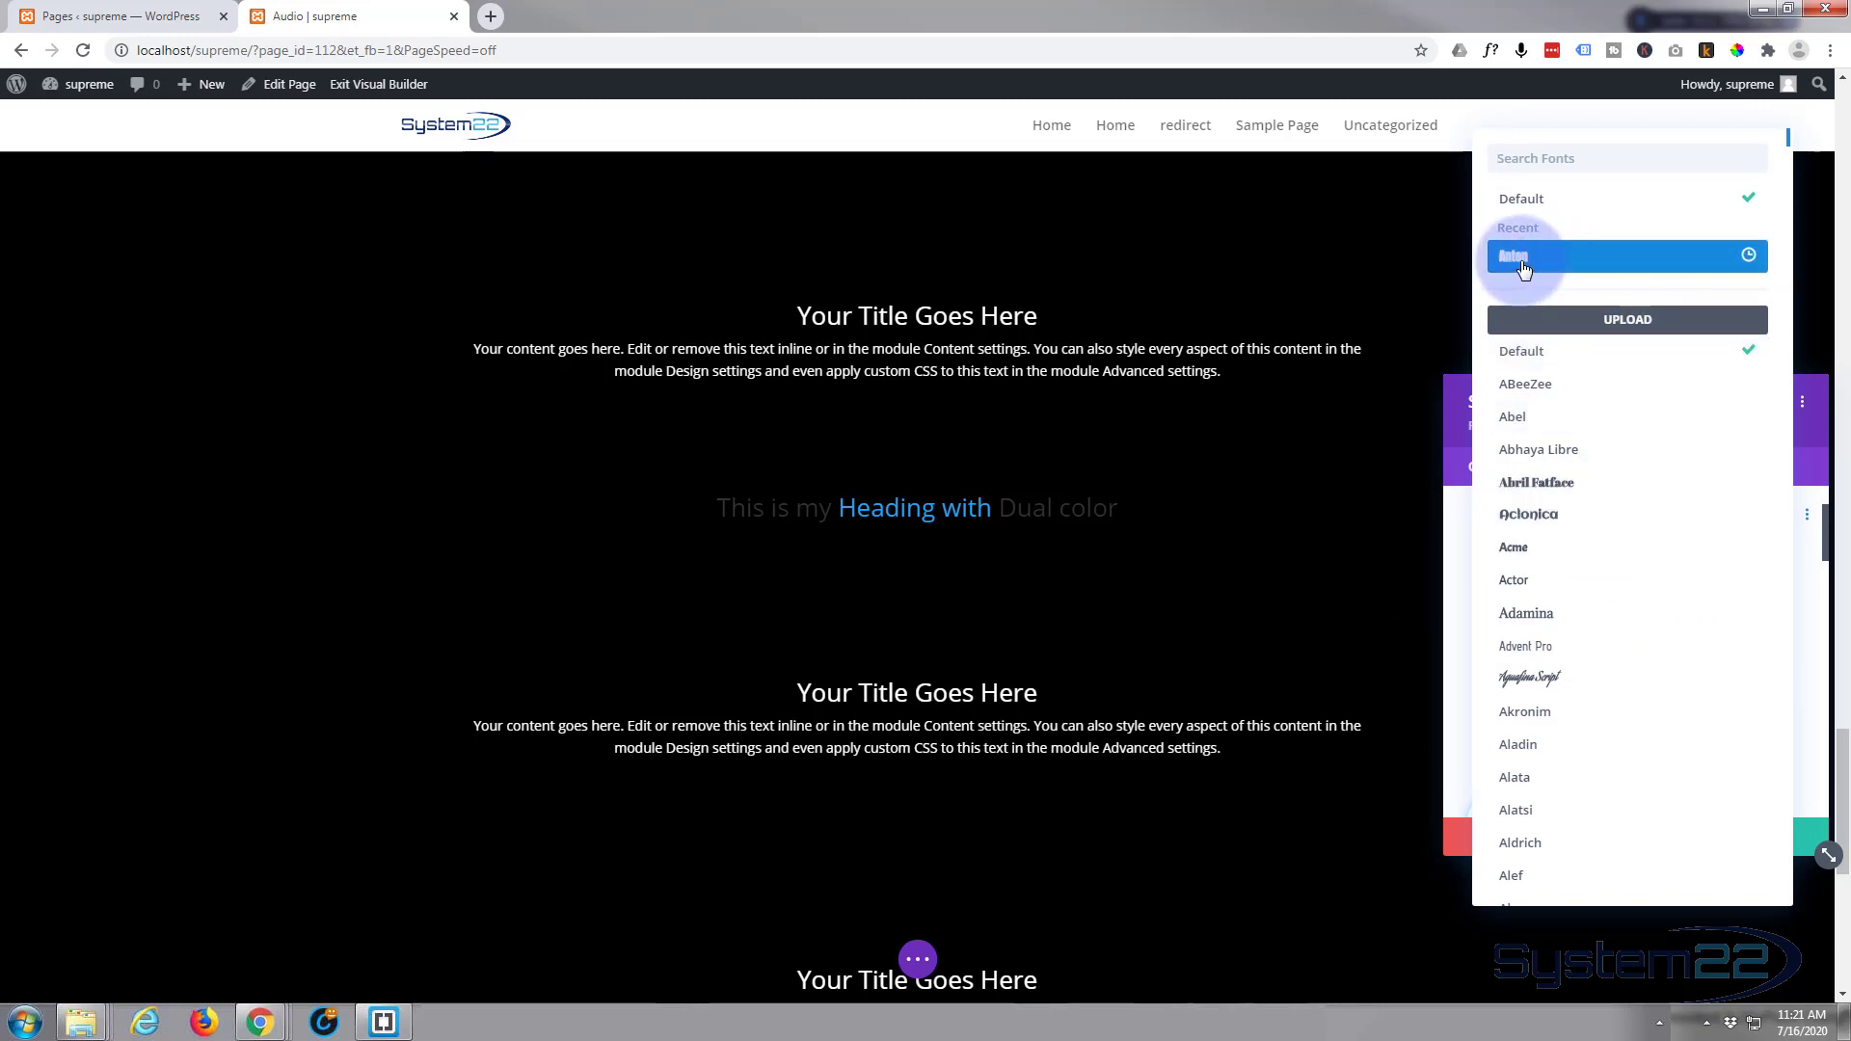
{"action": "left_click", "coordinate": [1524, 256]}
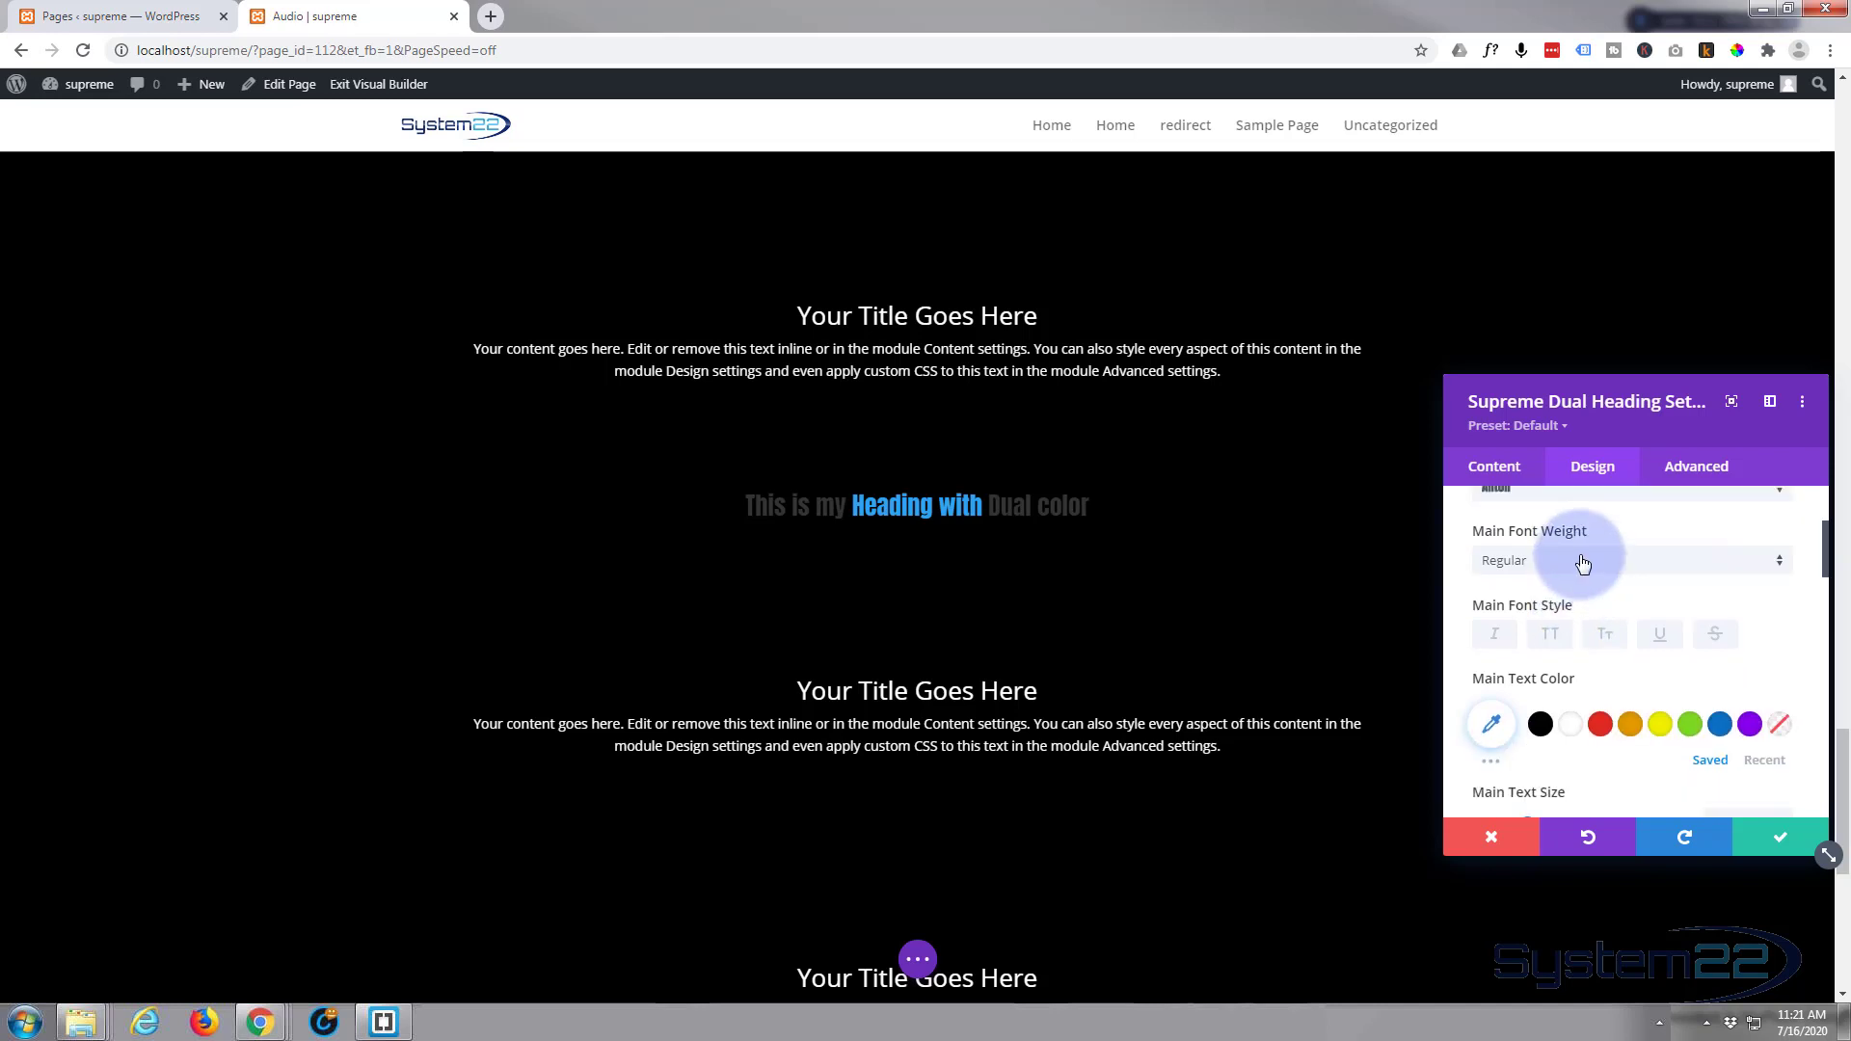
Enlarge the main text size to 68px so the heading spans the page width.
{"action": "left_click", "coordinate": [1630, 560]}
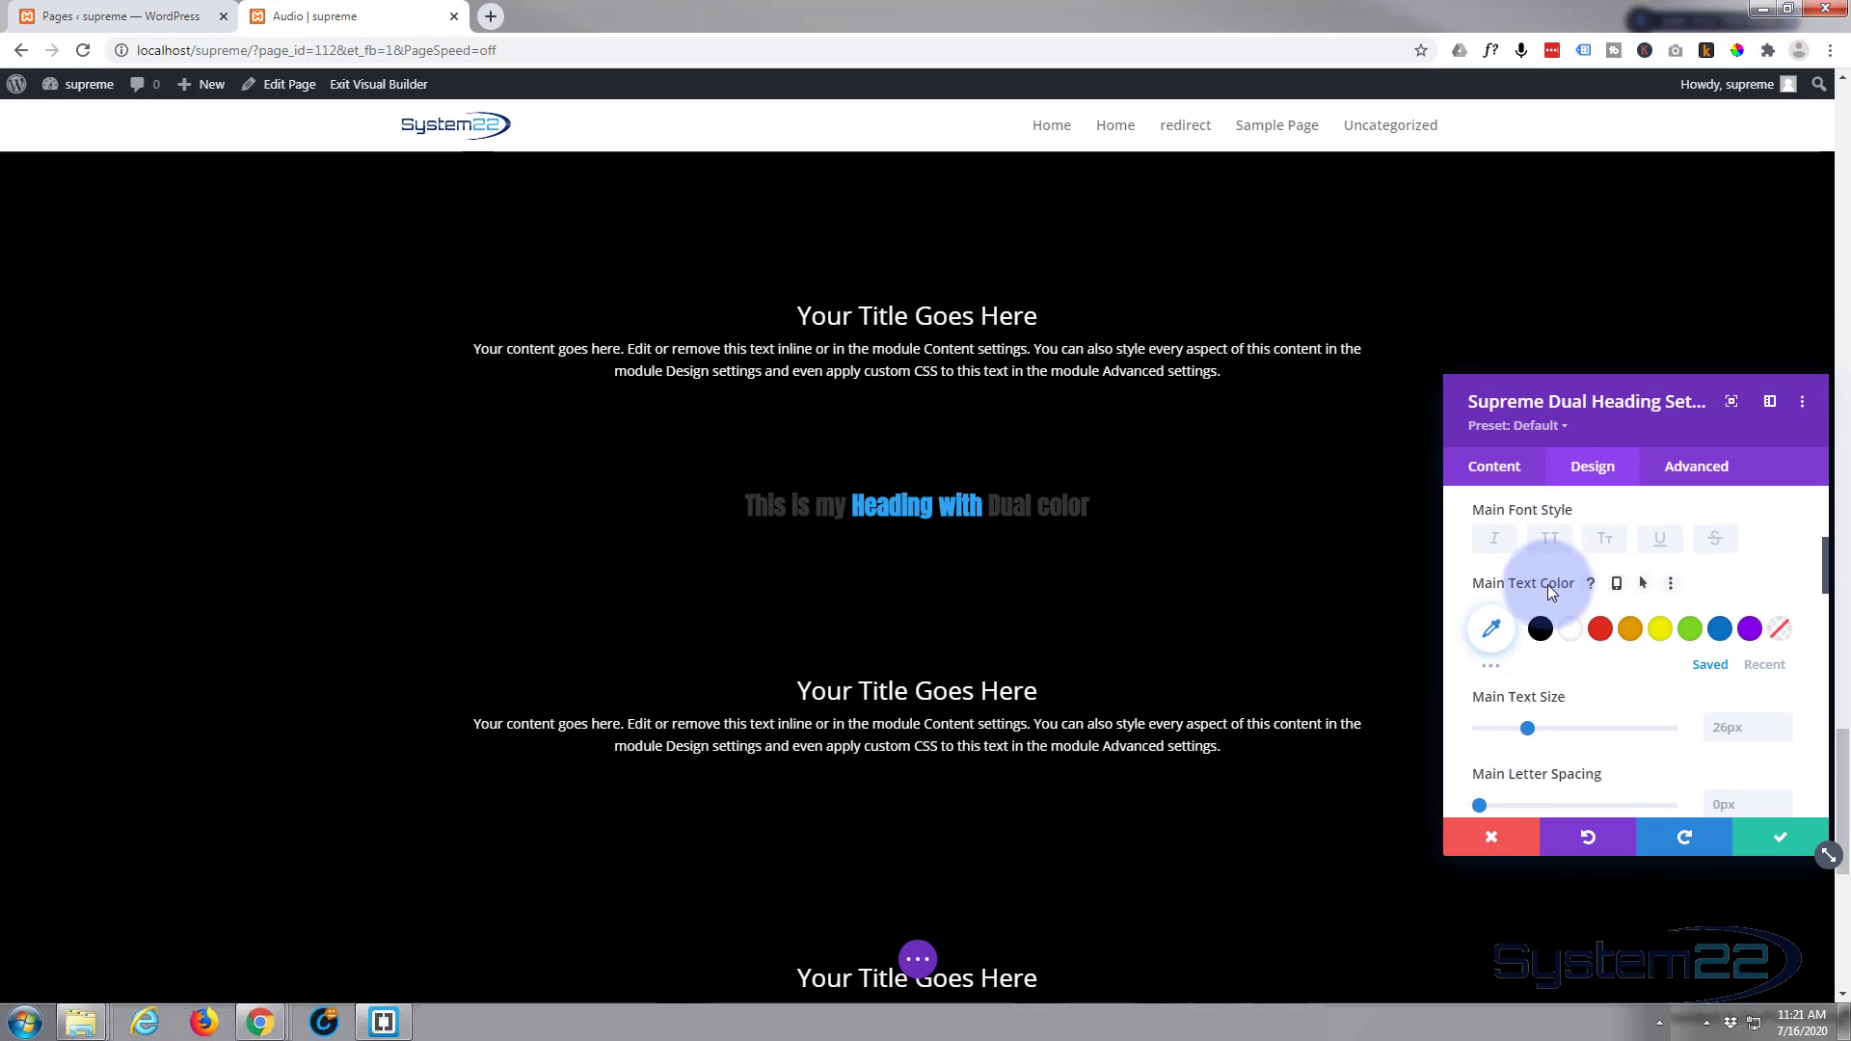
{"action": "scroll", "scroll_direction": "down", "scroll_amount": 3}
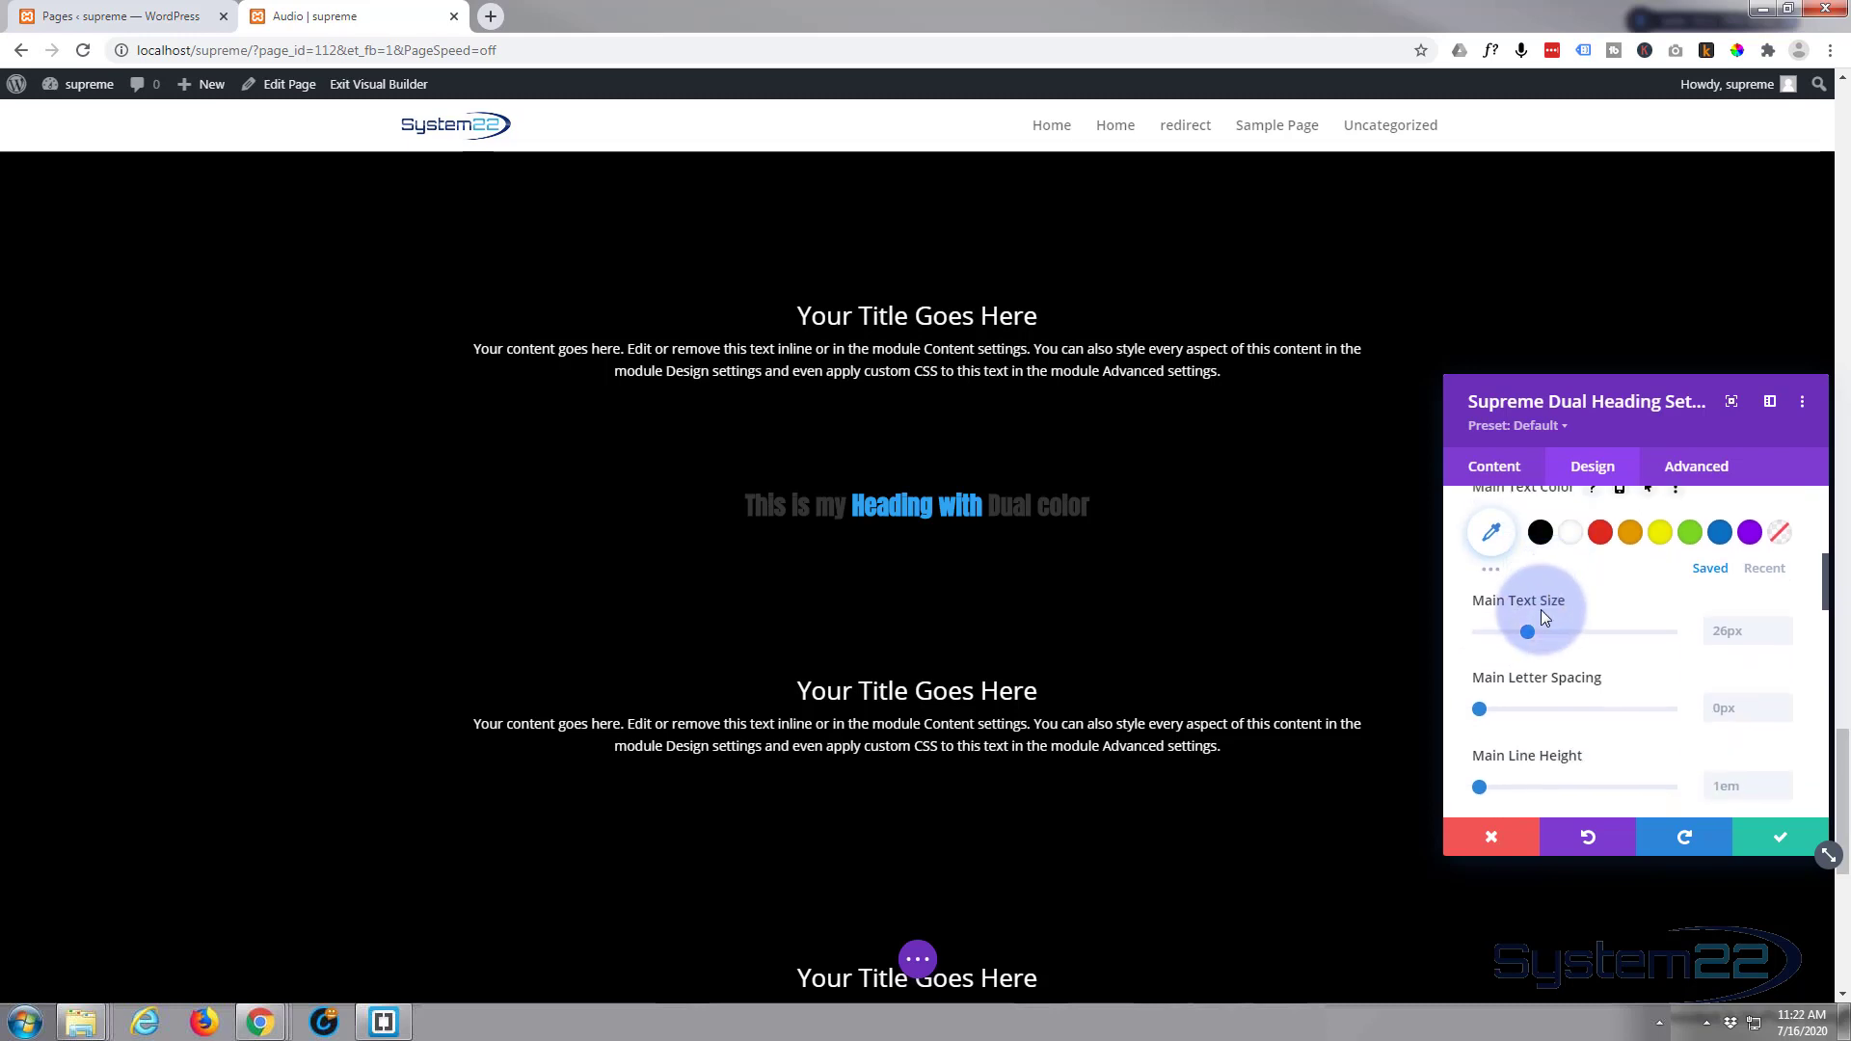
{"action": "left_click_drag", "start_coordinate": [1528, 633], "coordinate": [1580, 632]}
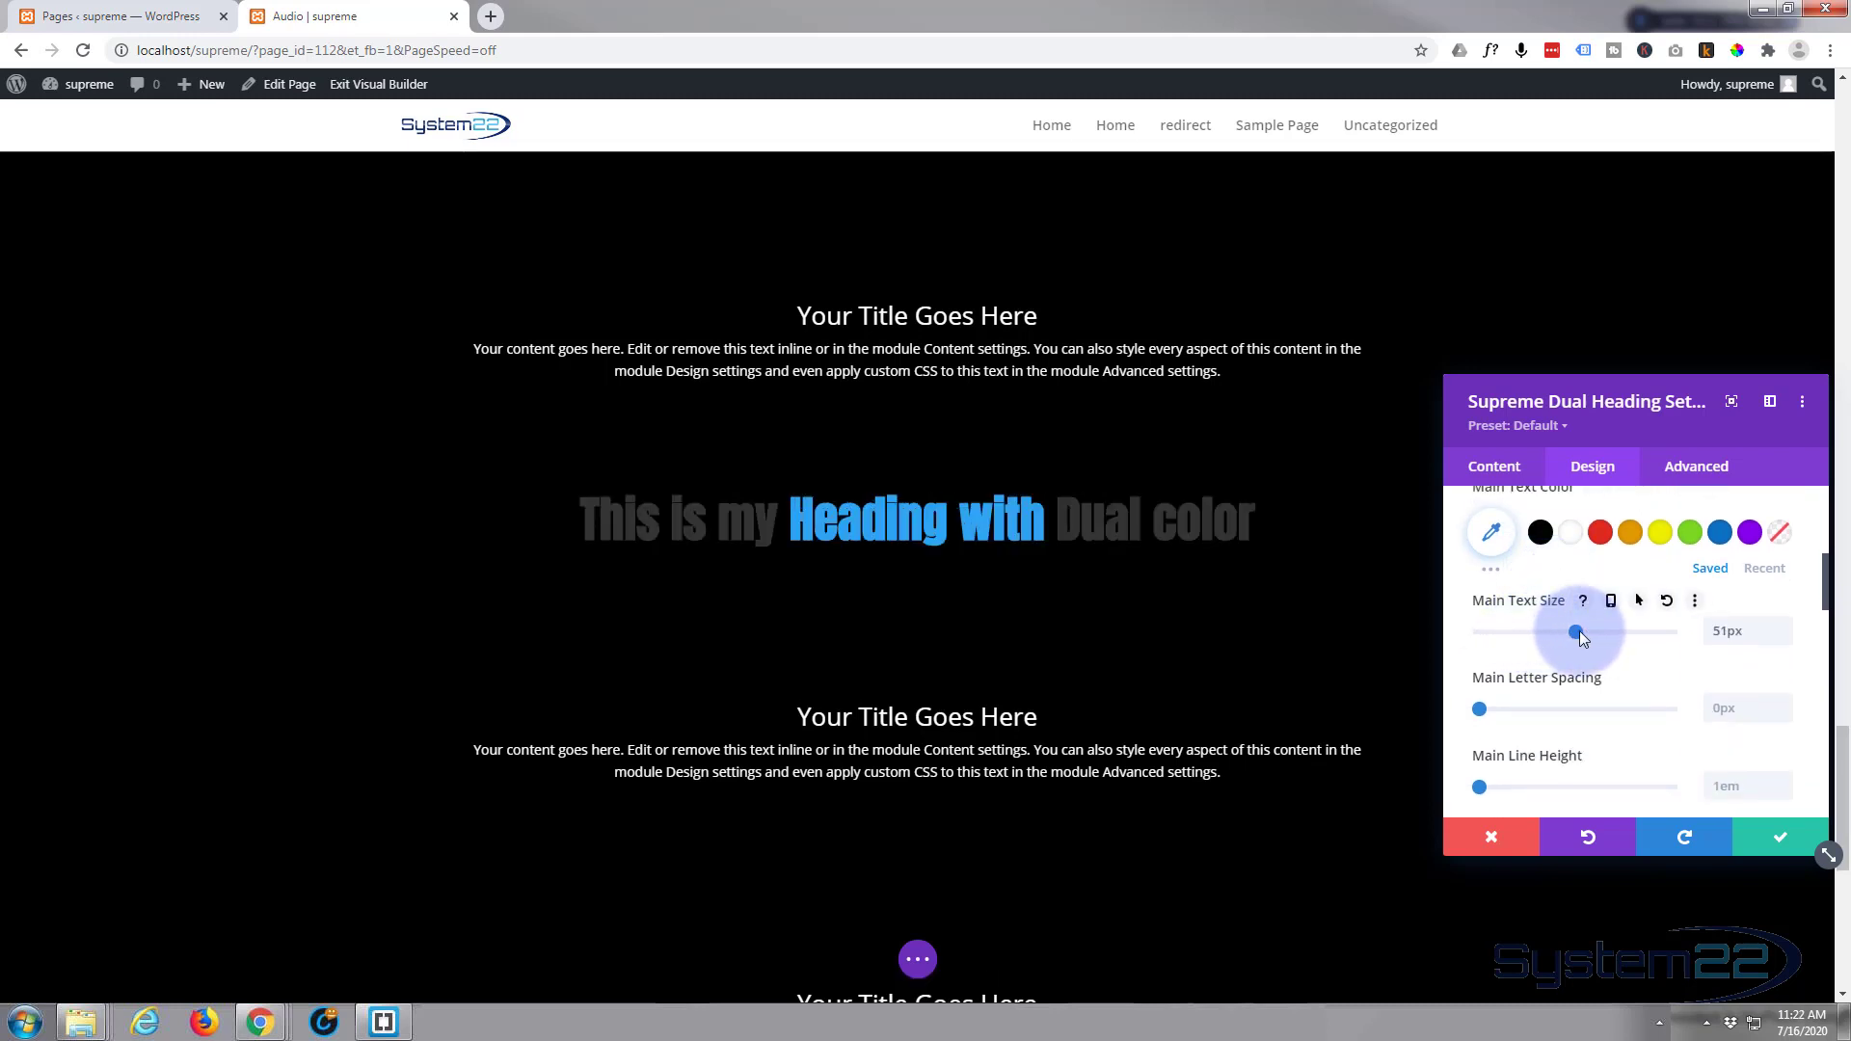
{"action": "left_click_drag", "start_coordinate": [1575, 631], "coordinate": [1606, 631]}
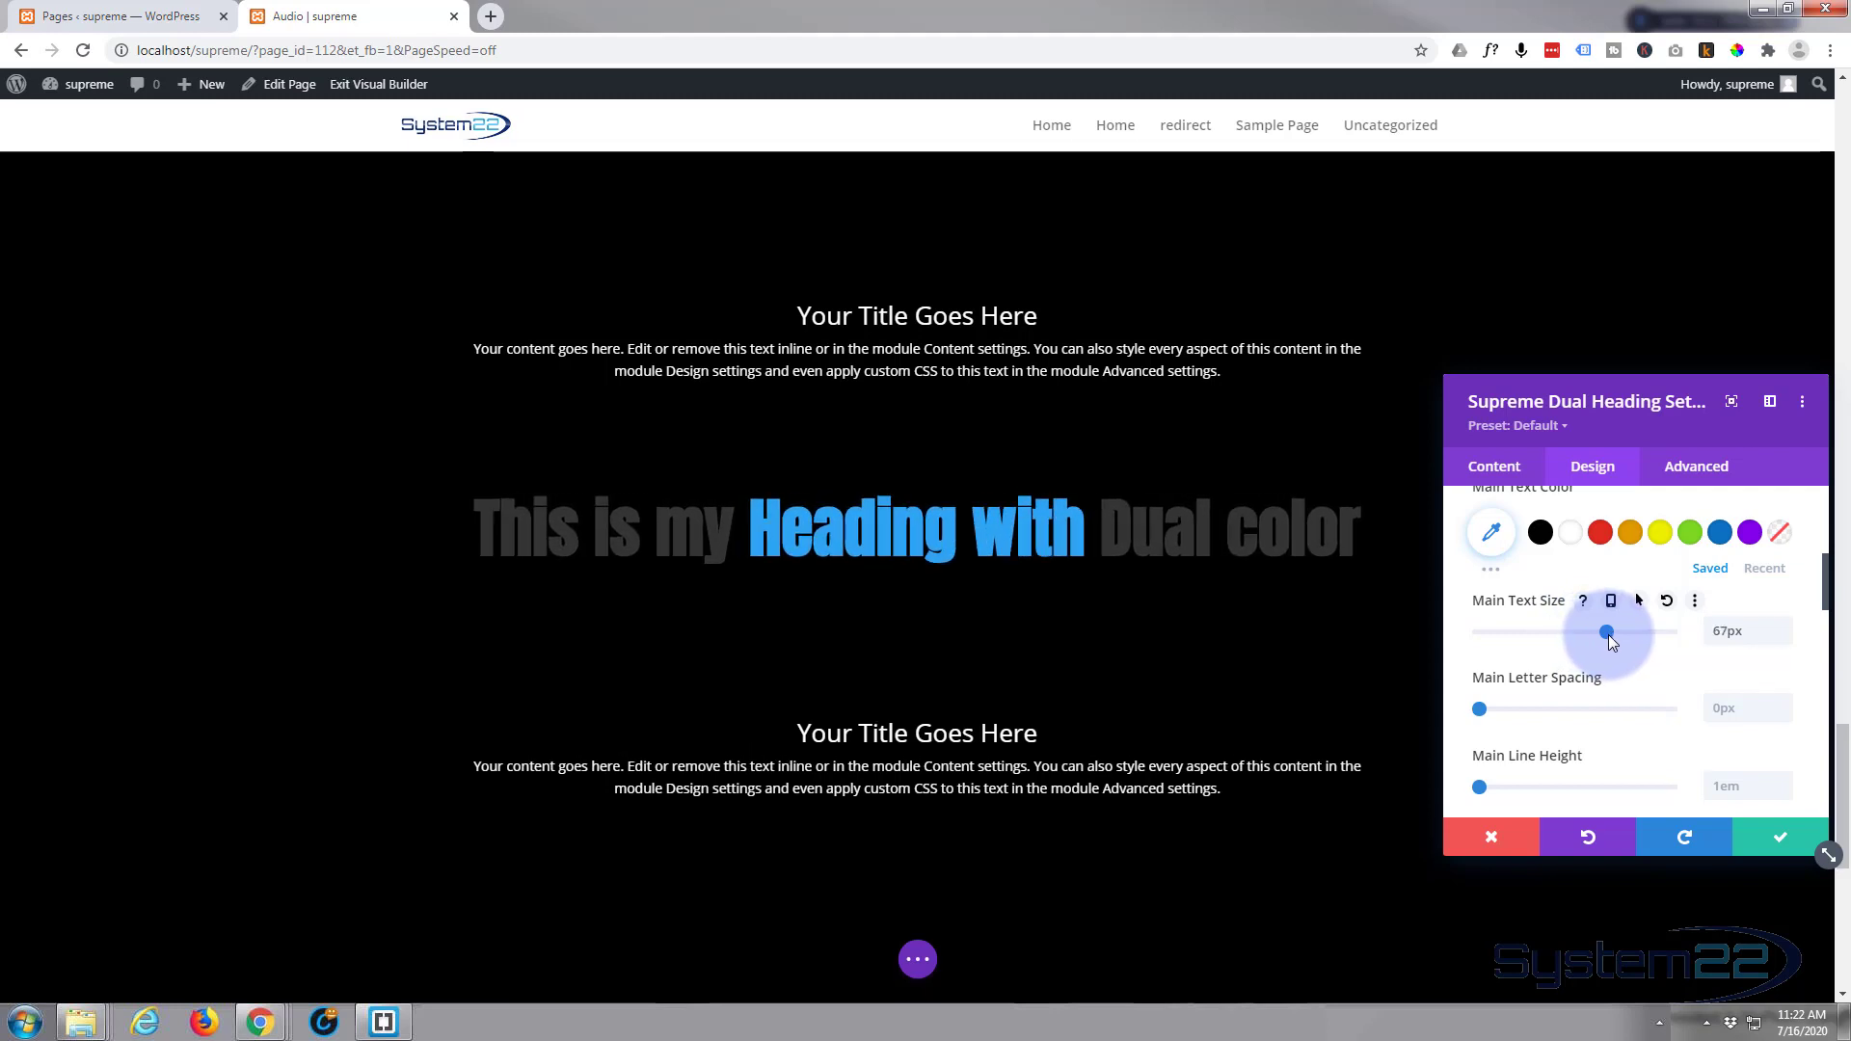
{"action": "left_click_drag", "start_coordinate": [1602, 631], "coordinate": [1609, 631]}
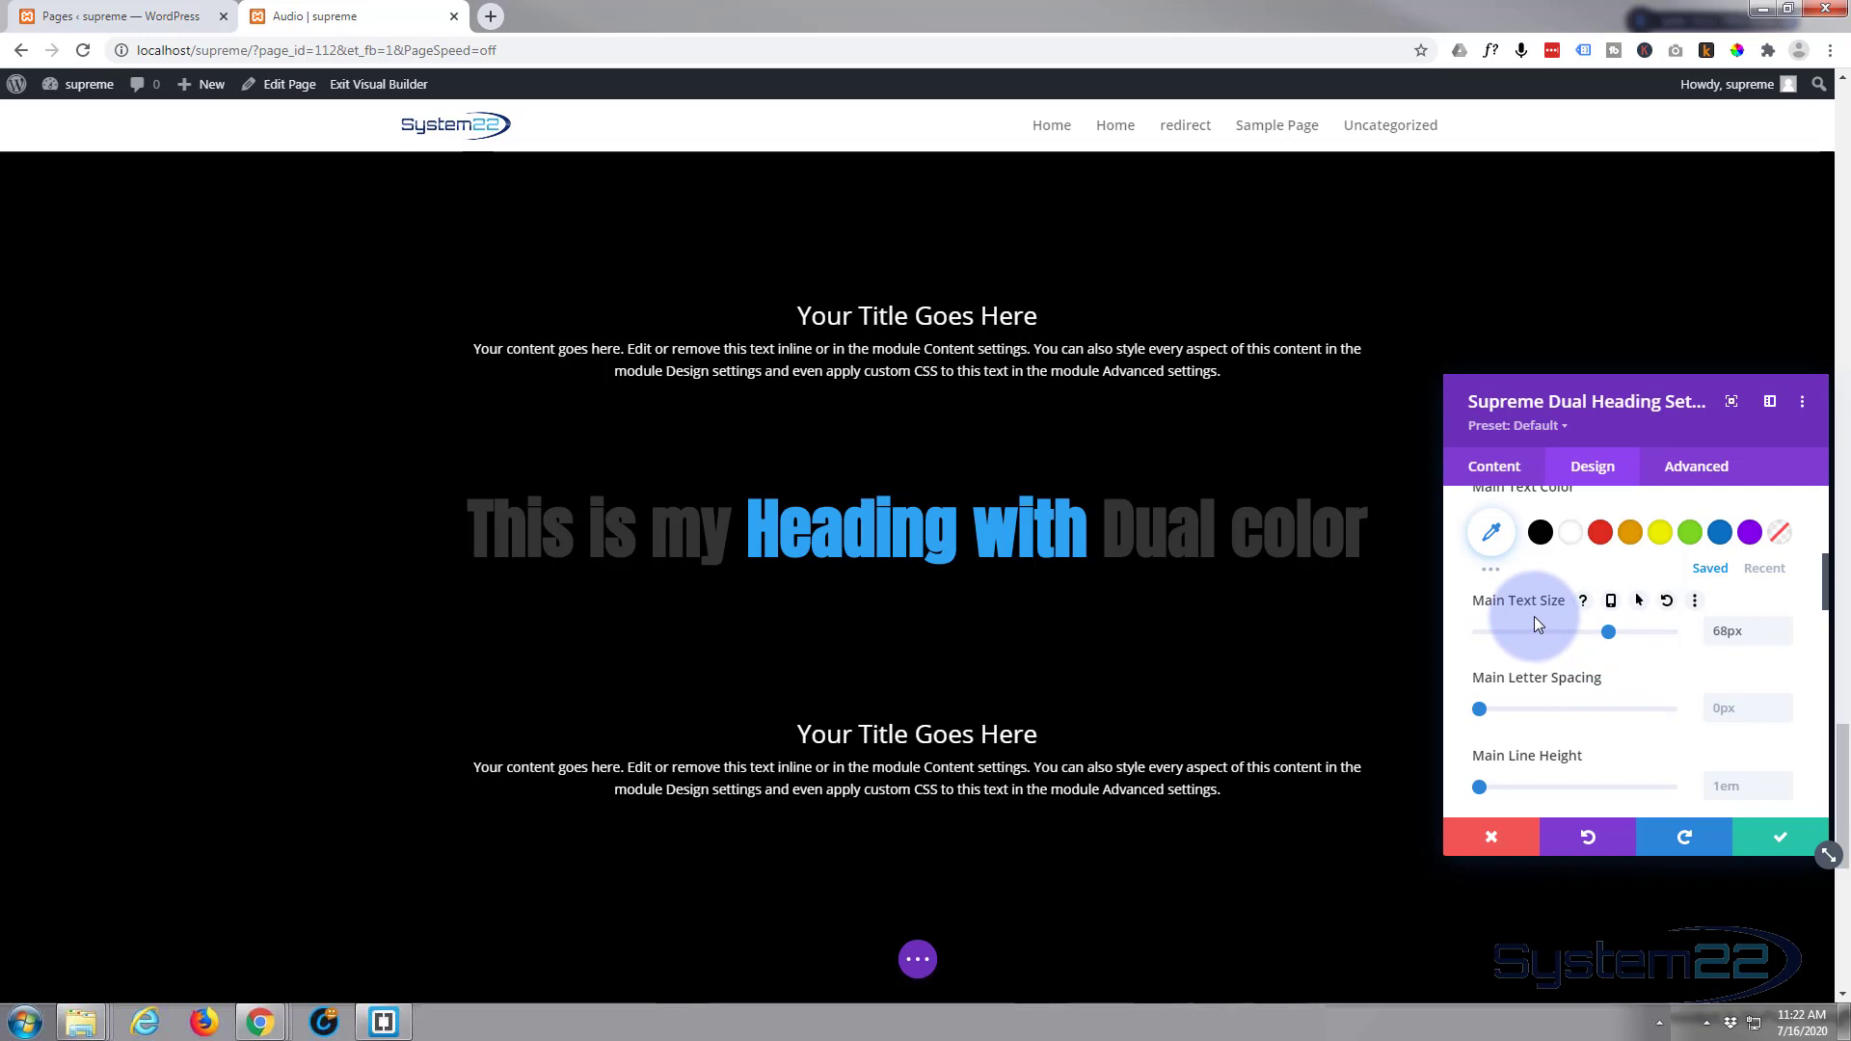
{"action": "mouse_move", "coordinate": [1533, 677]}
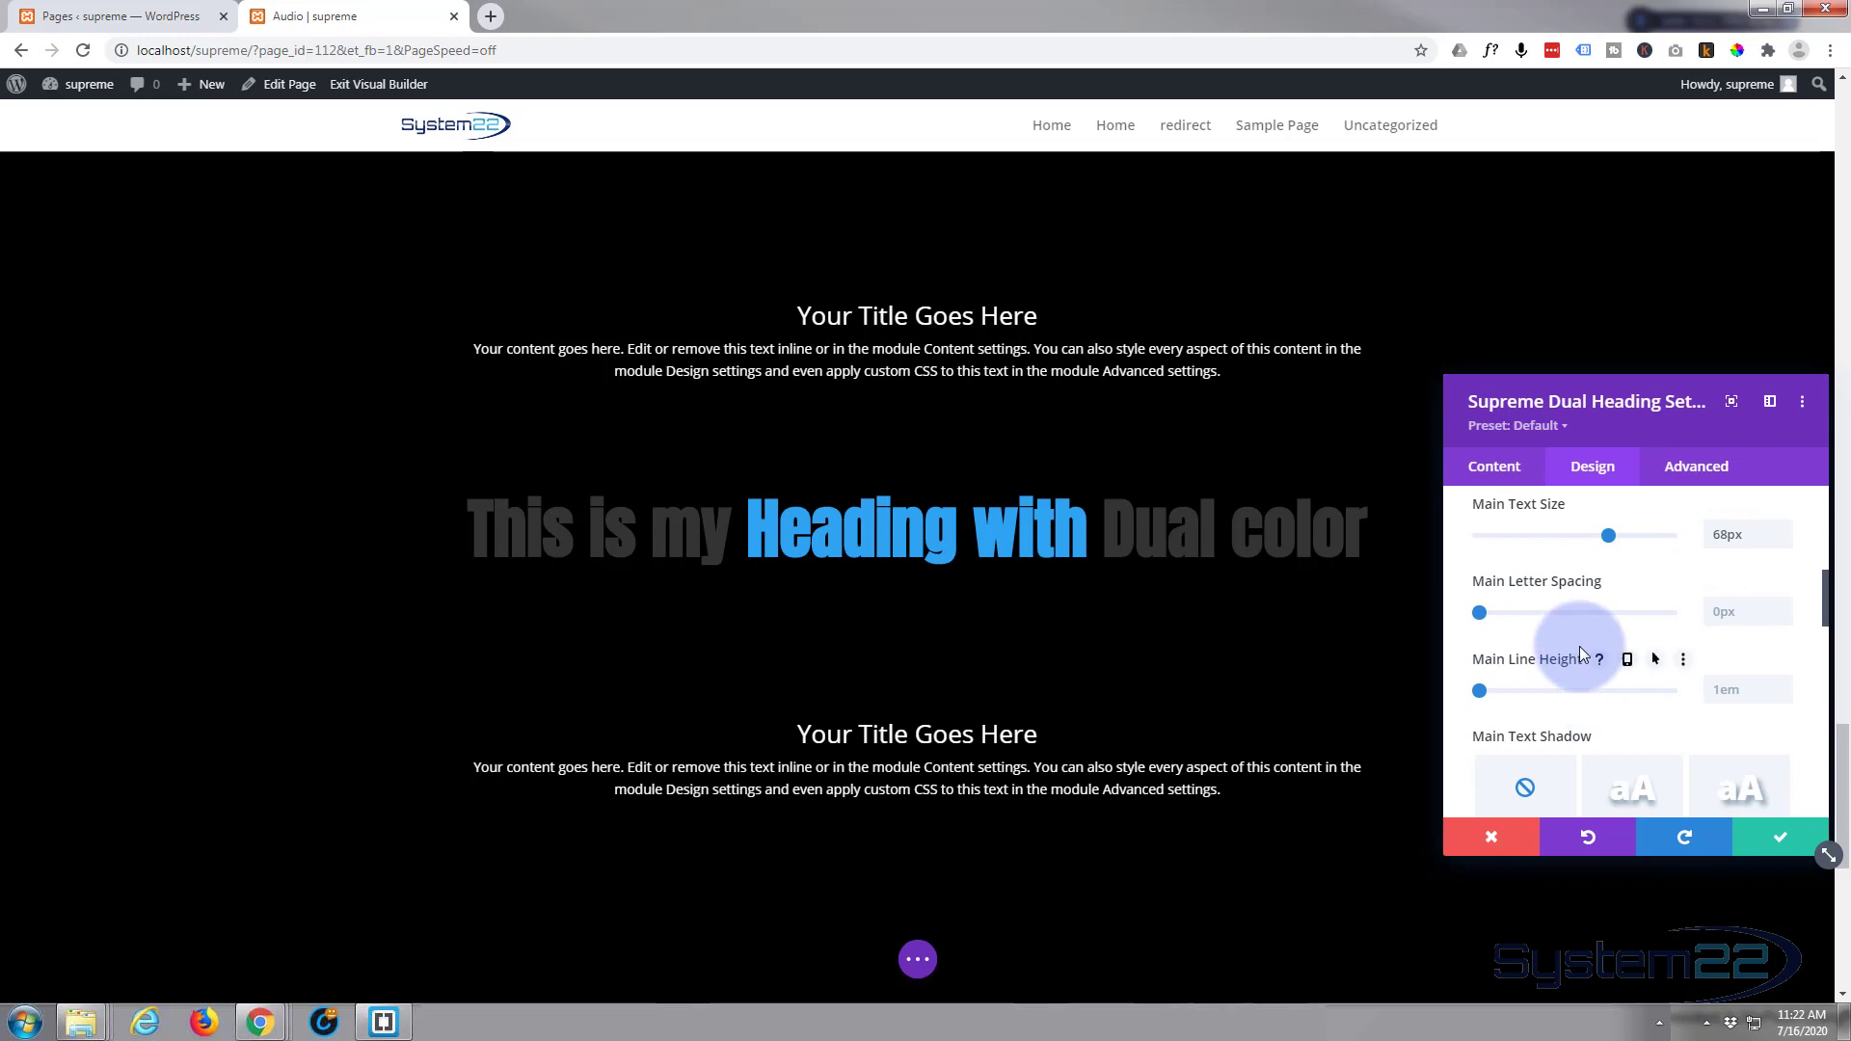
{"action": "scroll", "scroll_direction": "down", "scroll_amount": 3}
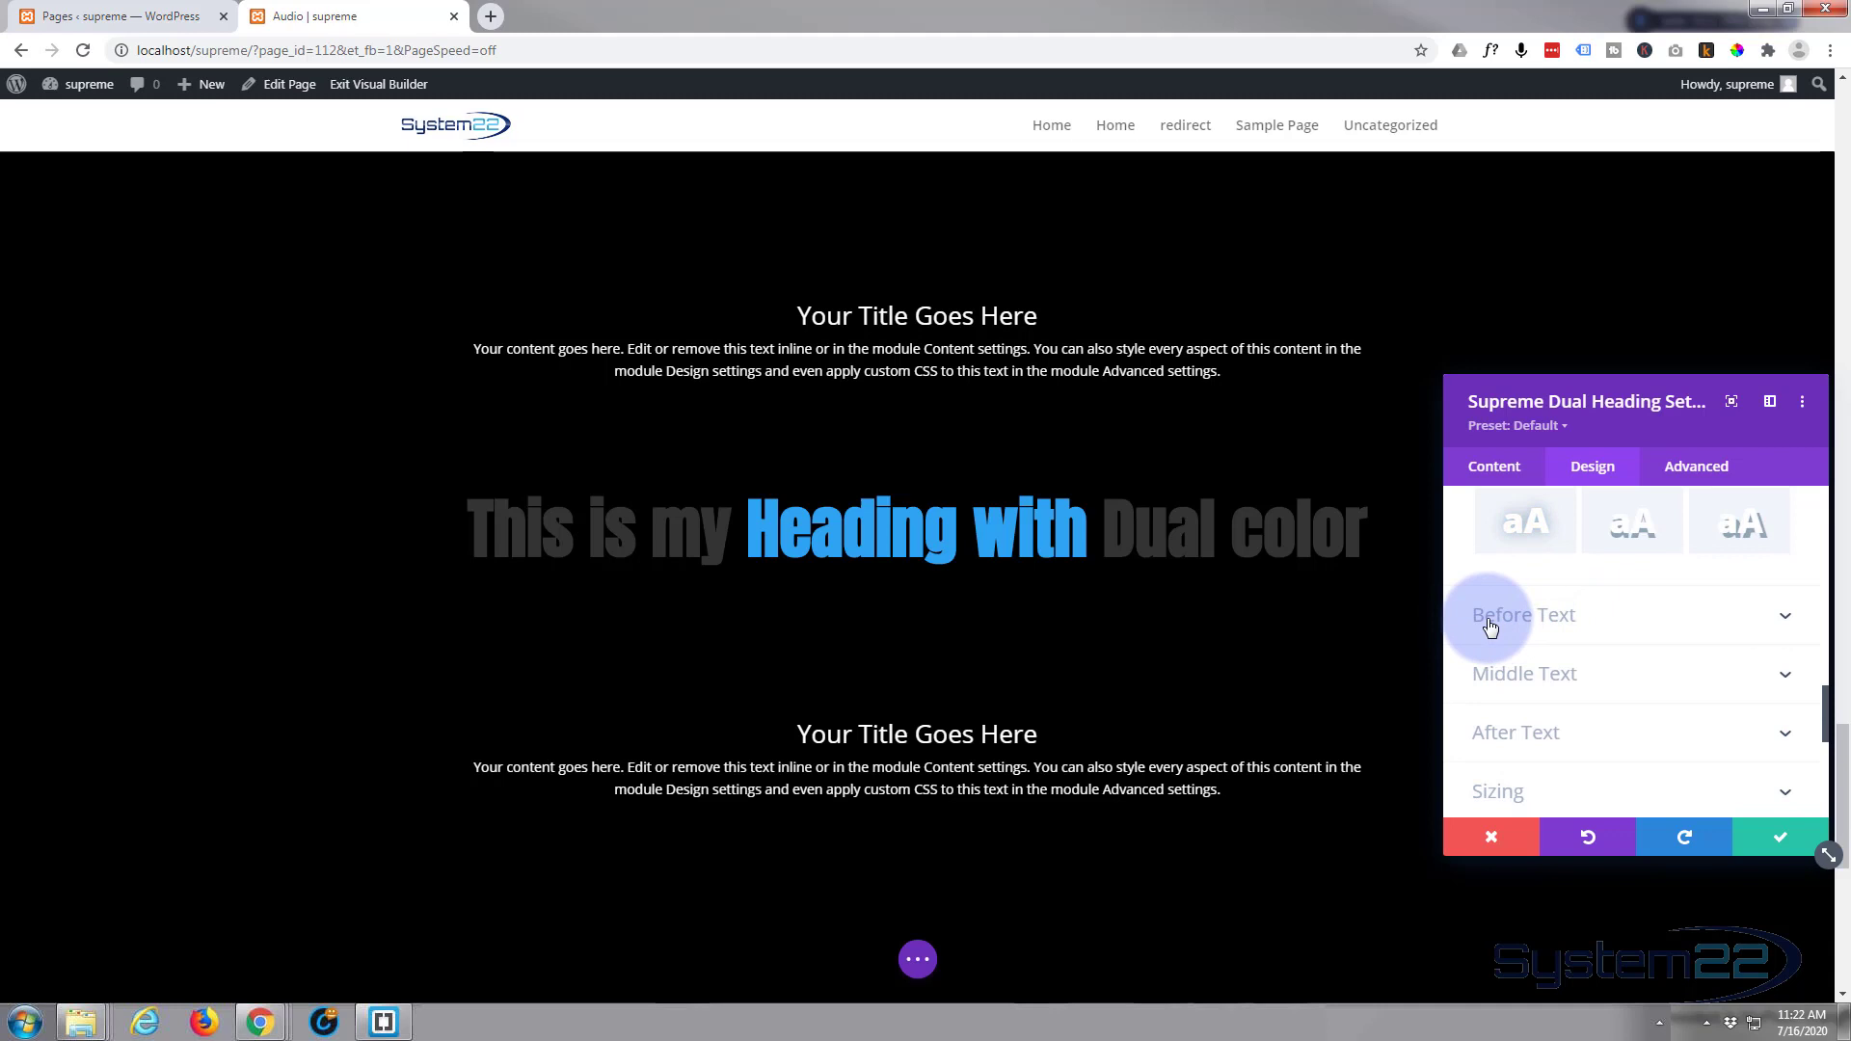
{"action": "mouse_move", "coordinate": [1601, 619]}
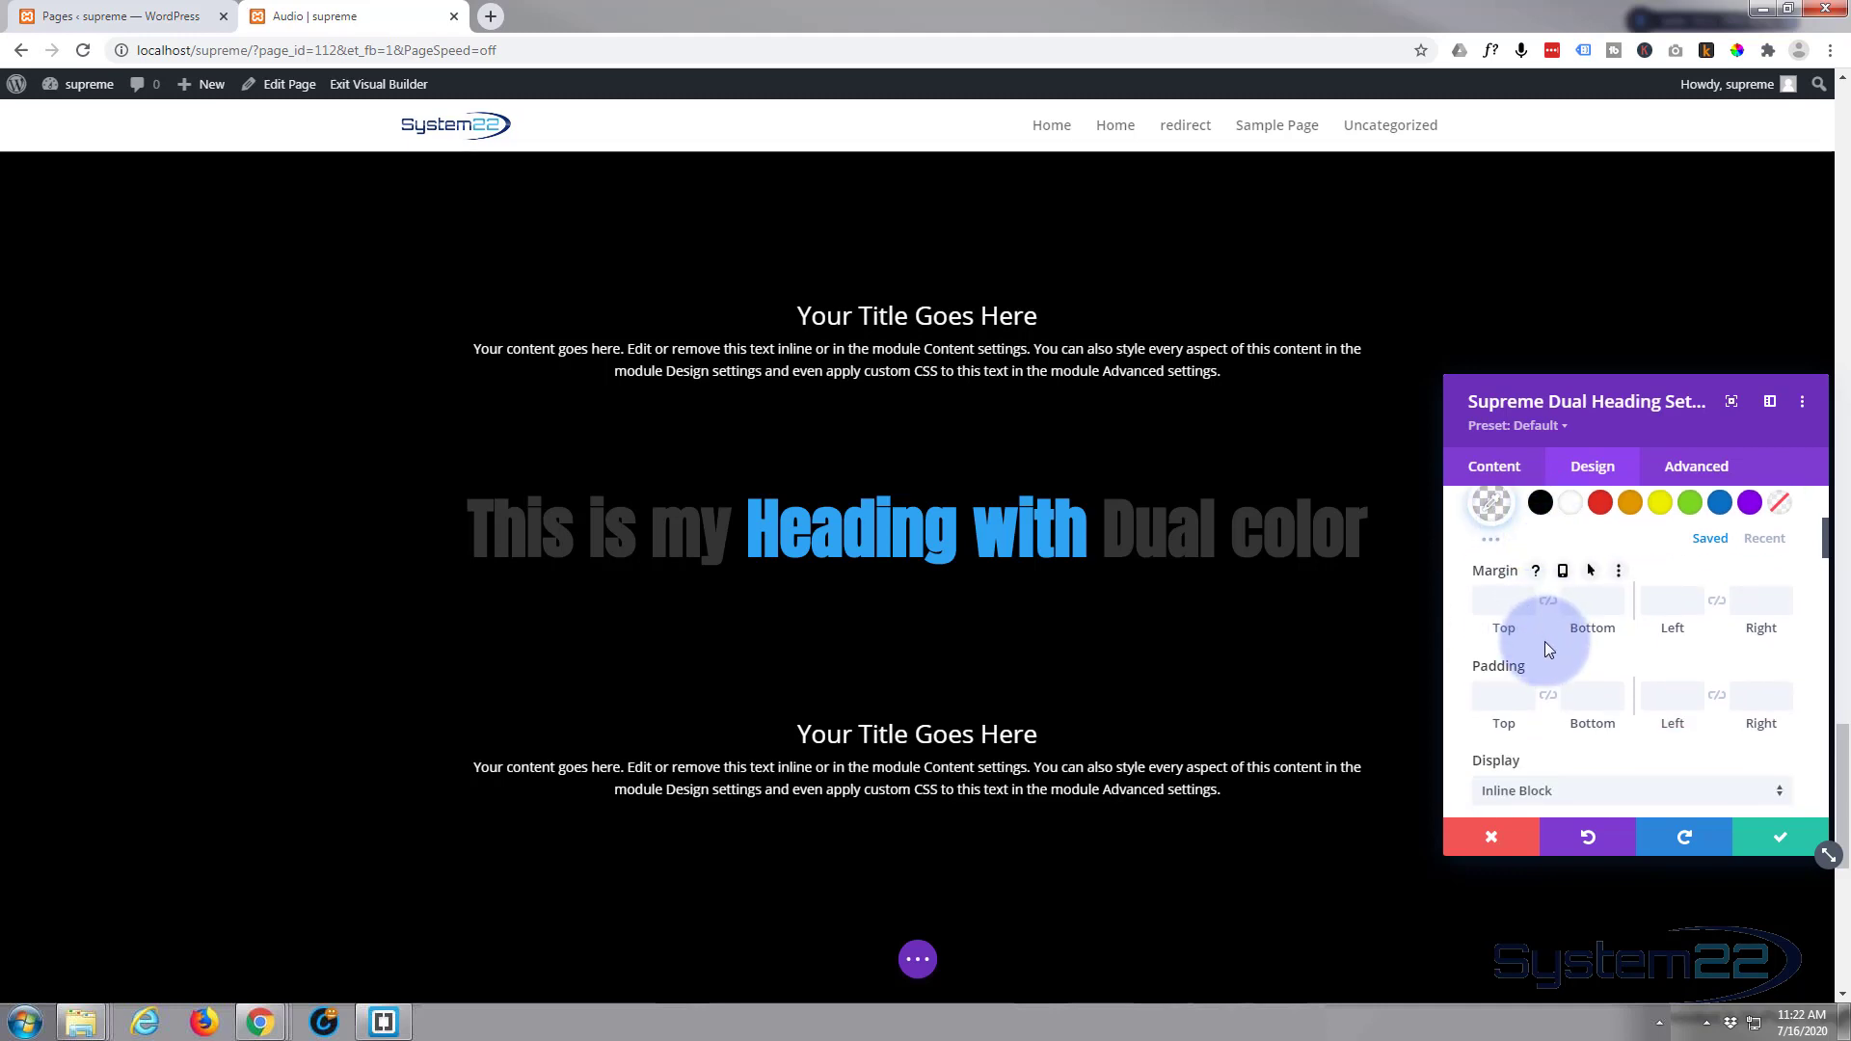
Make the before text 'This is my' black so it vanishes on the black page.
{"action": "scroll", "scroll_direction": "down", "scroll_amount": 3}
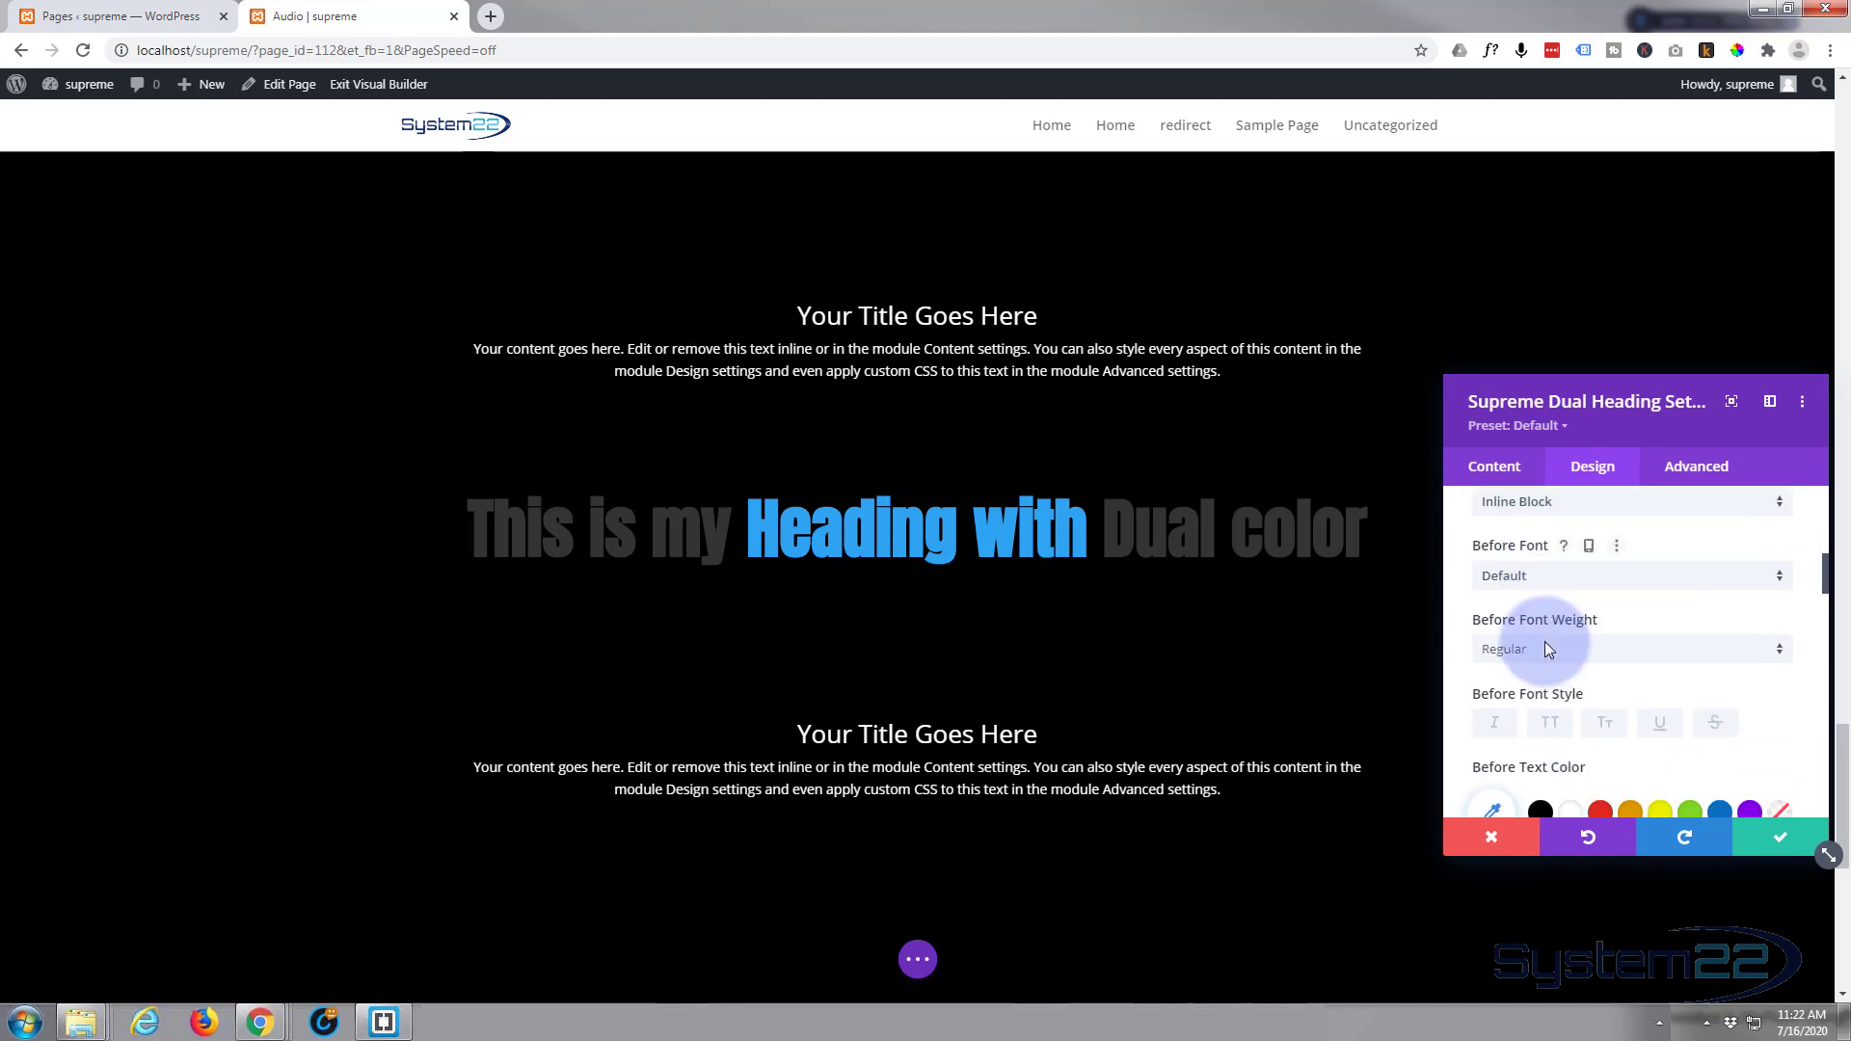
{"action": "scroll", "scroll_direction": "down", "scroll_amount": 3}
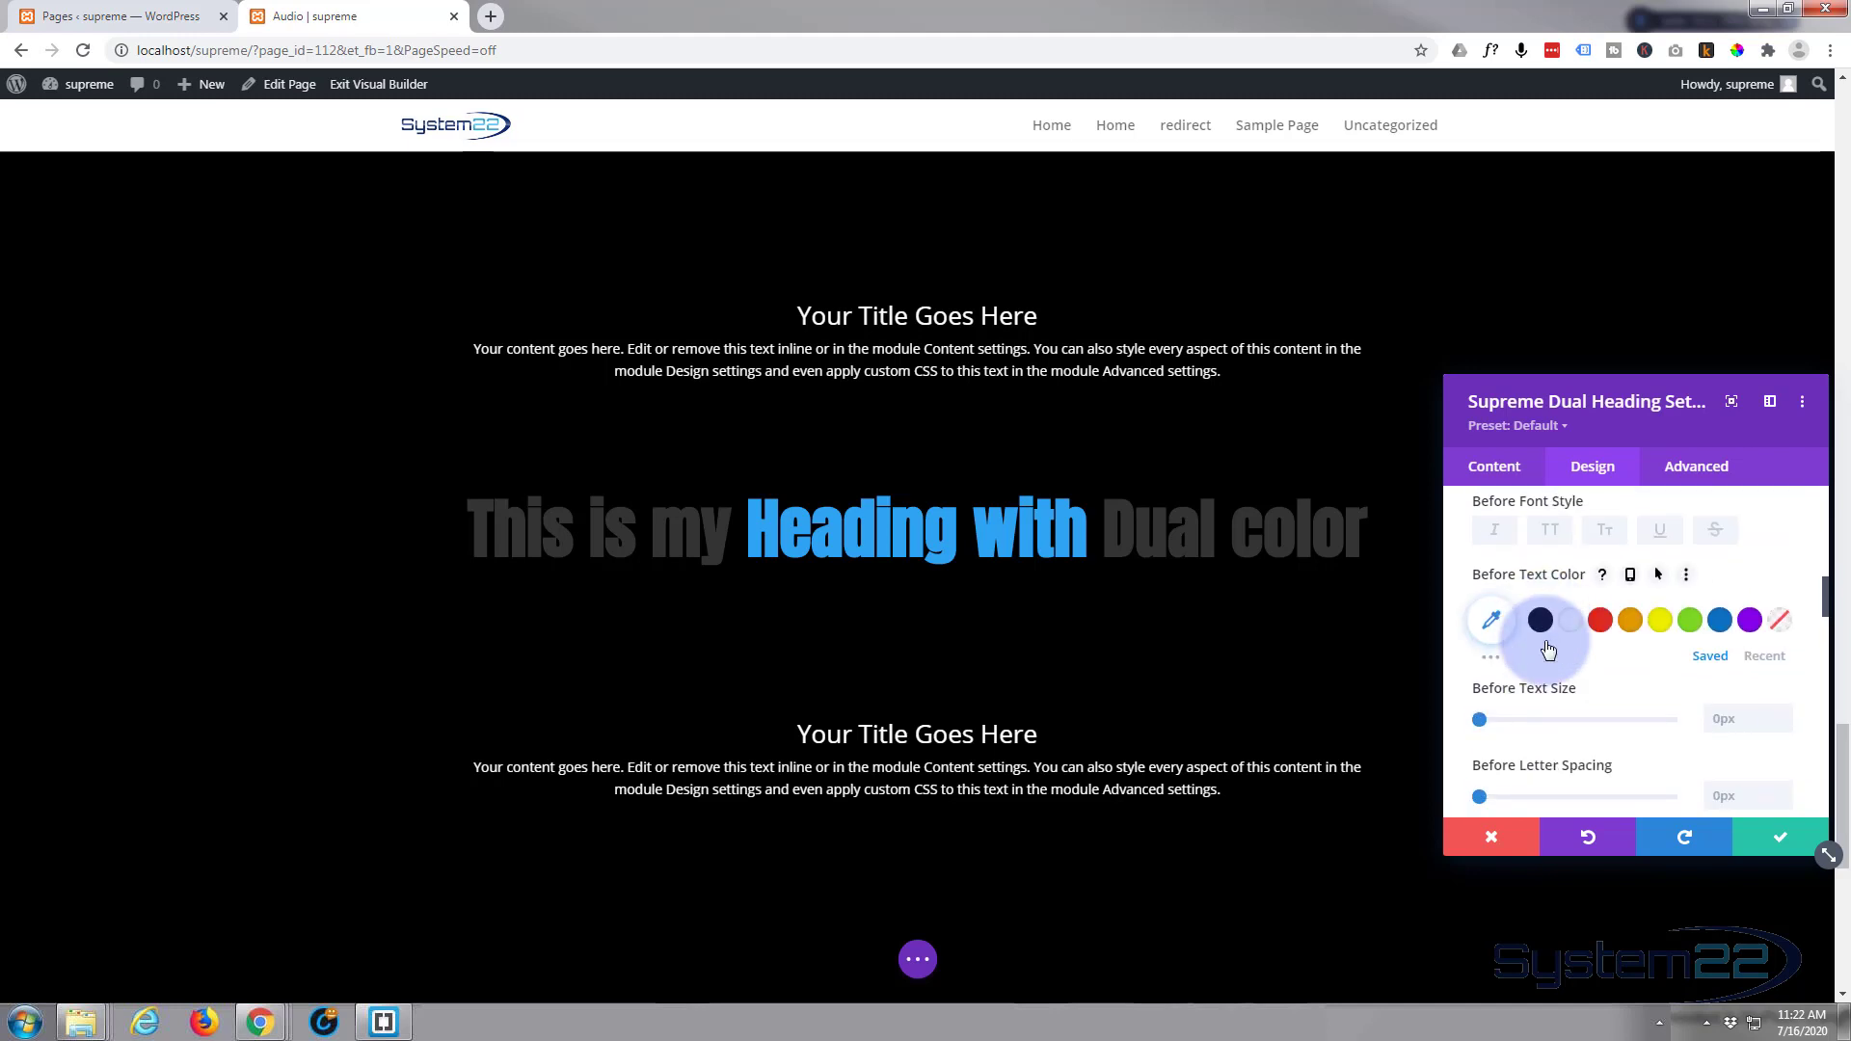
{"action": "left_click", "coordinate": [1541, 619]}
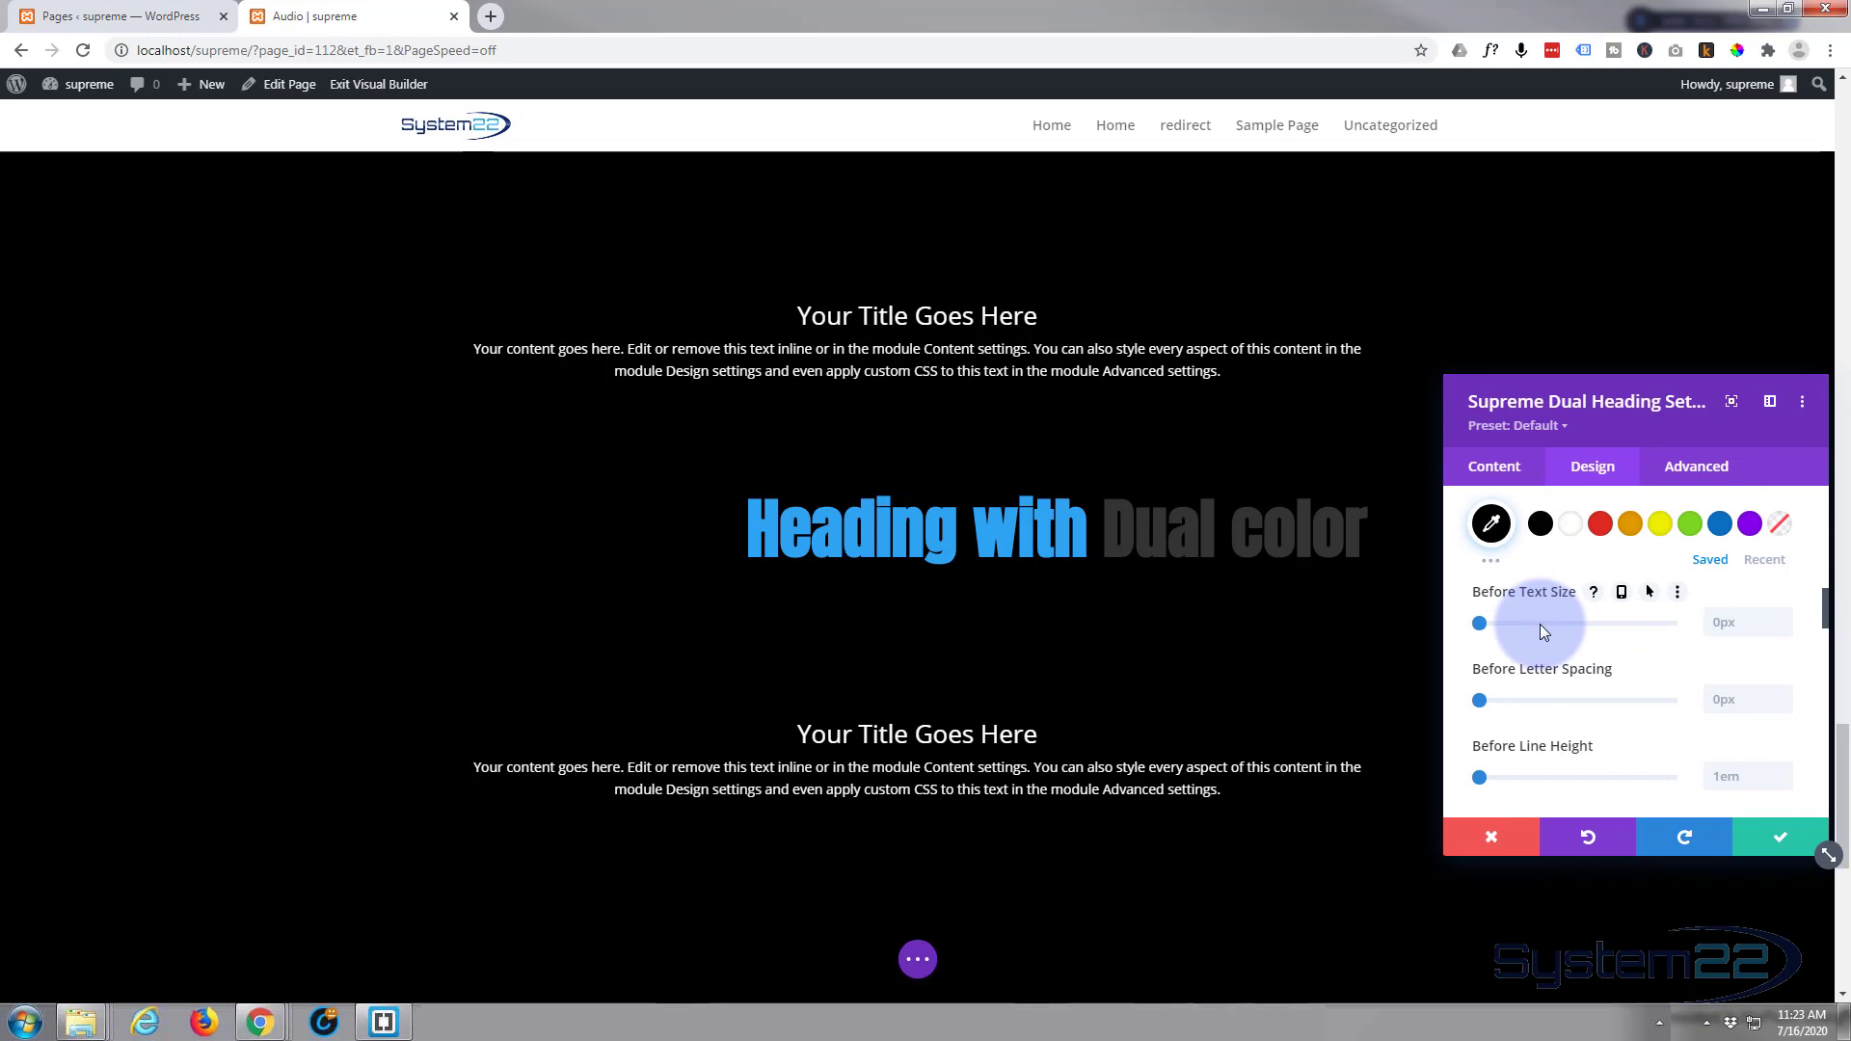
Give the before text a glow shadow in light cyan-blue so the black words show.
{"action": "scroll", "scroll_direction": "down", "scroll_amount": 3}
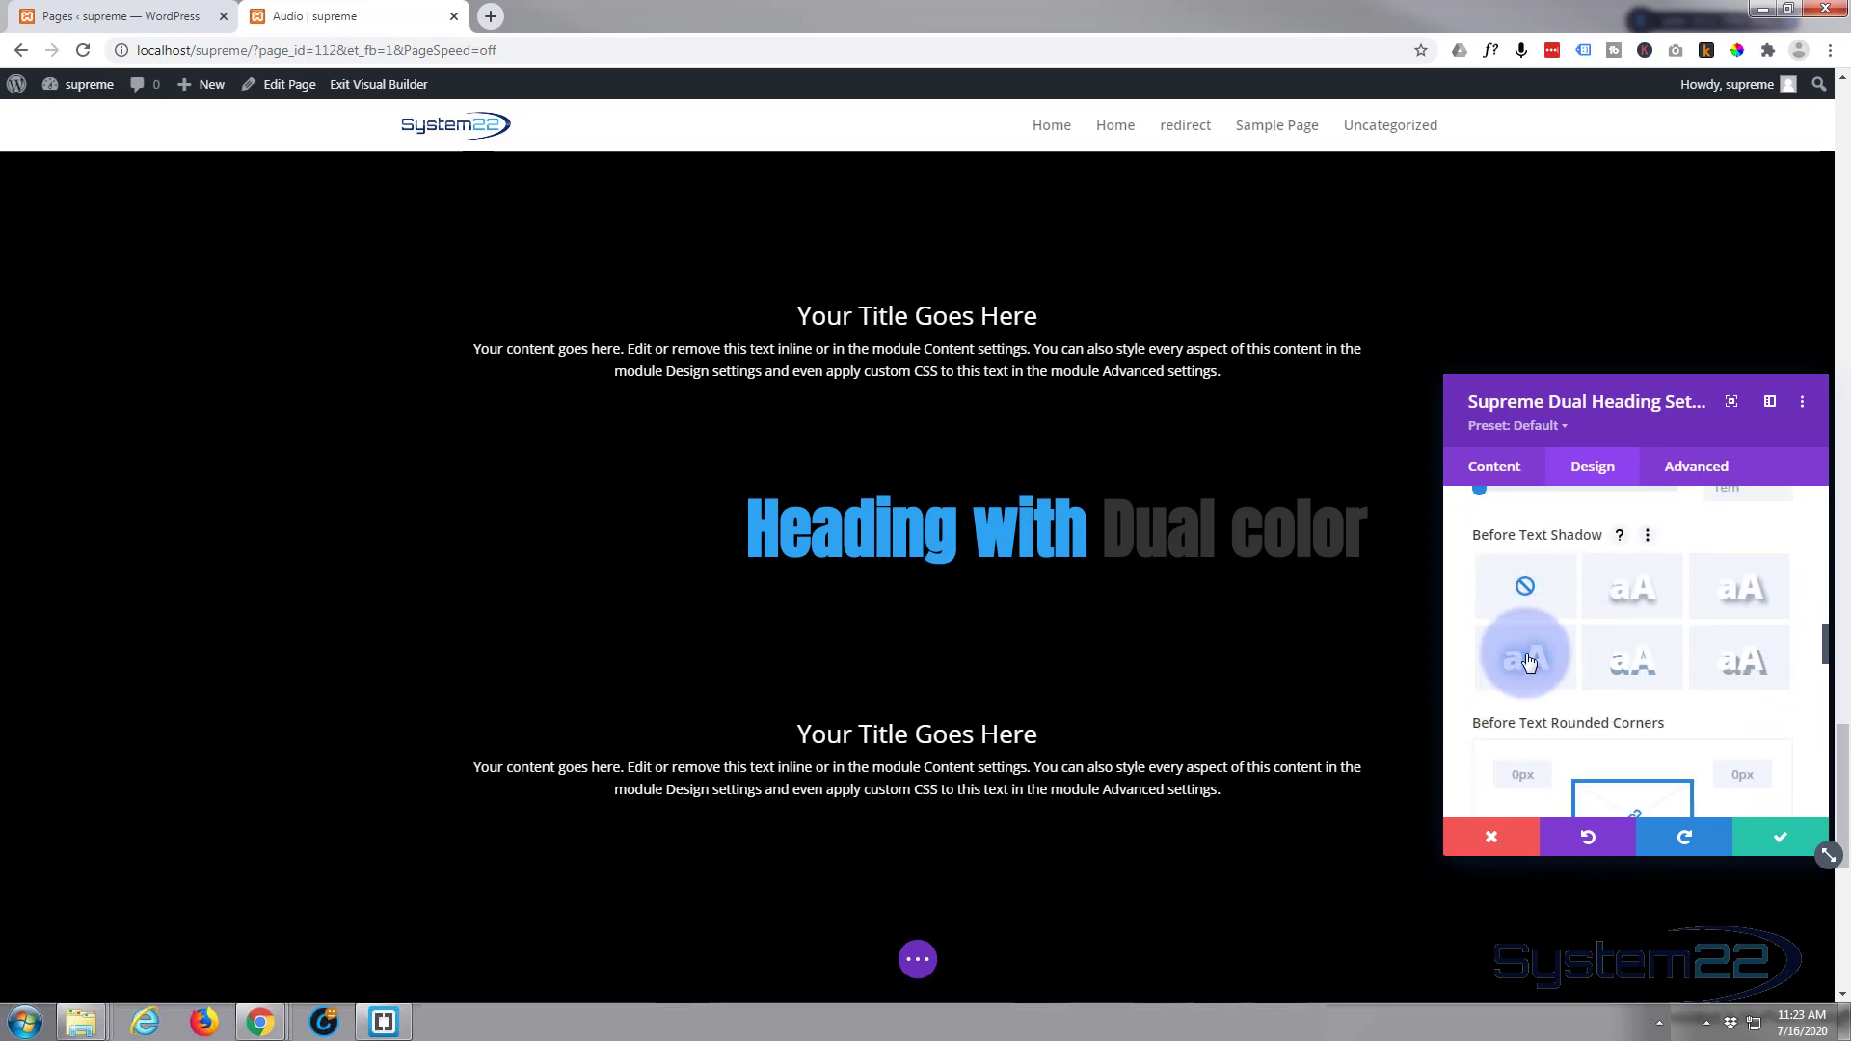
{"action": "left_click", "coordinate": [1523, 655]}
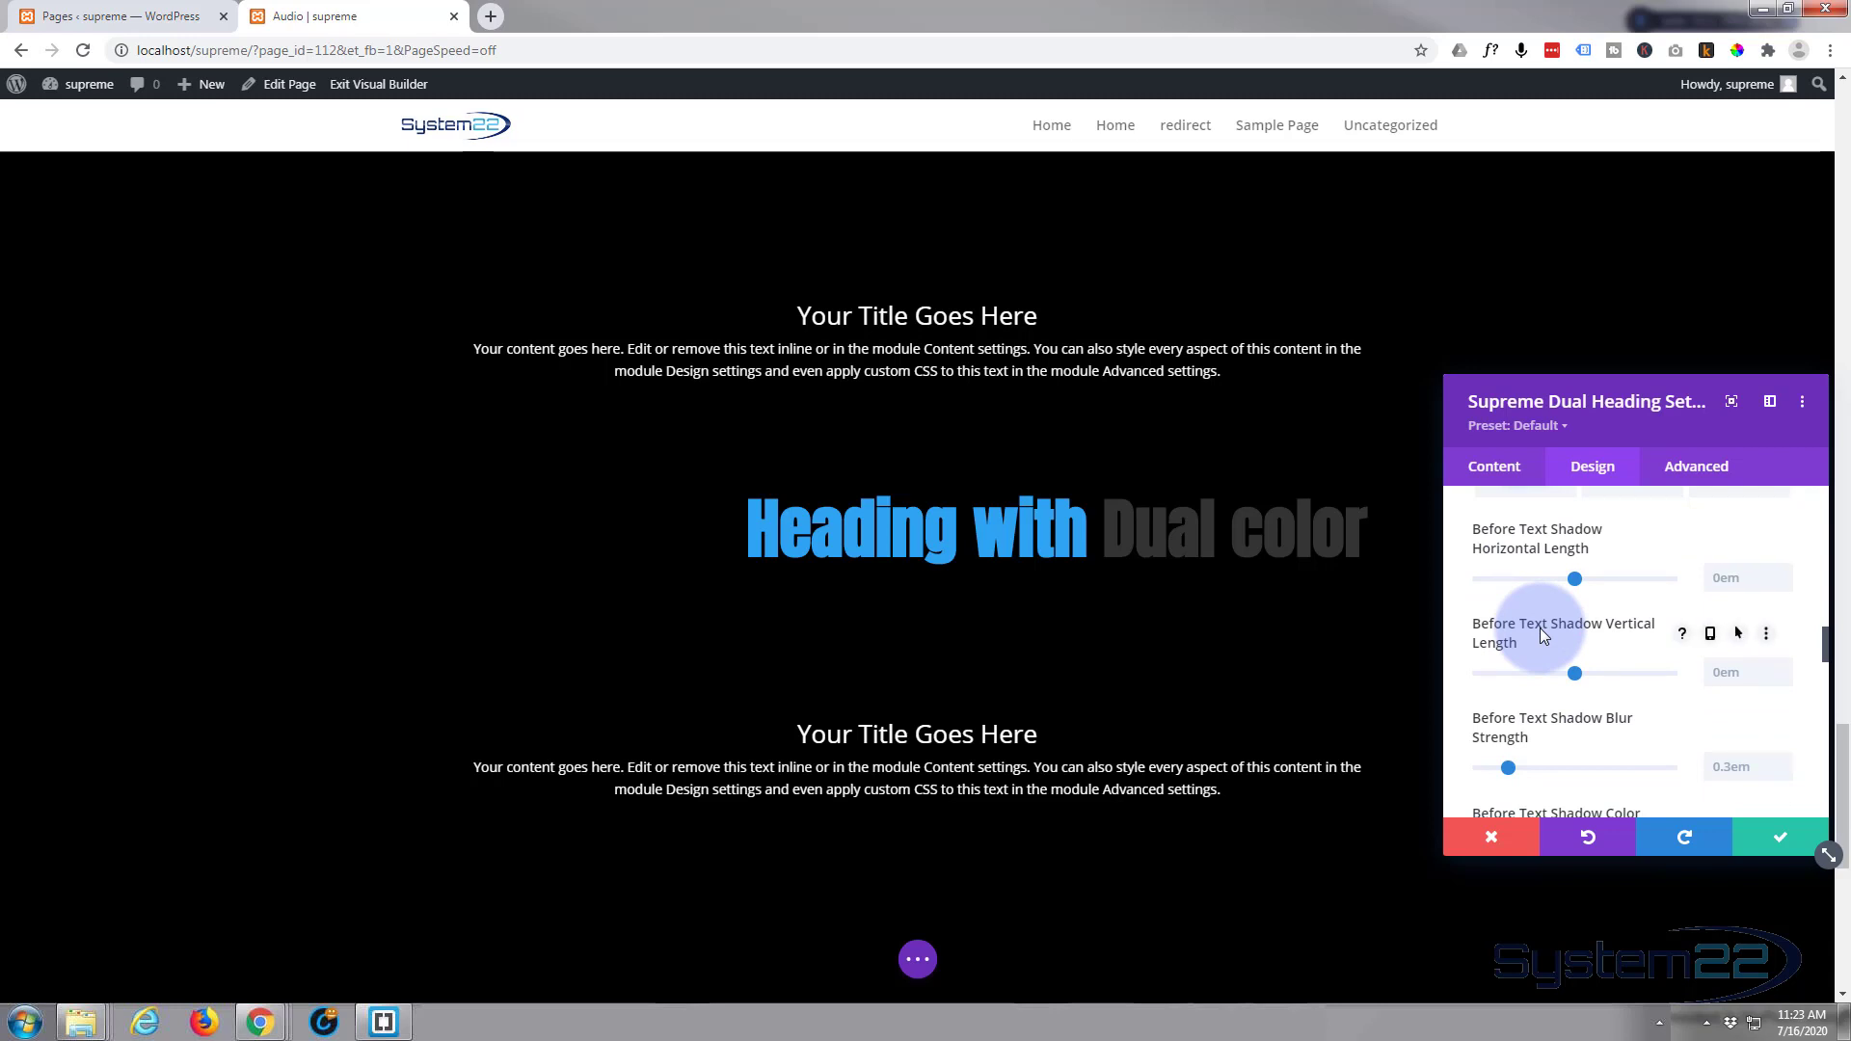
{"action": "scroll", "scroll_direction": "down", "scroll_amount": 3}
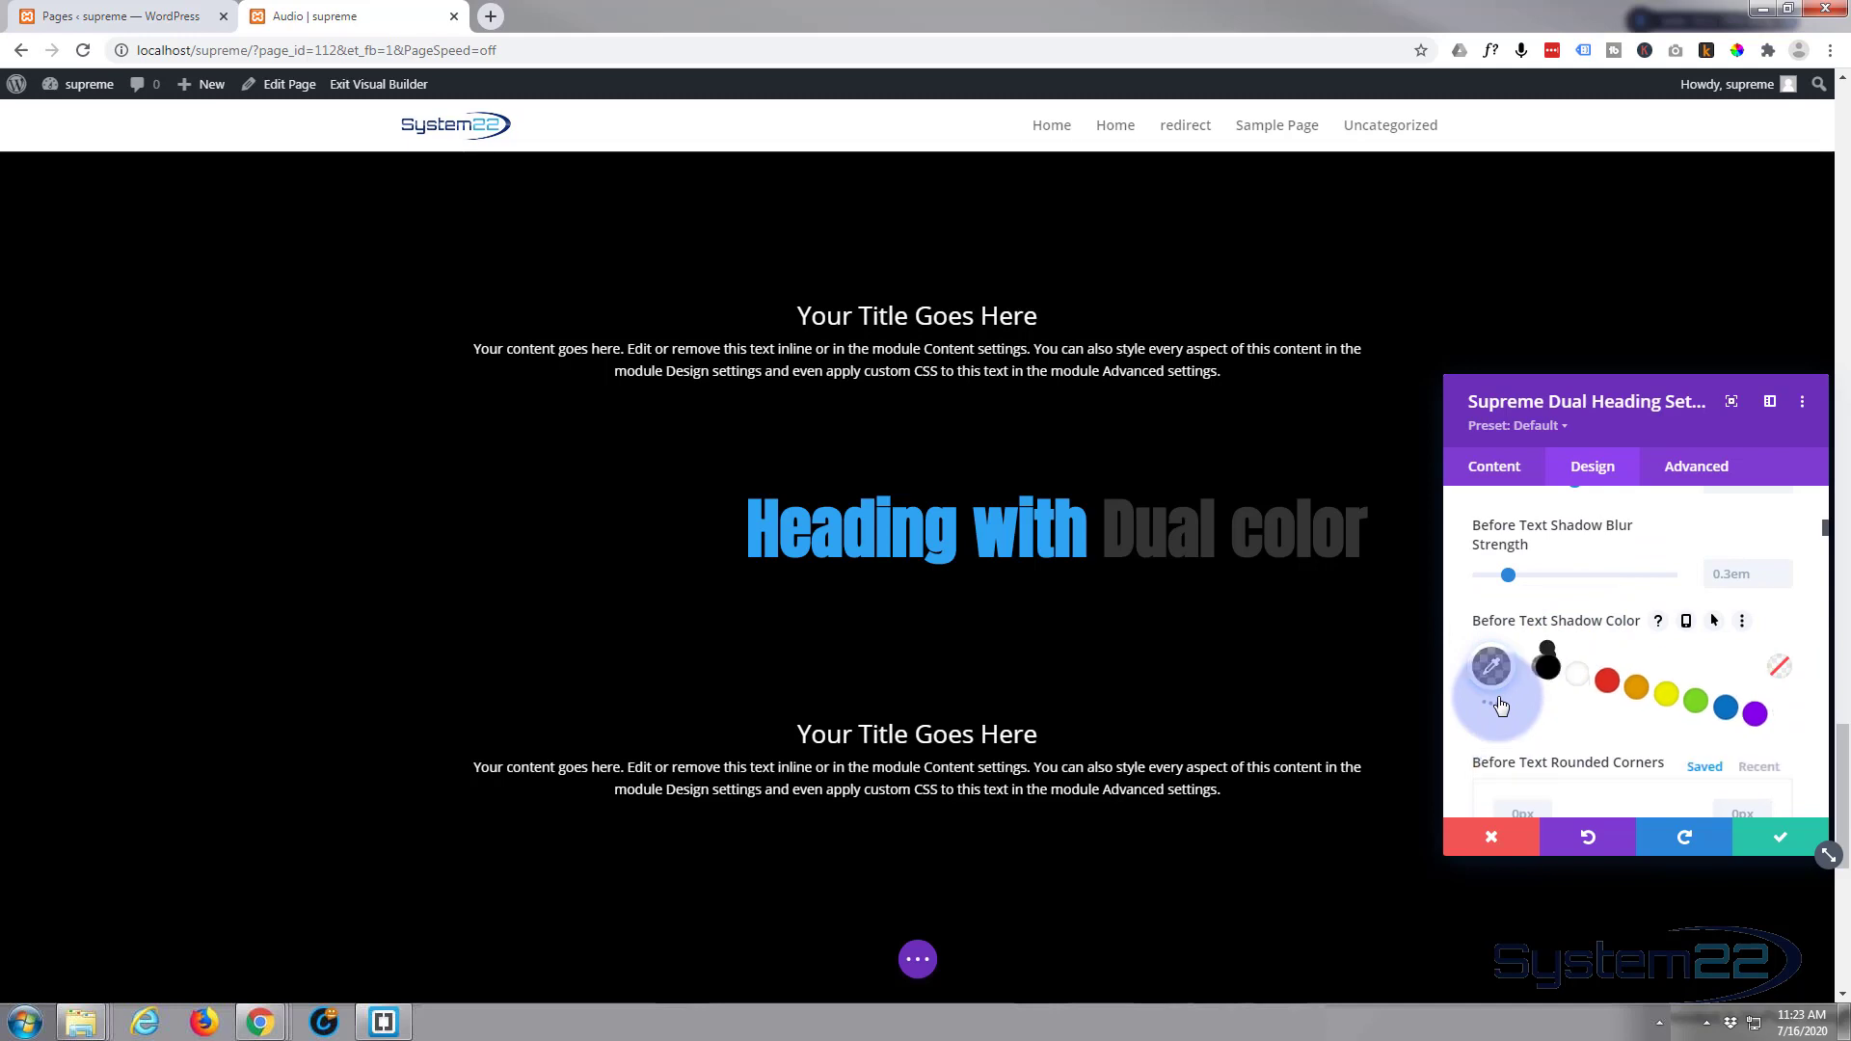
{"action": "left_click", "coordinate": [1491, 665]}
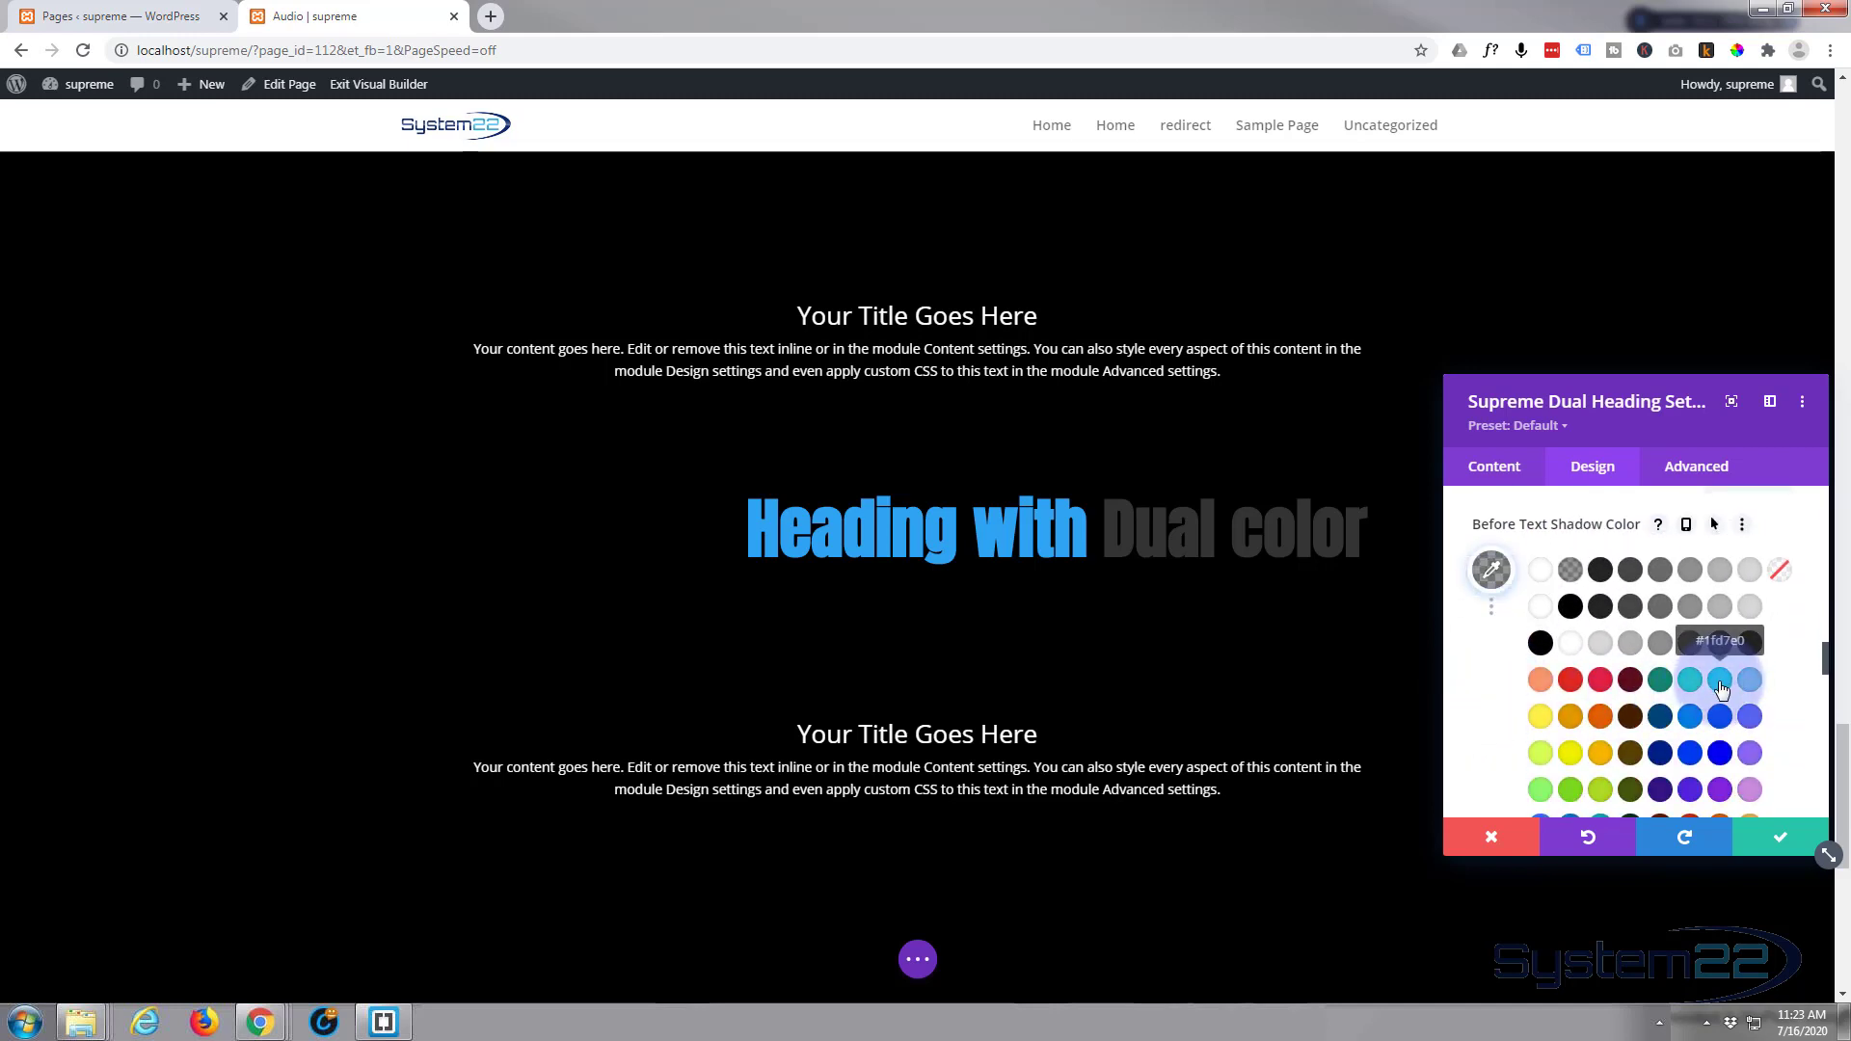
{"action": "left_click", "coordinate": [1718, 679]}
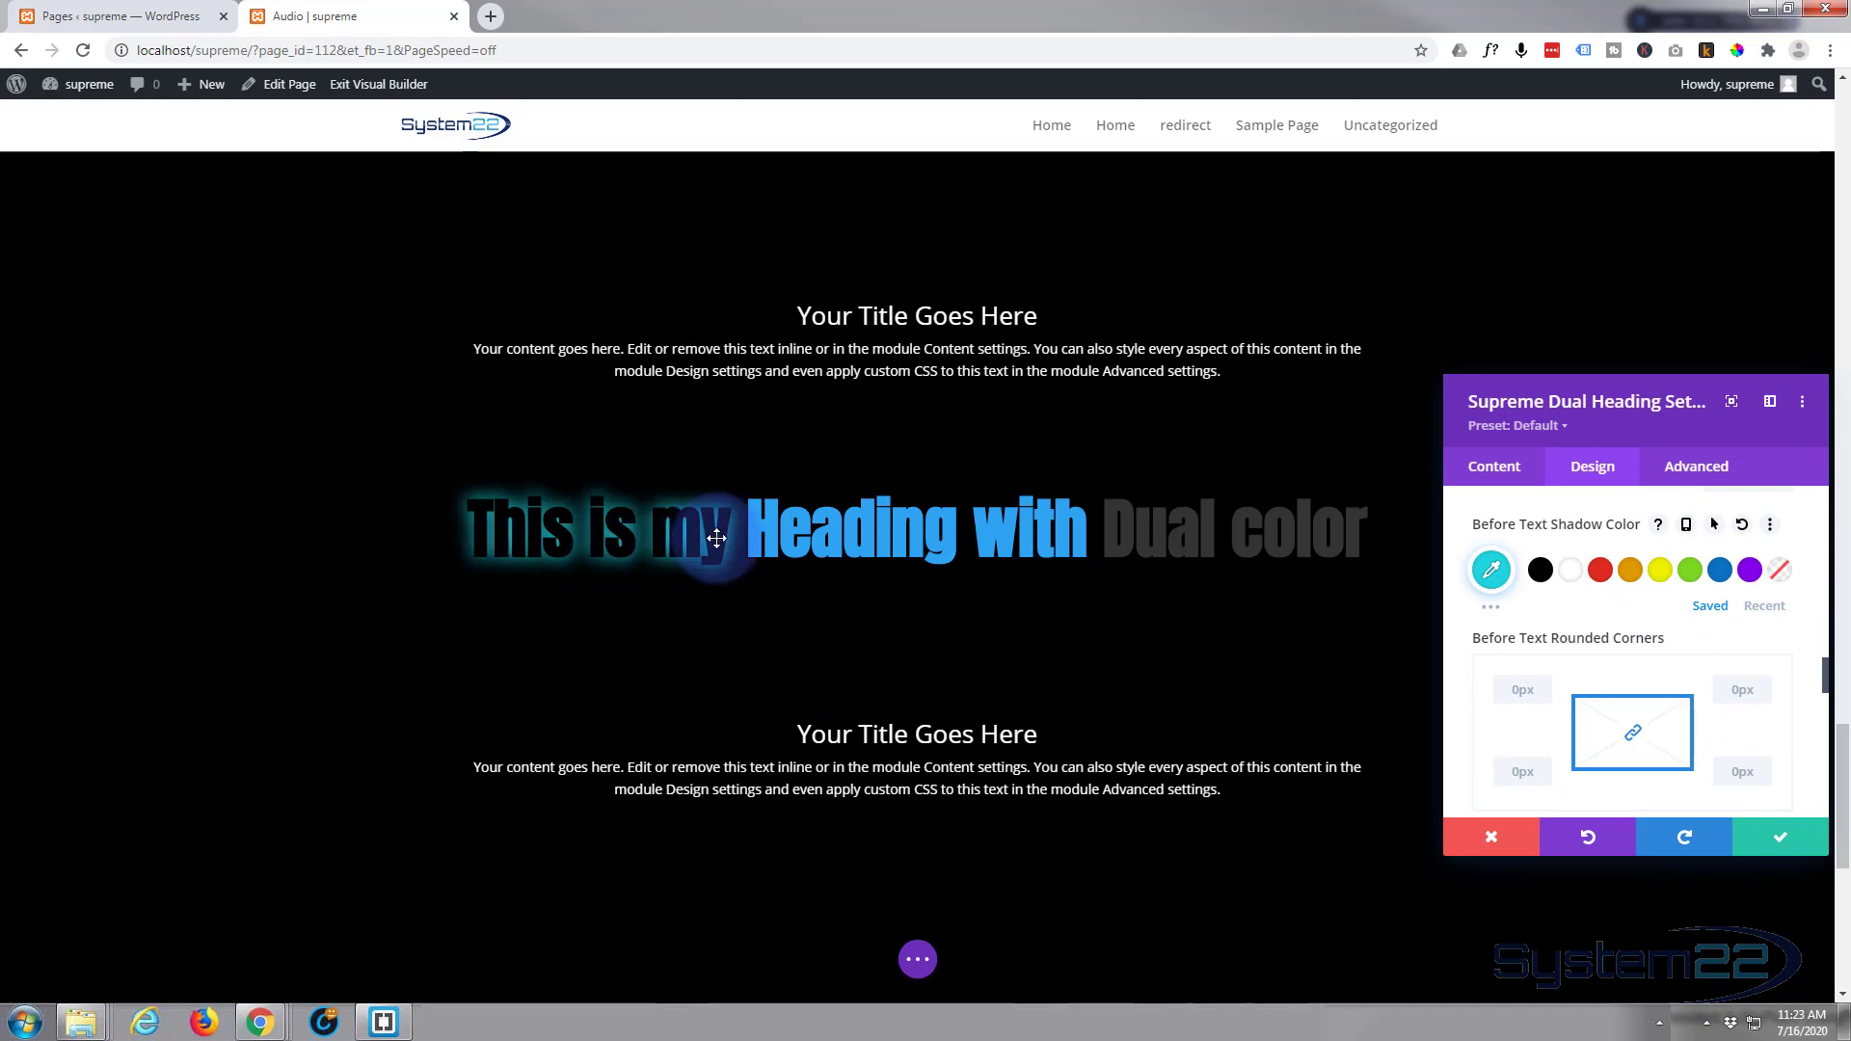
{"action": "mouse_move", "coordinate": [503, 630]}
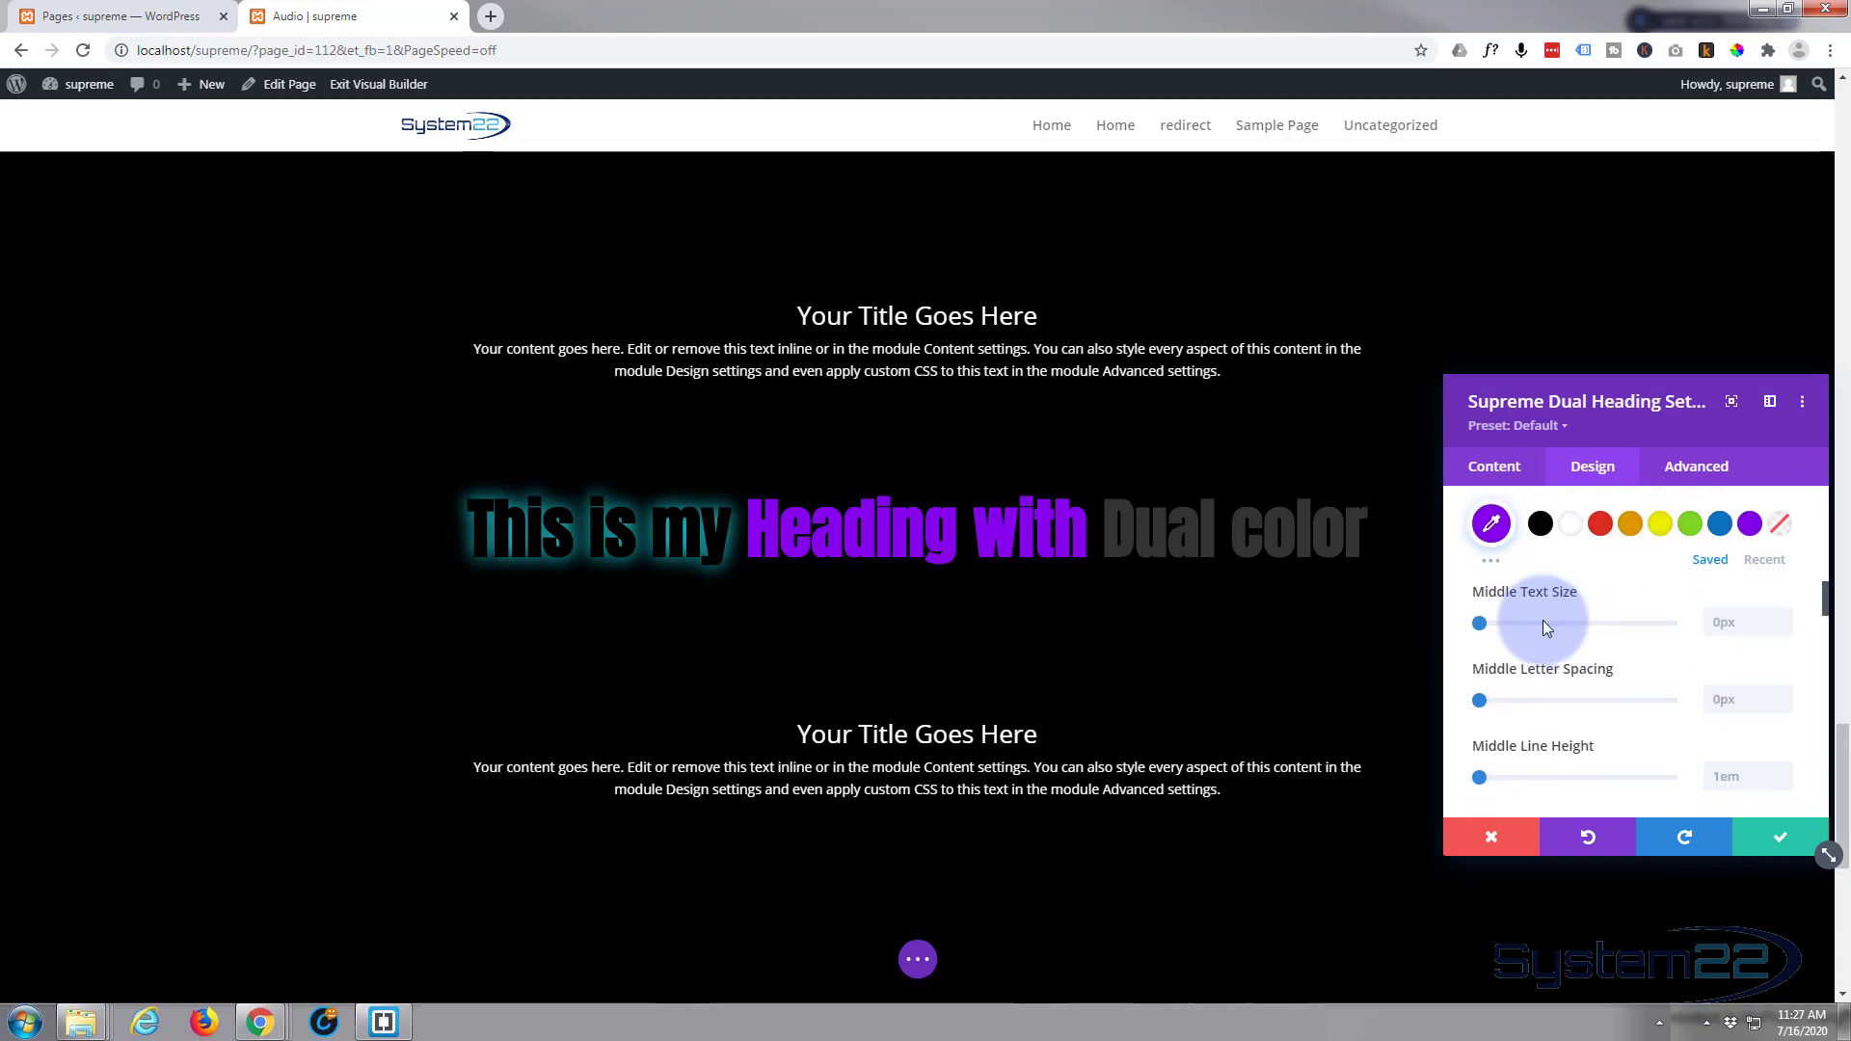
Apply a glow text shadow to the purple middle words 'Heading with'.
{"action": "scroll", "scroll_direction": "down", "scroll_amount": 3}
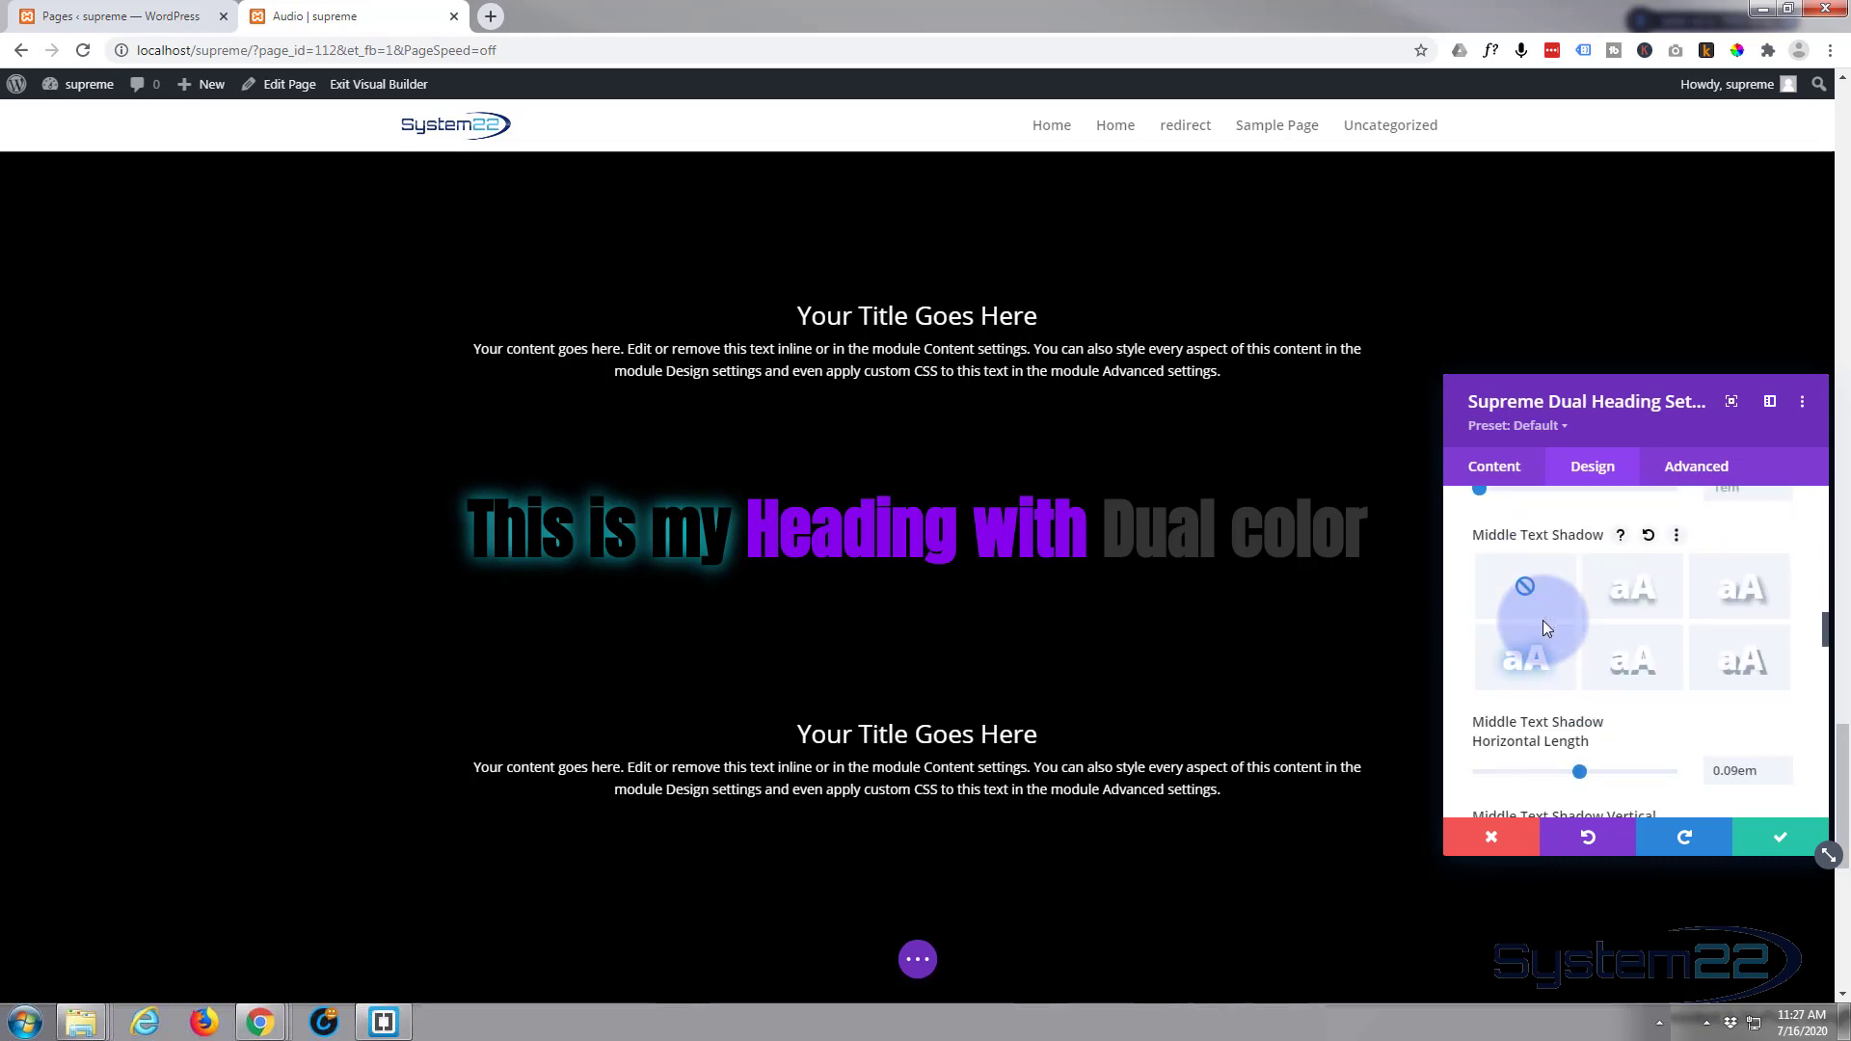
{"action": "left_click", "coordinate": [1524, 659]}
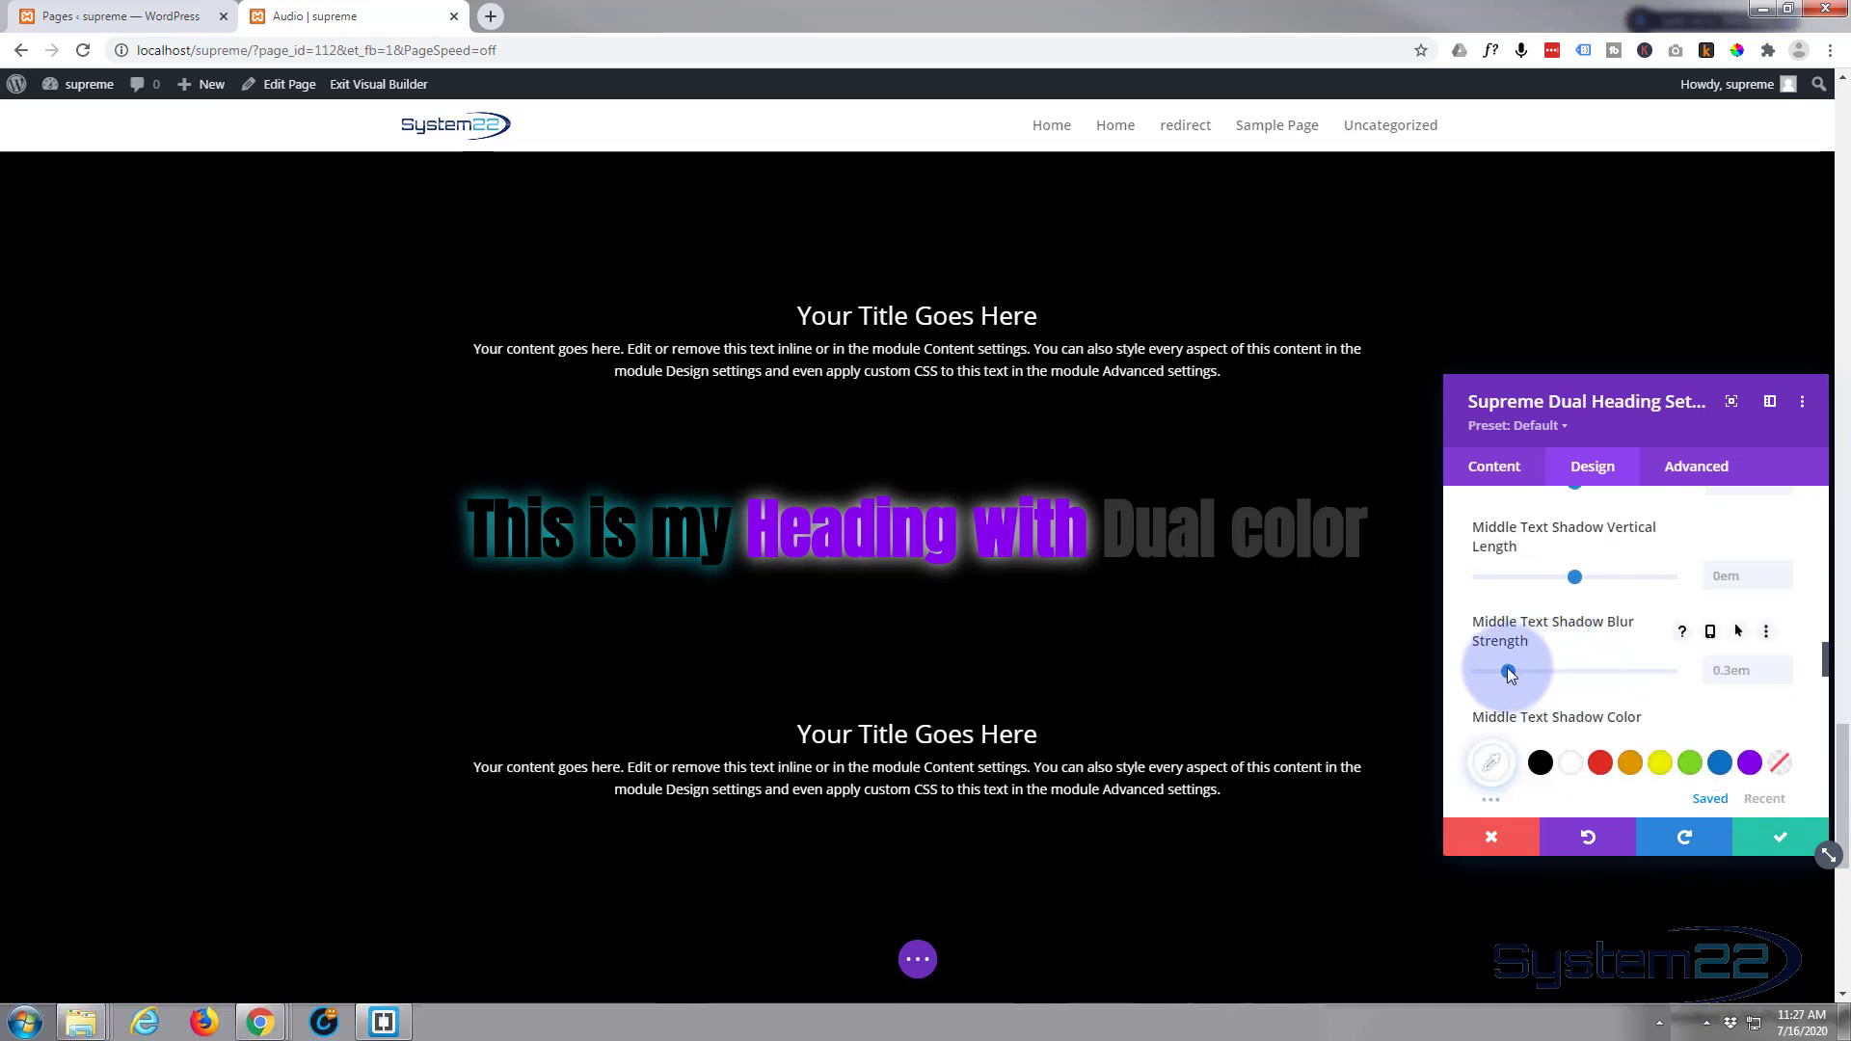
Adjust the middle words' glow blur strength to about 0.24em.
{"action": "left_click_drag", "start_coordinate": [1508, 673], "coordinate": [1536, 672]}
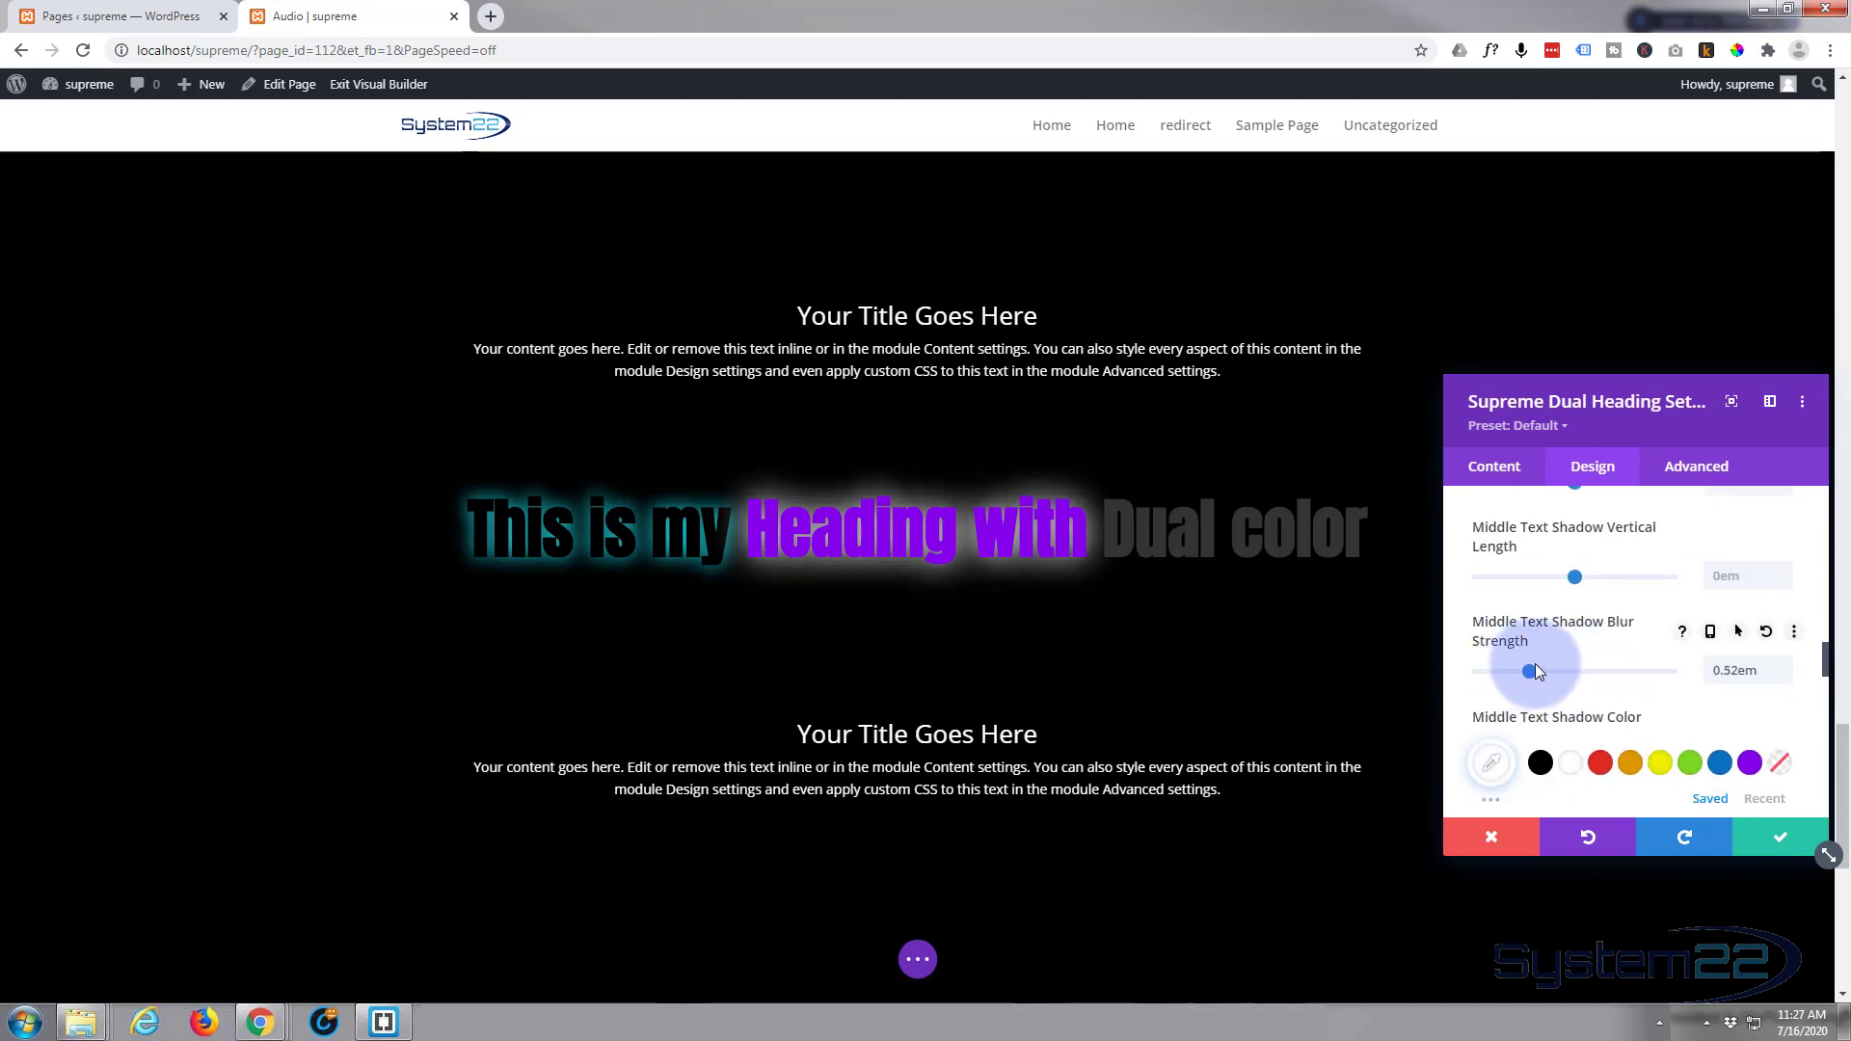
{"action": "left_click_drag", "start_coordinate": [1535, 671], "coordinate": [1500, 671]}
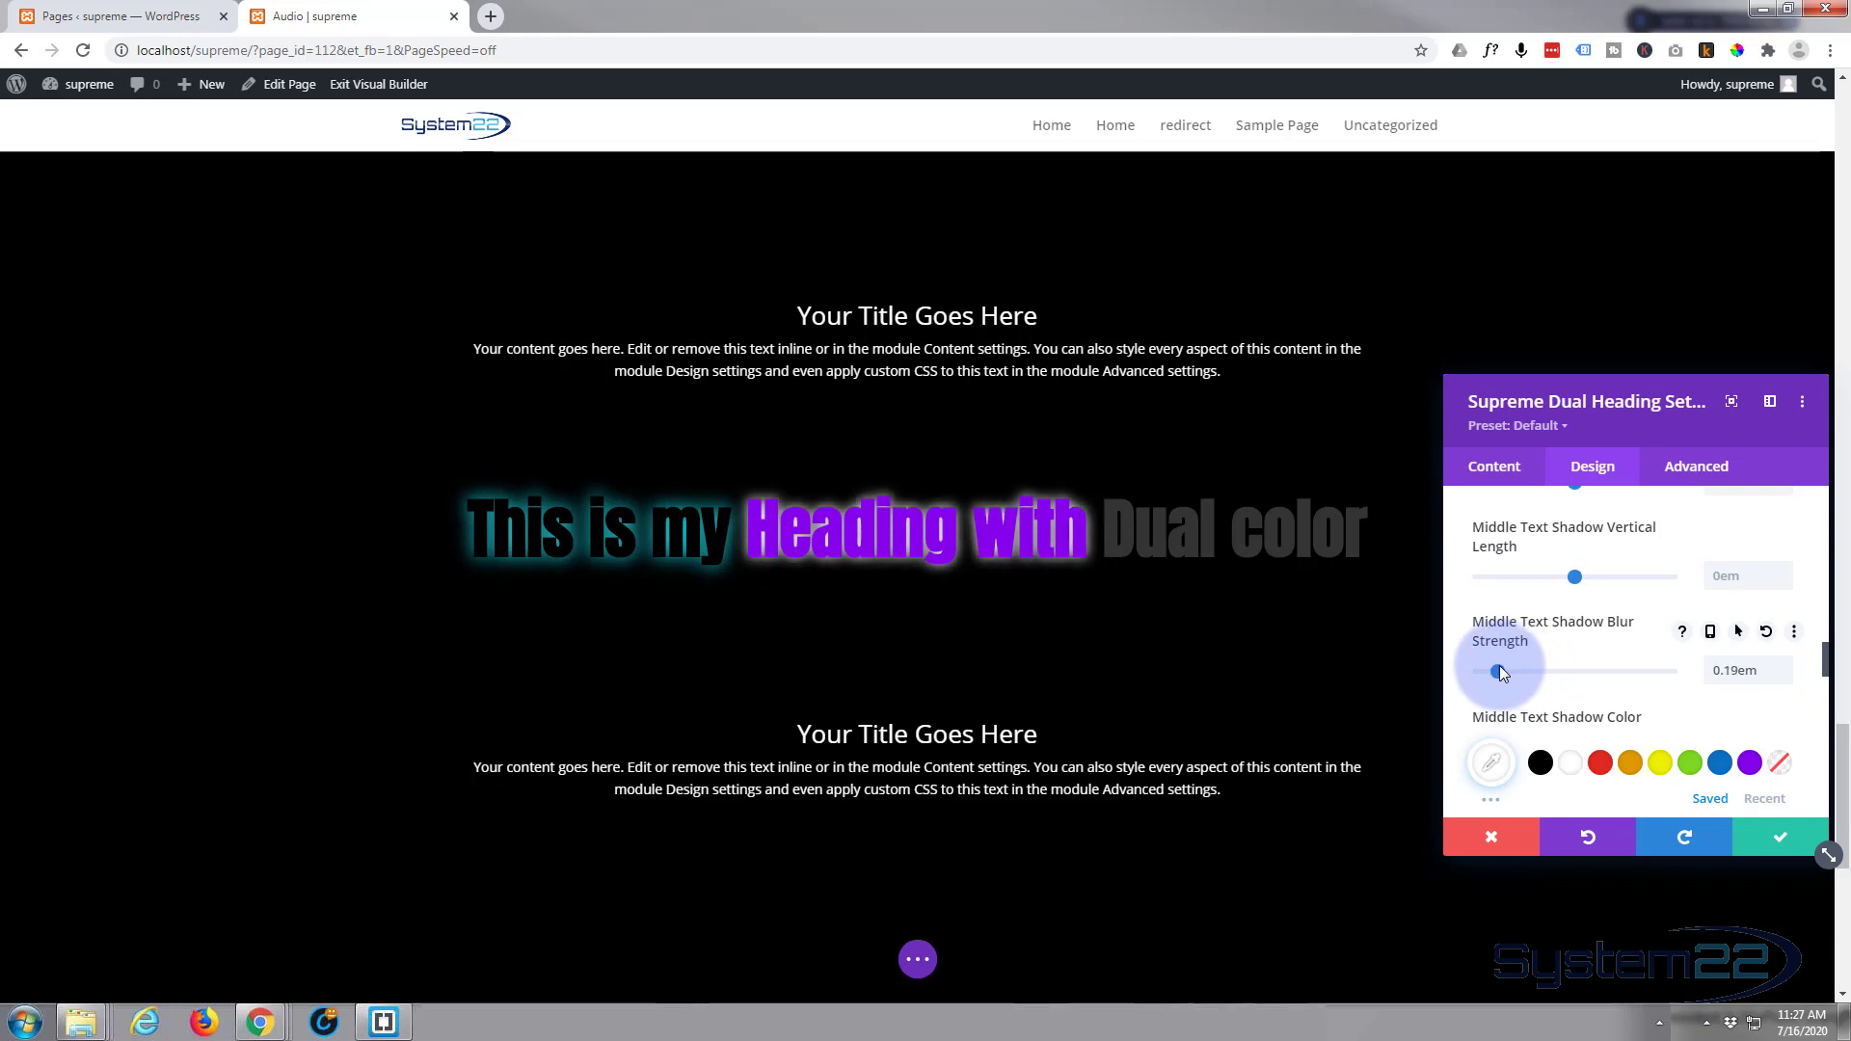
{"action": "left_click_drag", "start_coordinate": [1501, 671], "coordinate": [1508, 671]}
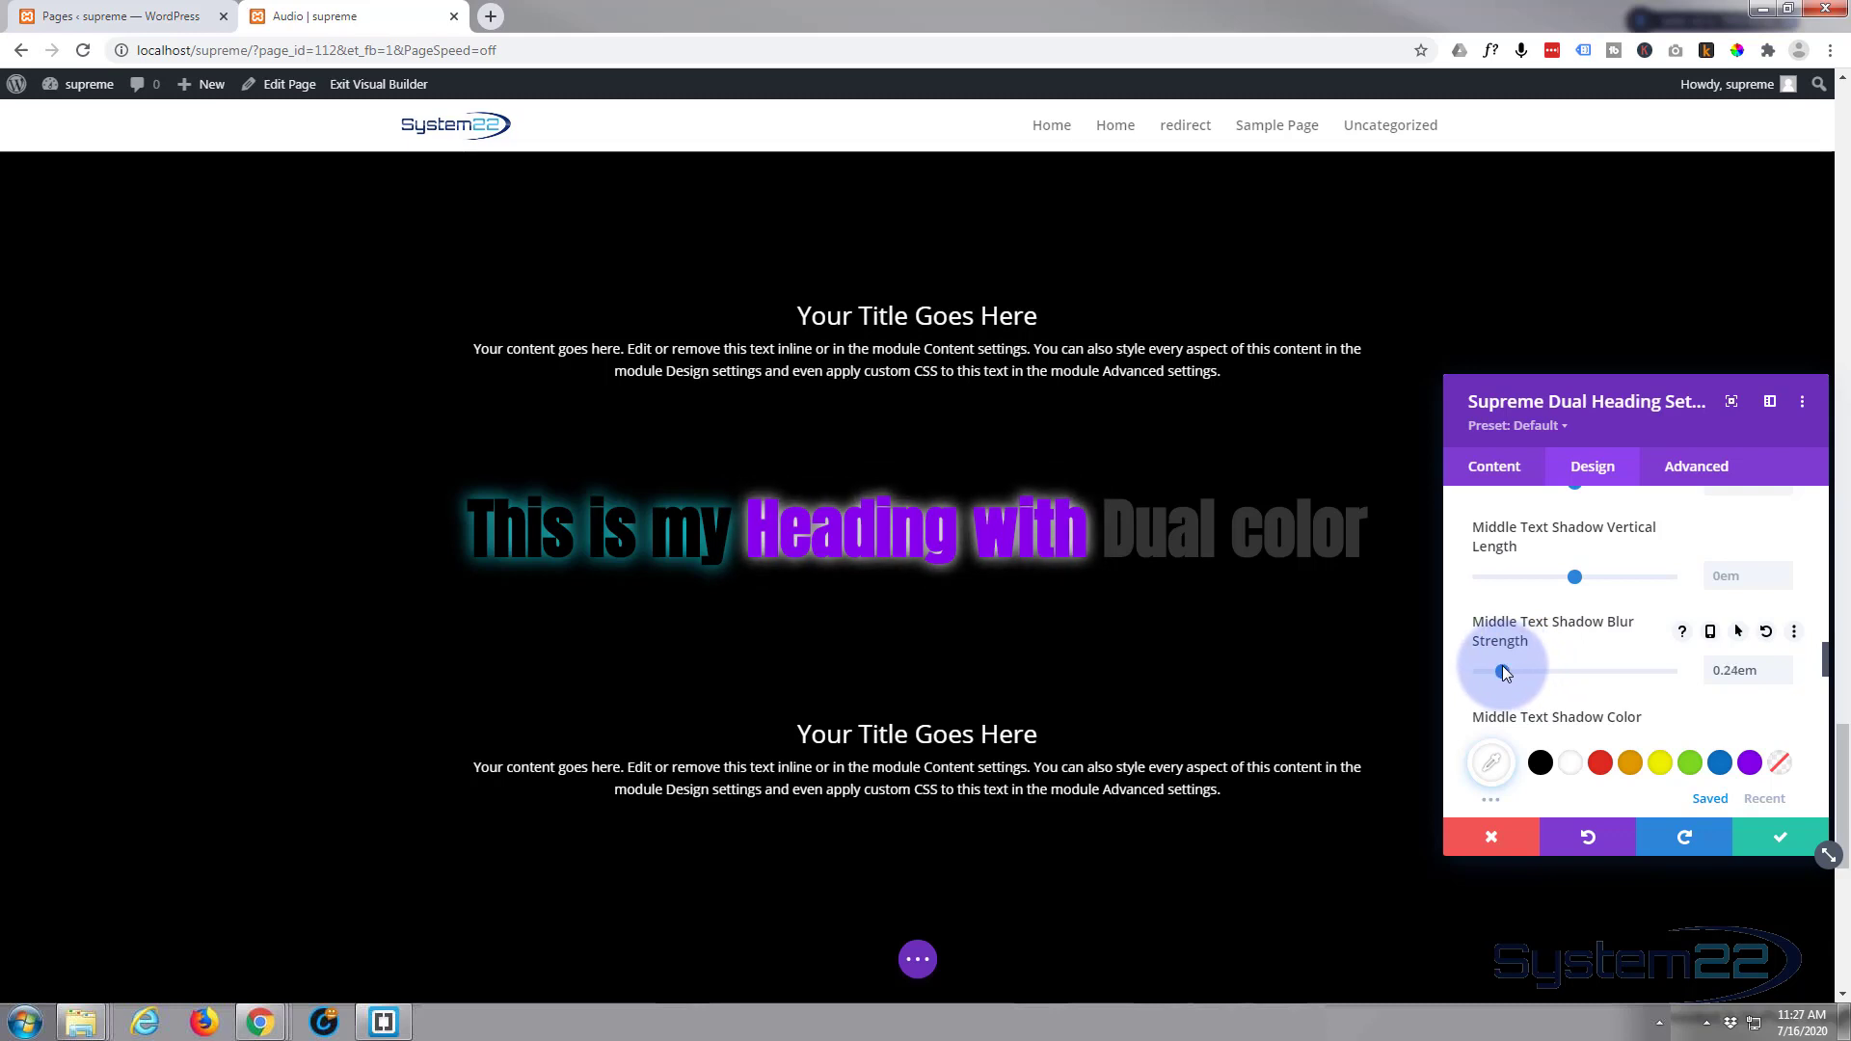
{"action": "mouse_move", "coordinate": [1575, 577]}
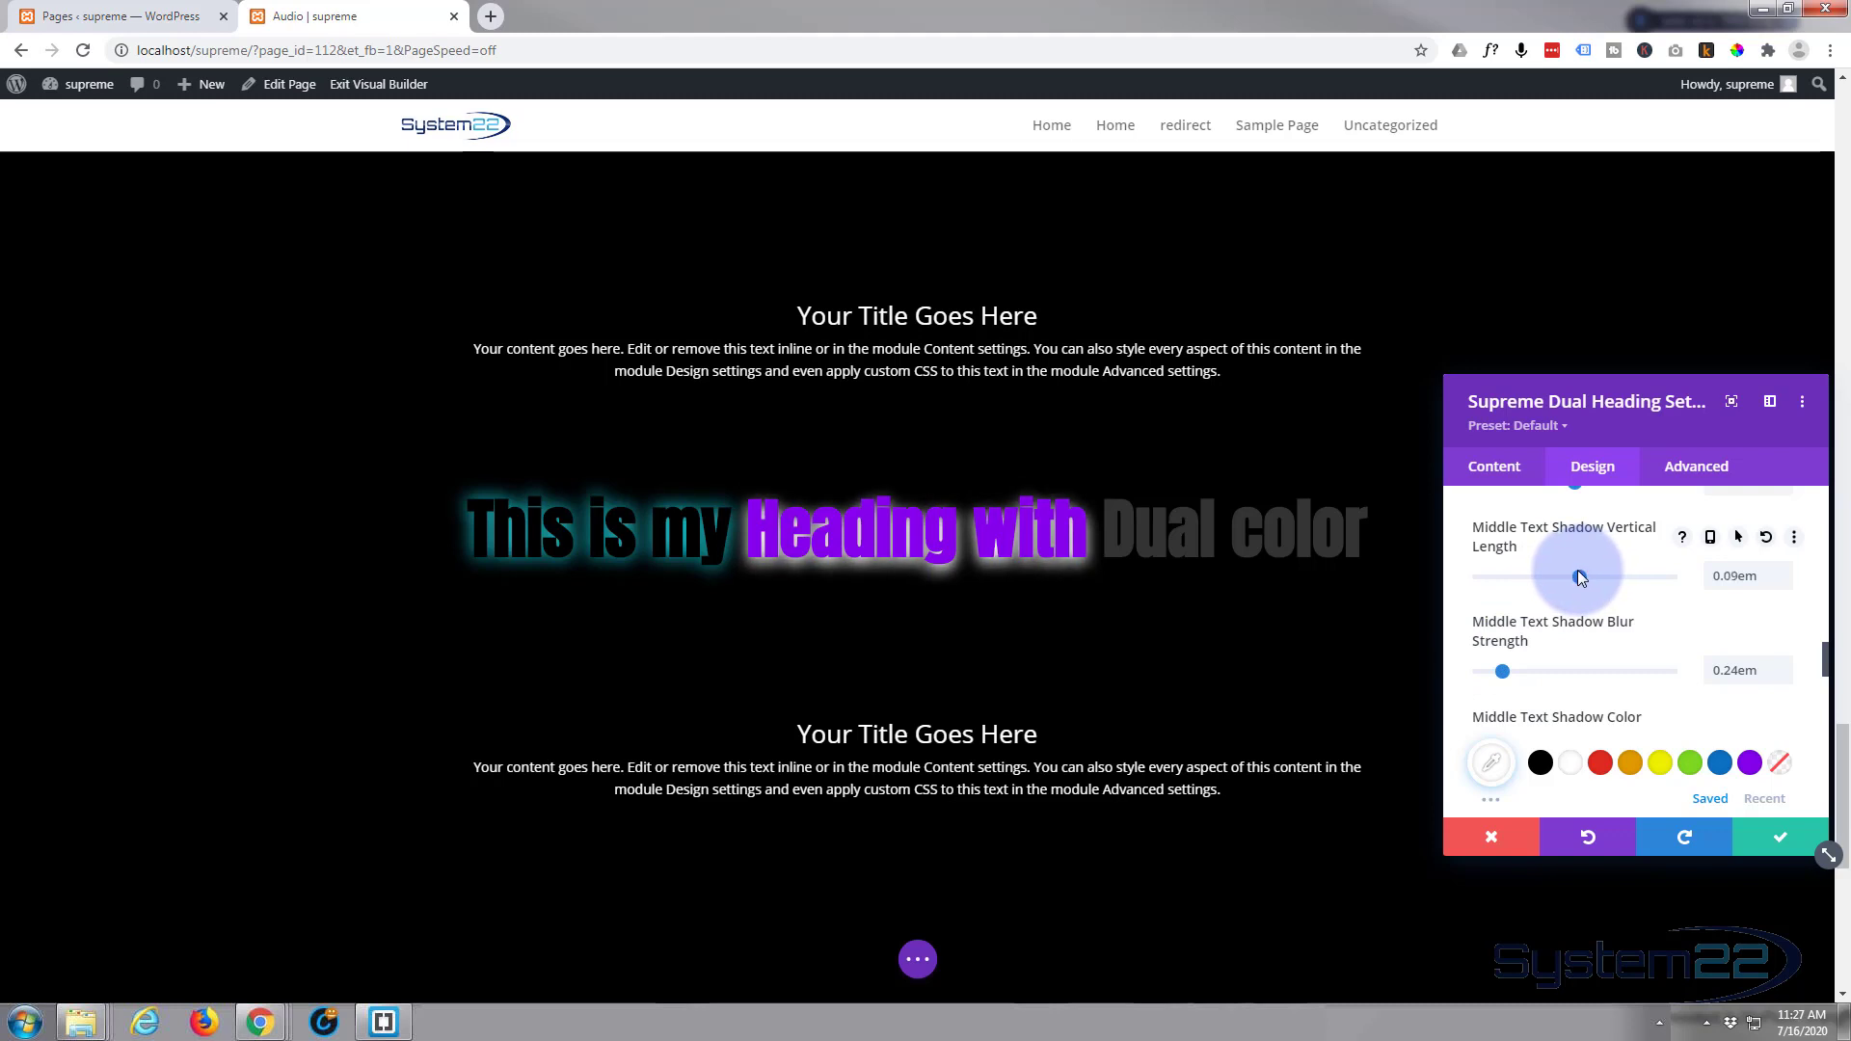
Nudge the middle glow's vertical offset to 0.07em and horizontal offset to about 0.08em.
{"action": "left_click_drag", "start_coordinate": [1581, 576], "coordinate": [1570, 577]}
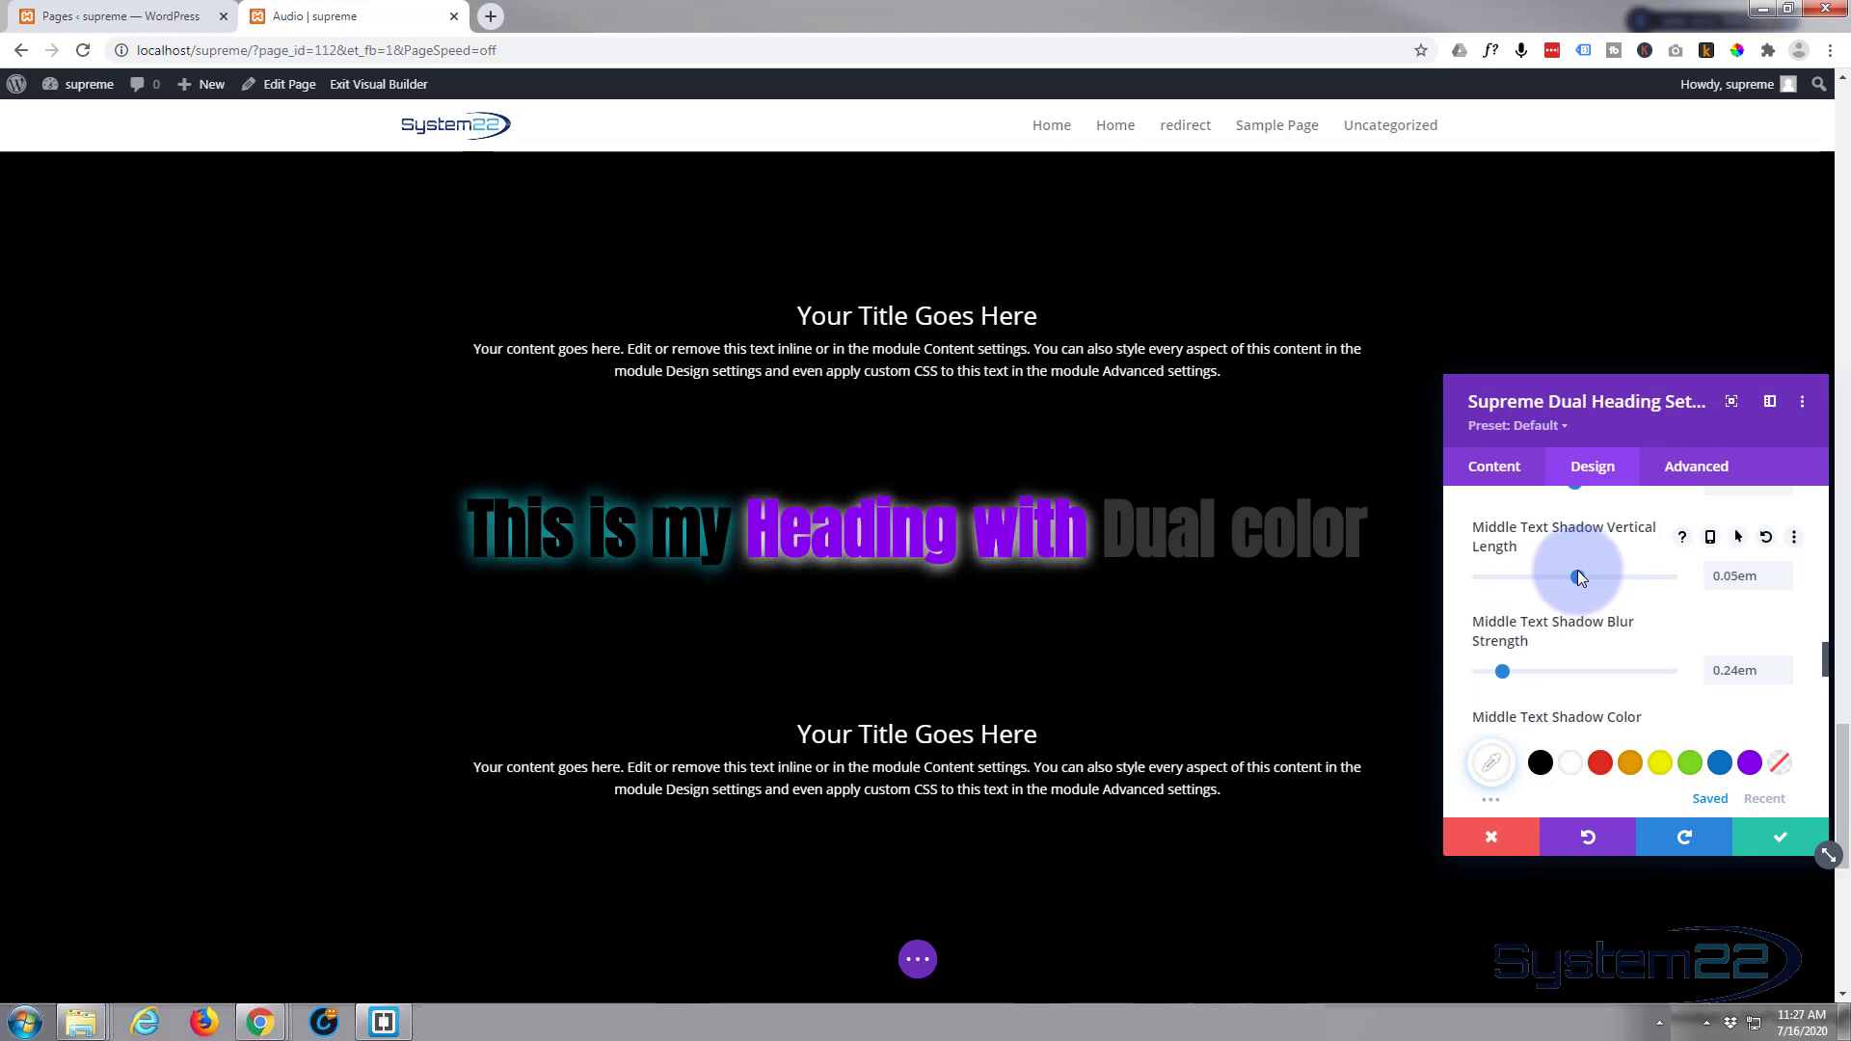
{"action": "left_click_drag", "start_coordinate": [1576, 577], "coordinate": [1581, 576]}
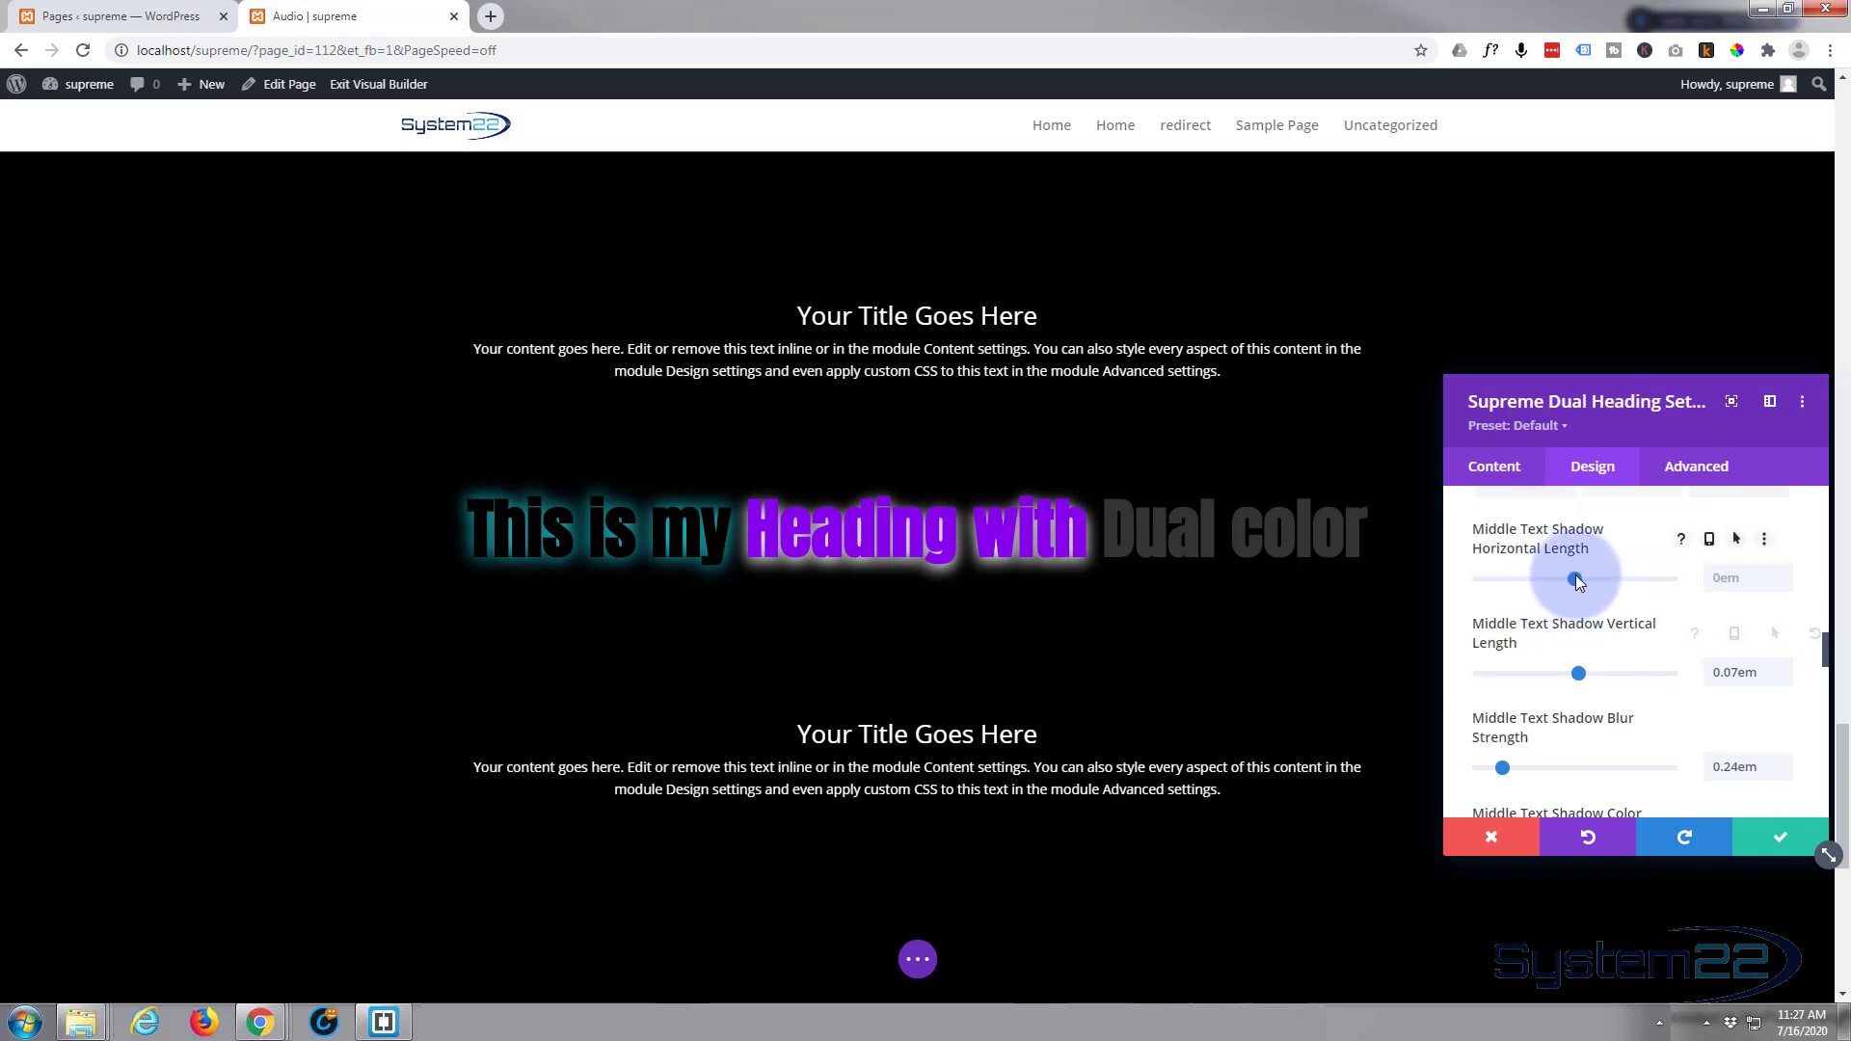
{"action": "left_click_drag", "start_coordinate": [1582, 581], "coordinate": [1570, 581]}
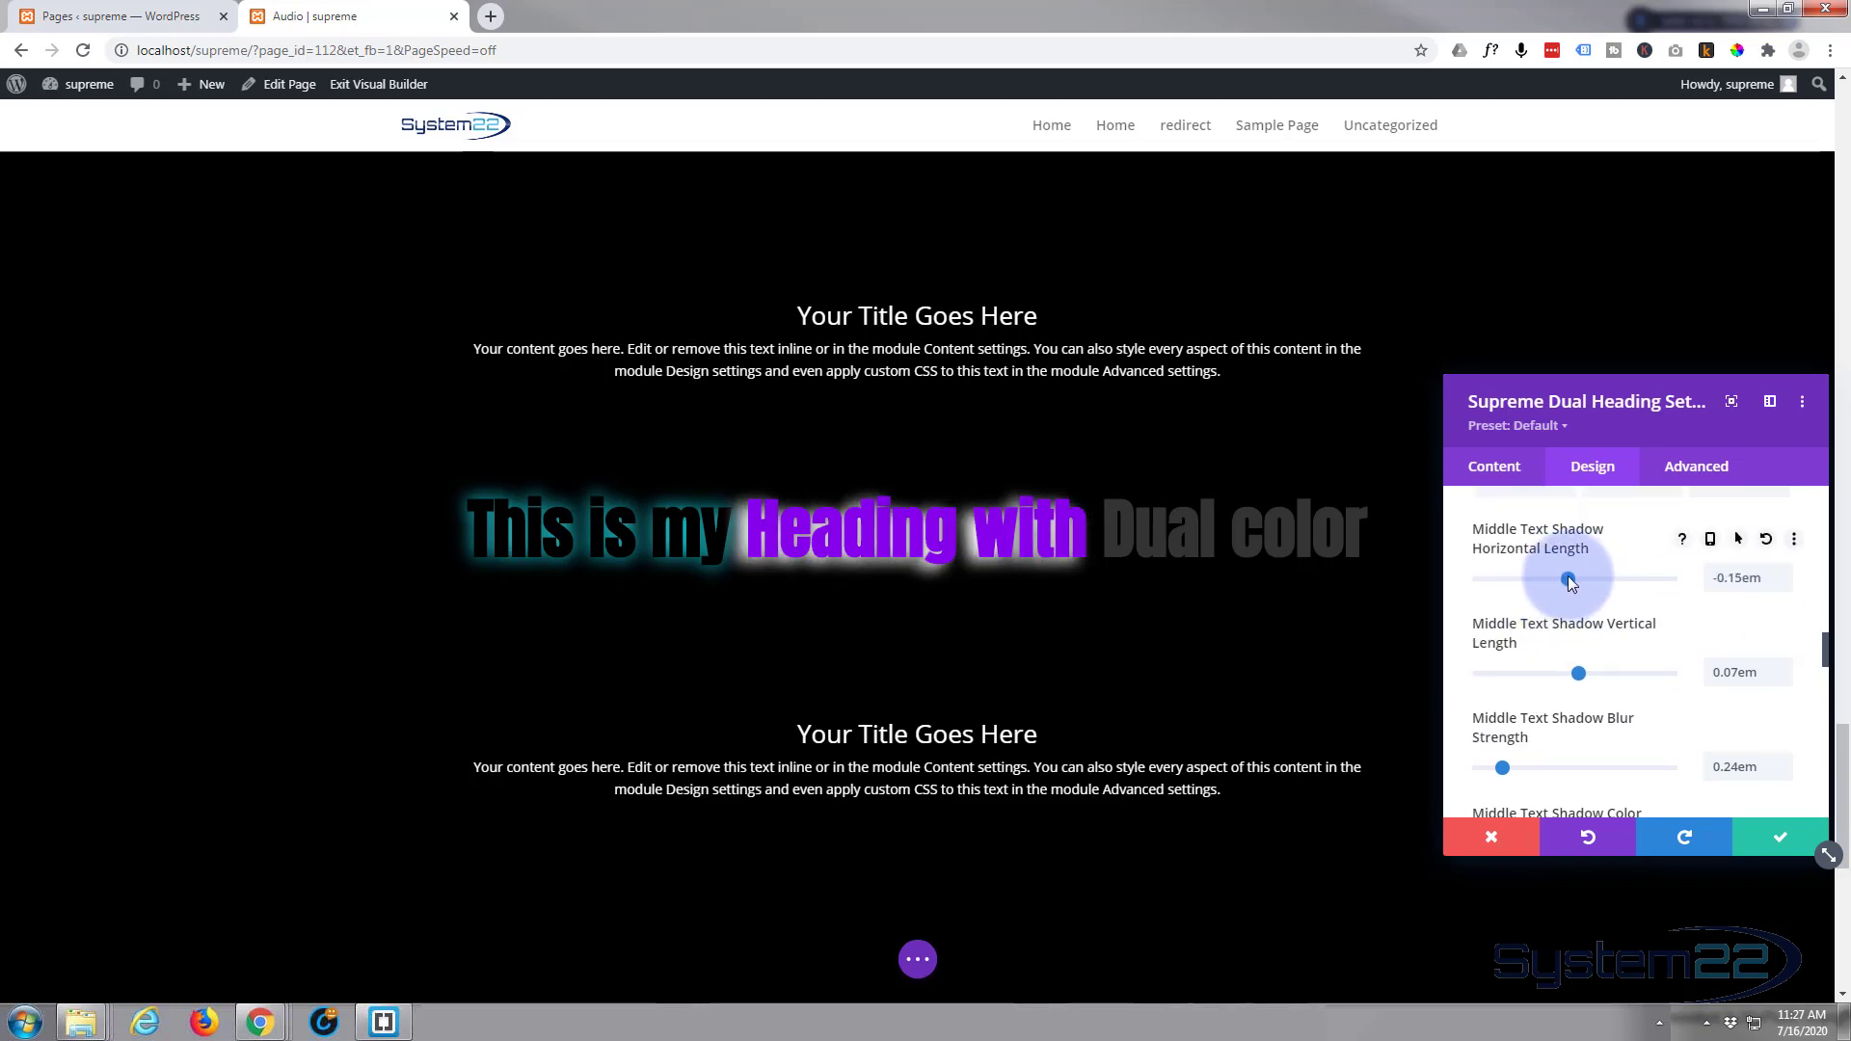
{"action": "left_click_drag", "start_coordinate": [1570, 580], "coordinate": [1581, 581]}
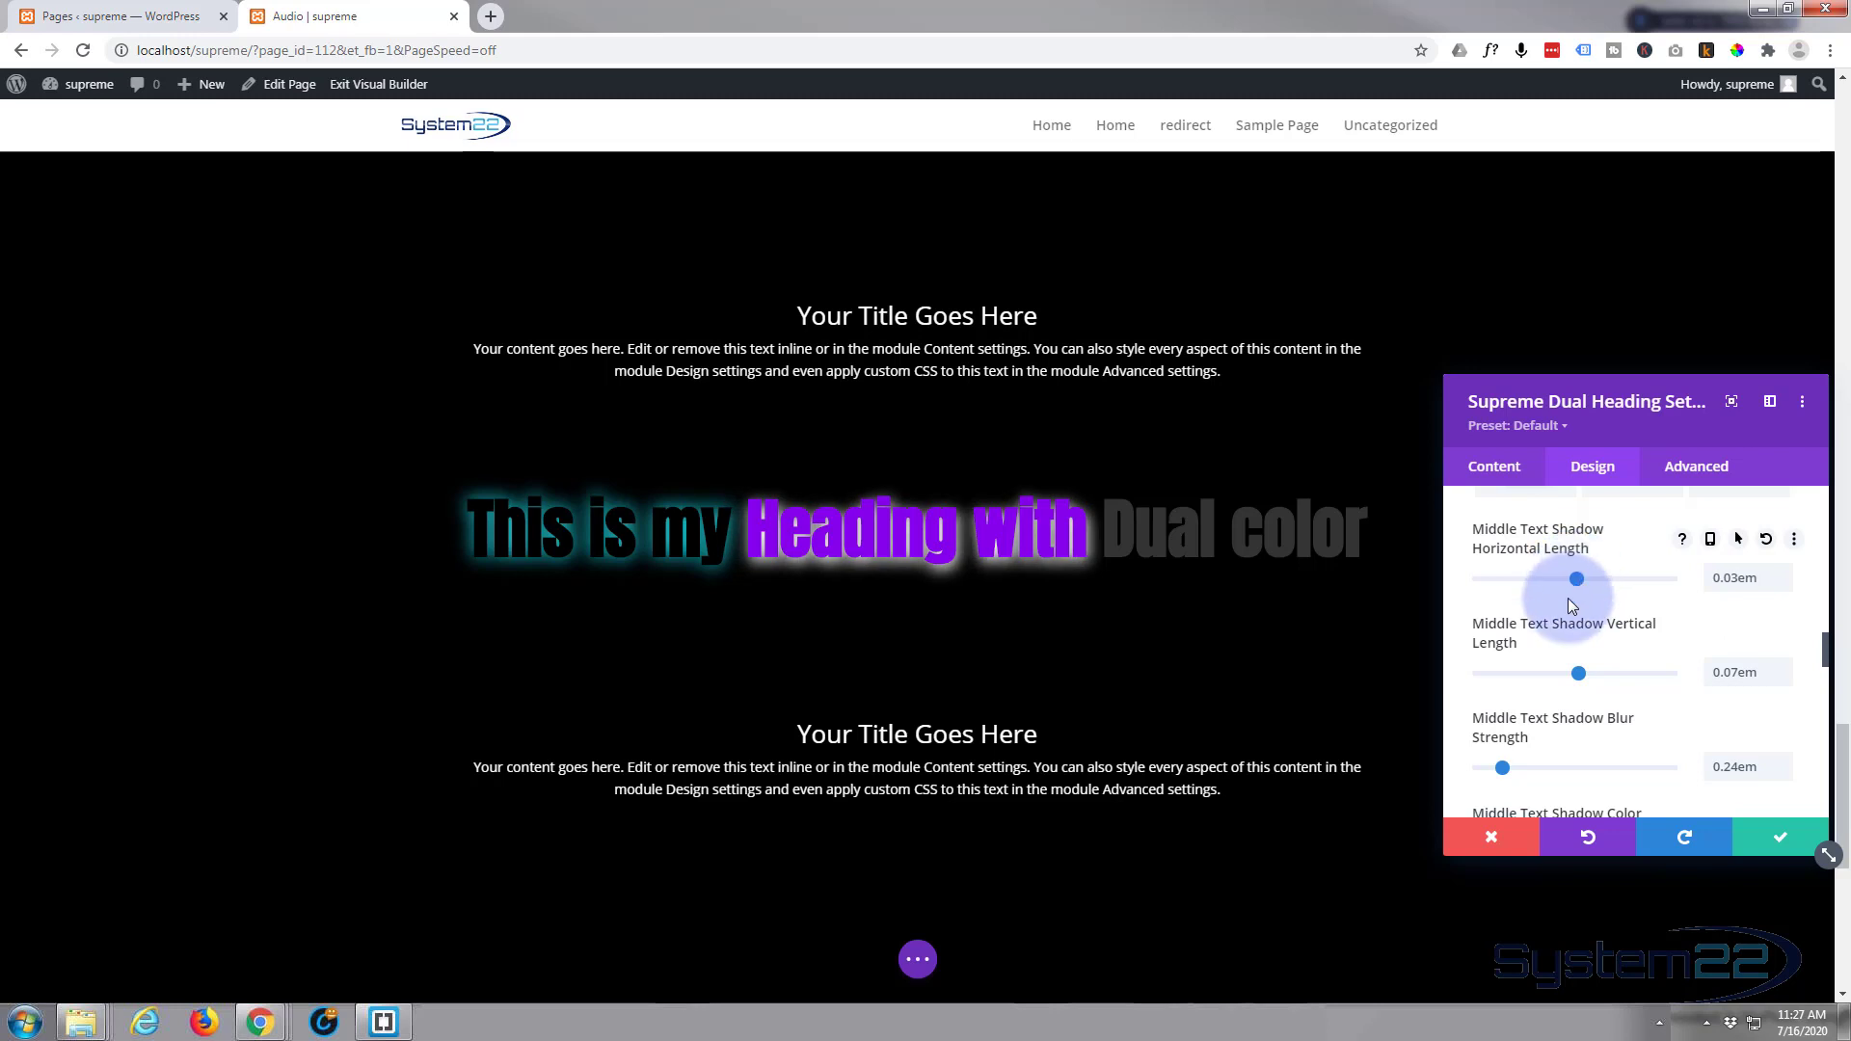
Settle the middle glow blur back near 0.23em after trying a stronger value.
{"action": "scroll", "scroll_direction": "down", "scroll_amount": 3}
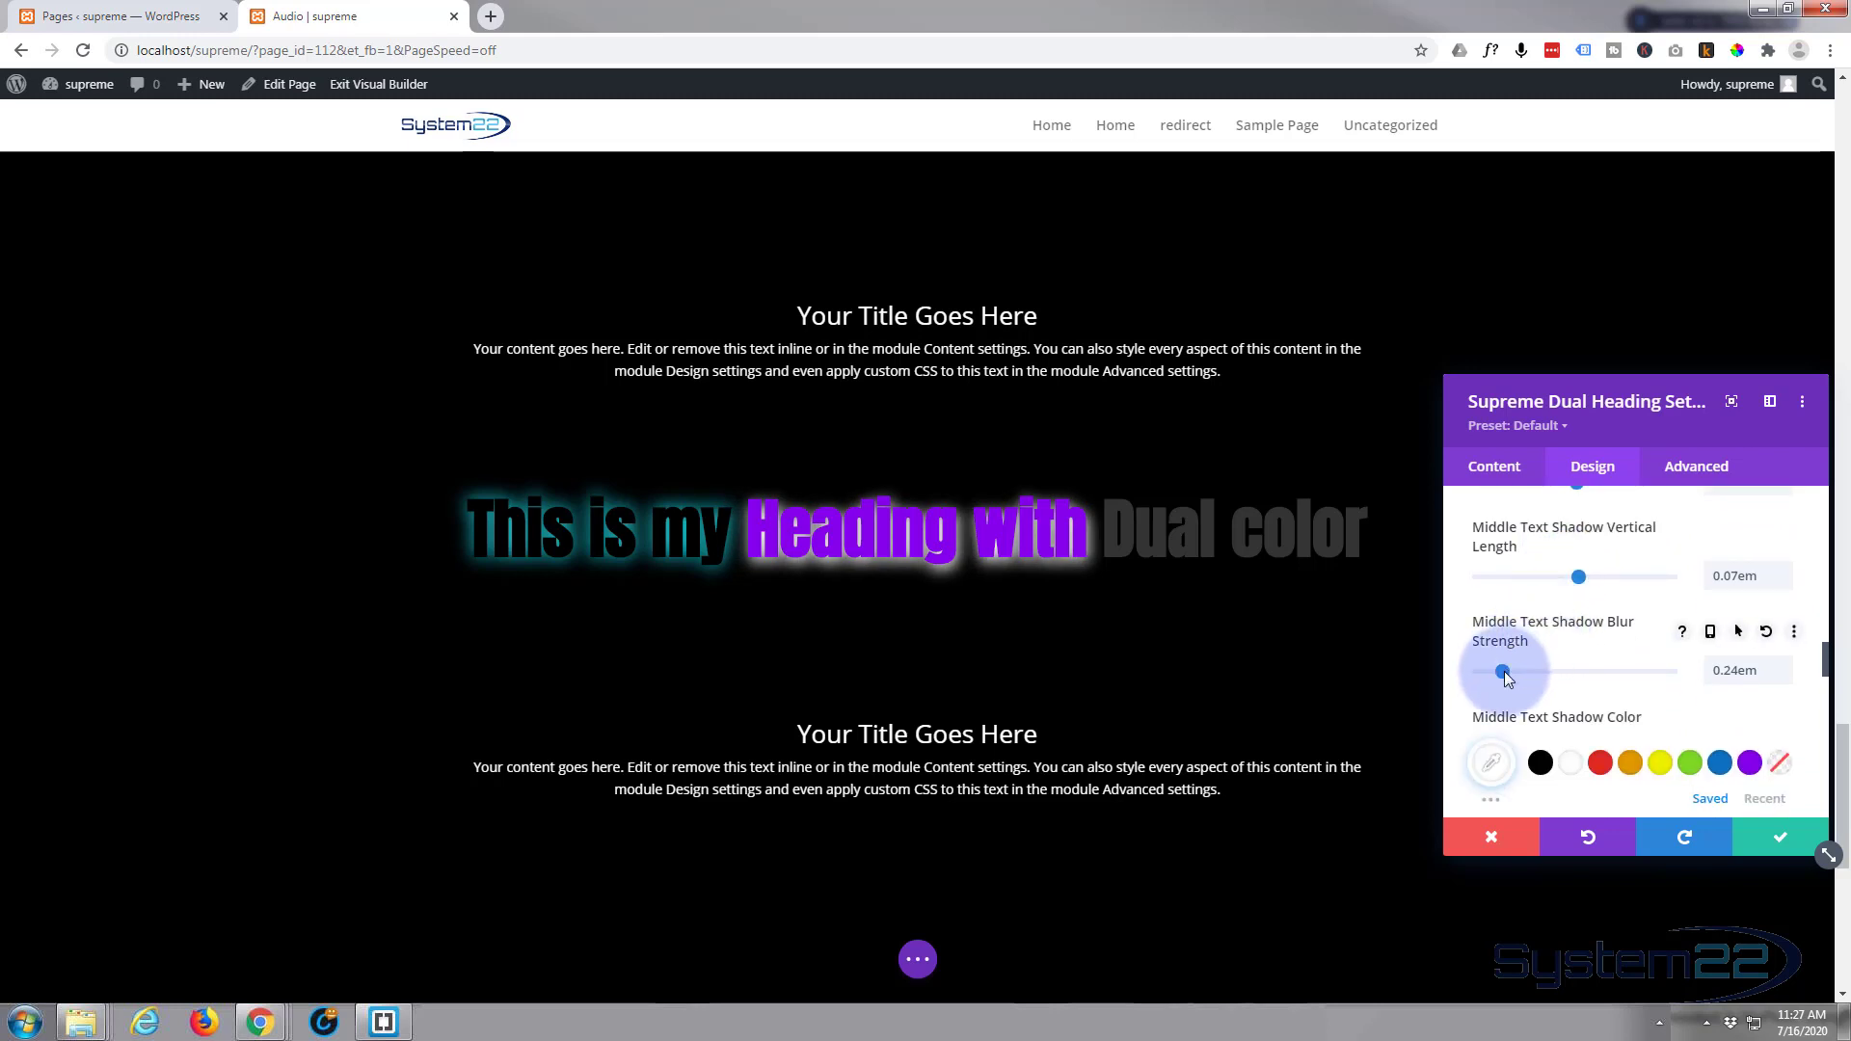
{"action": "left_click_drag", "start_coordinate": [1503, 672], "coordinate": [1528, 671]}
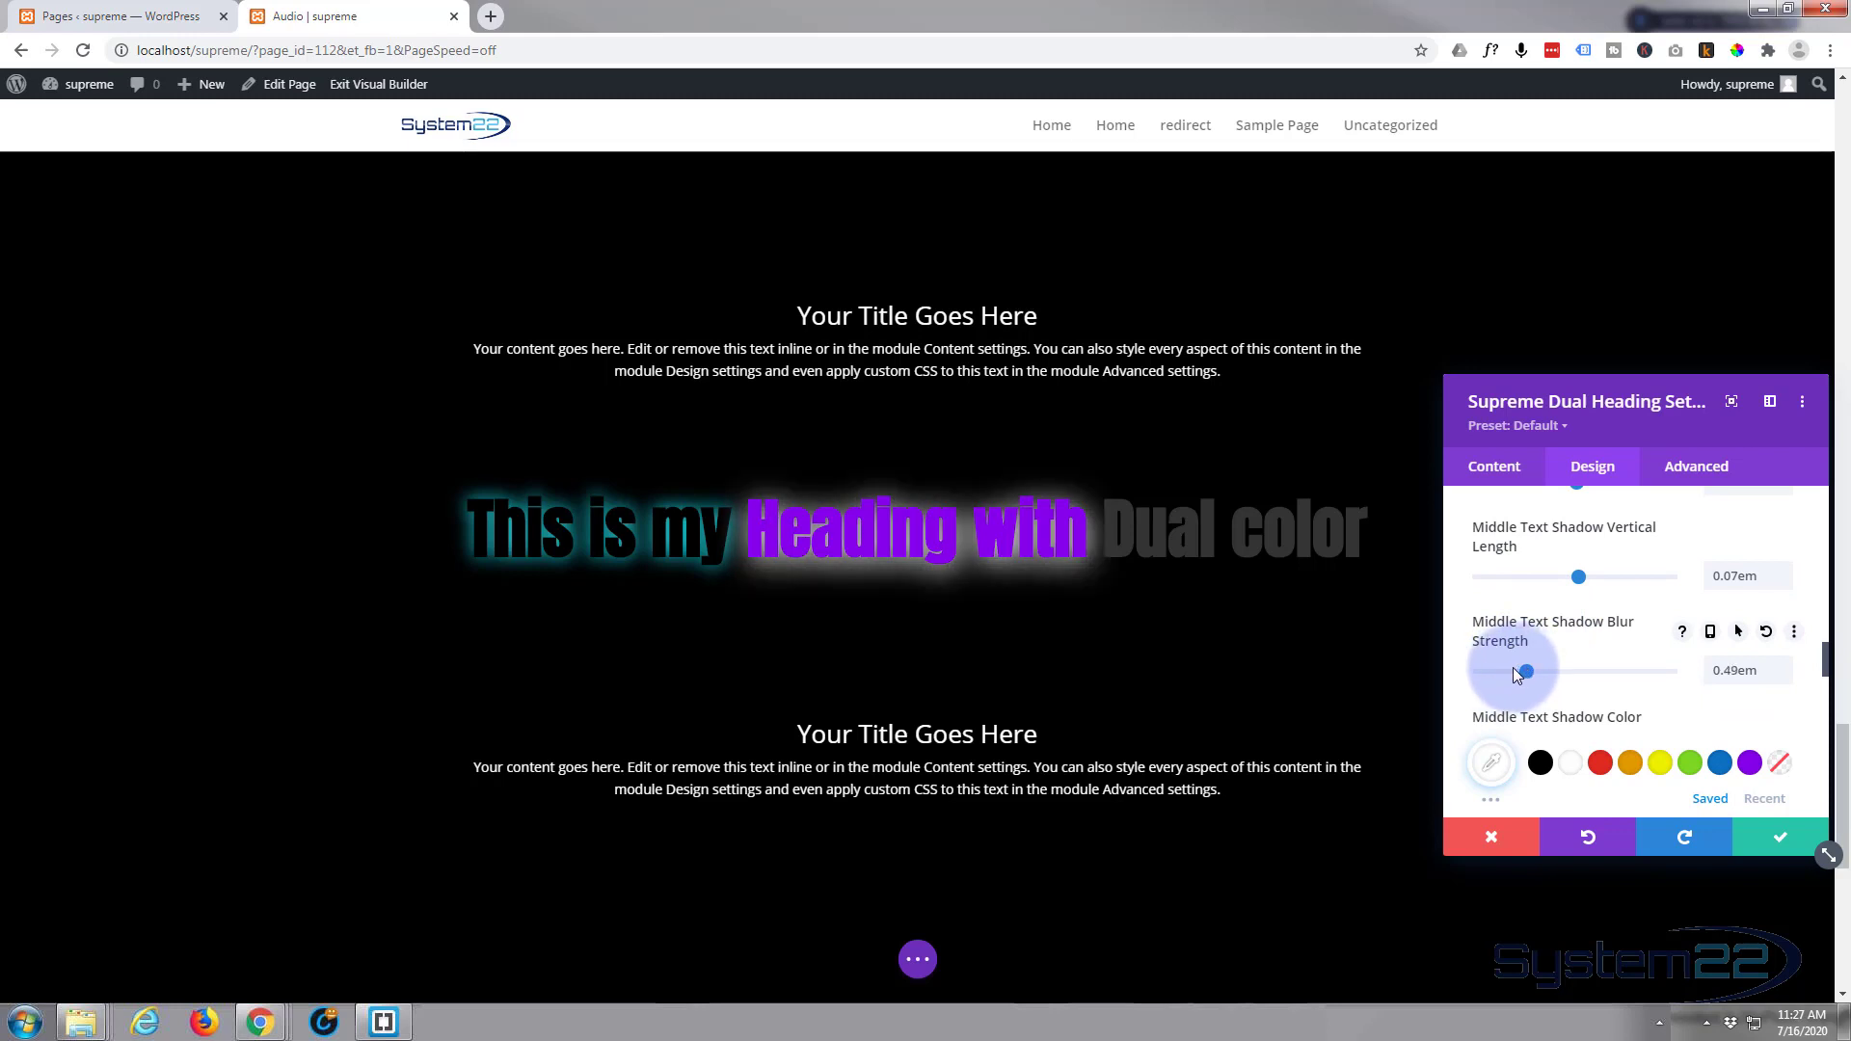
{"action": "left_click_drag", "start_coordinate": [1527, 671], "coordinate": [1501, 672]}
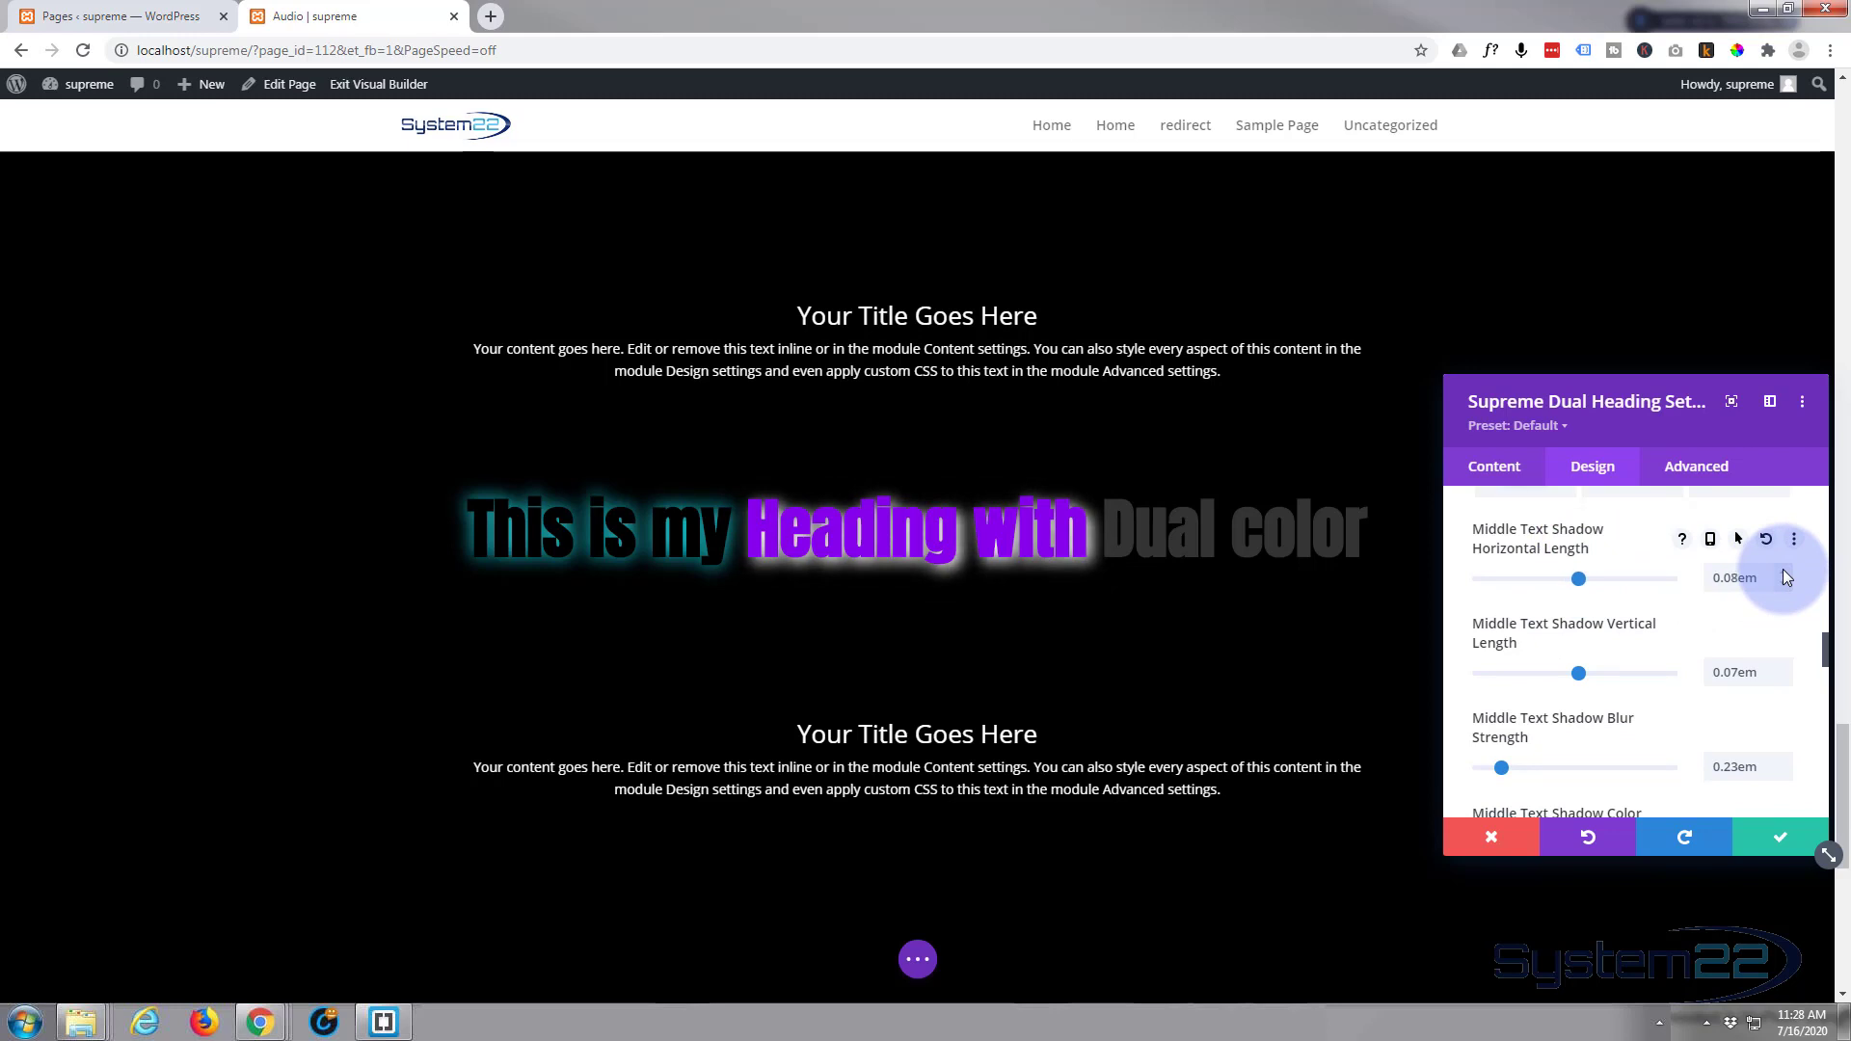
{"action": "left_click", "coordinate": [1782, 590]}
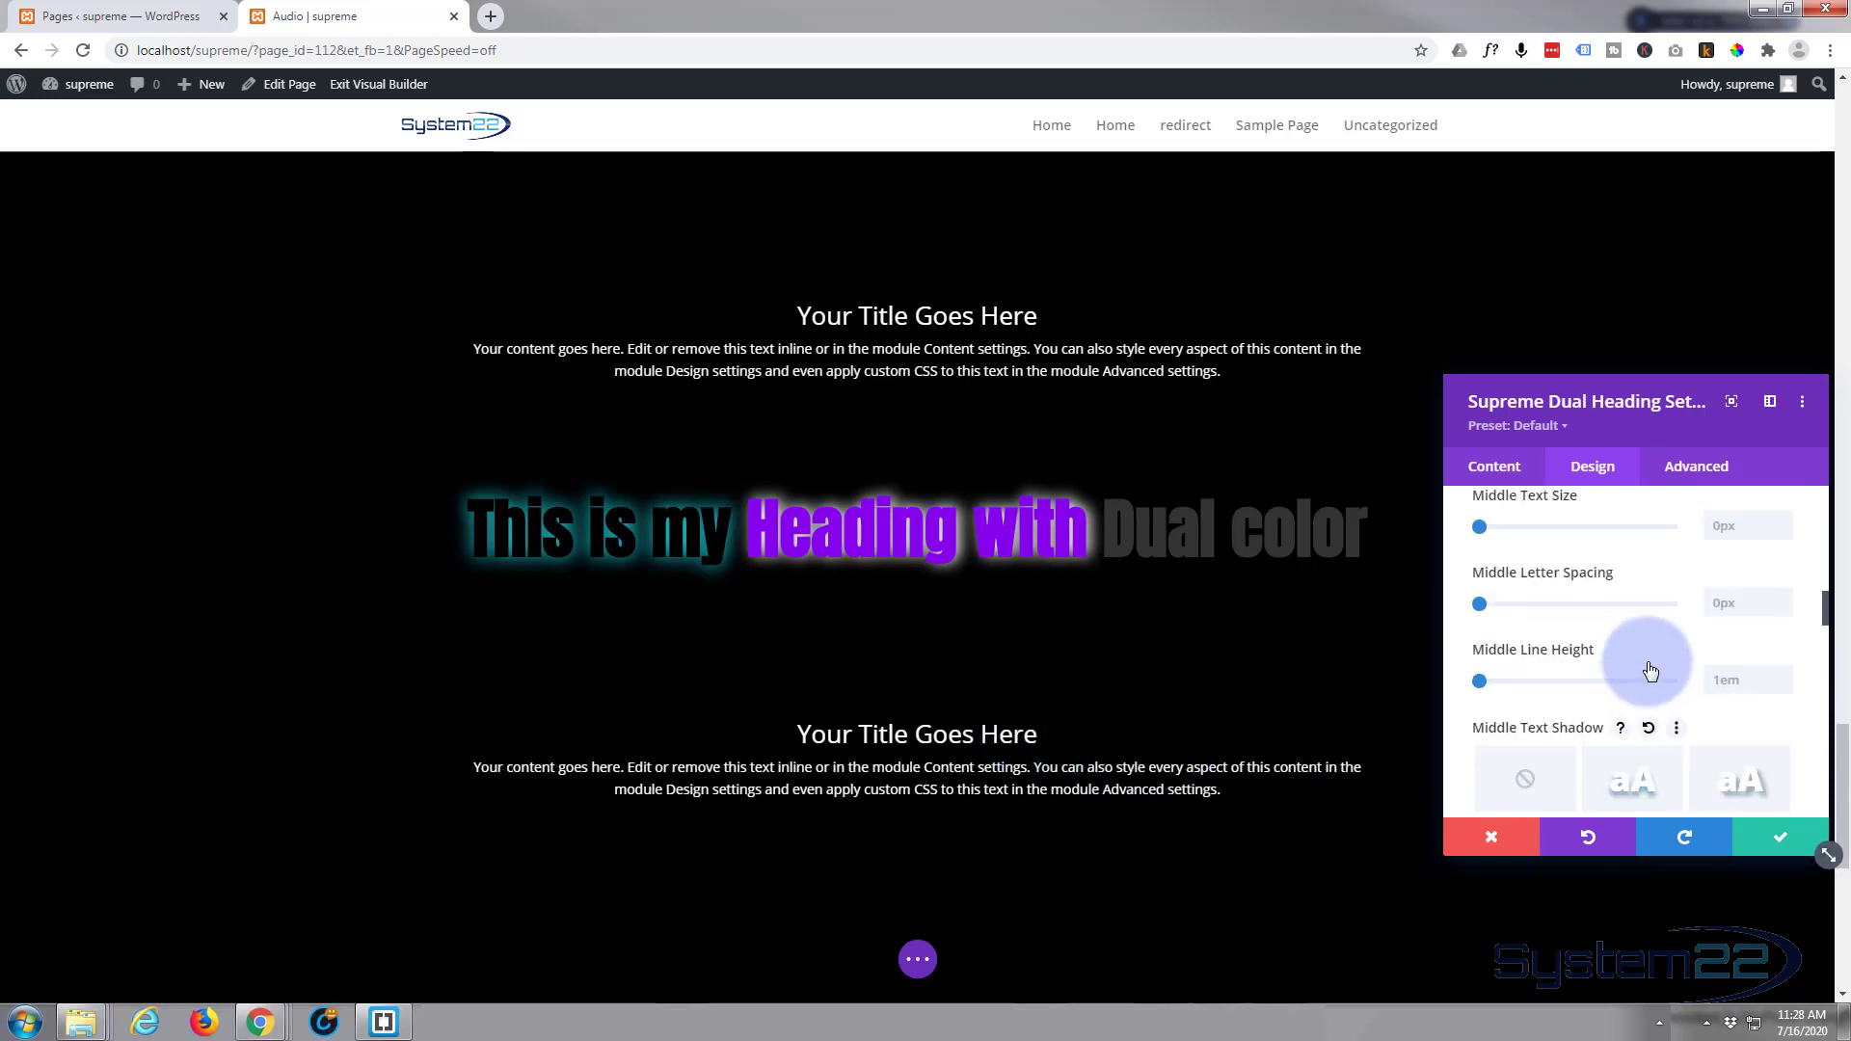
Give the middle words 'Heading with' a left padding of 10.
{"action": "scroll", "scroll_direction": "down", "scroll_amount": 3}
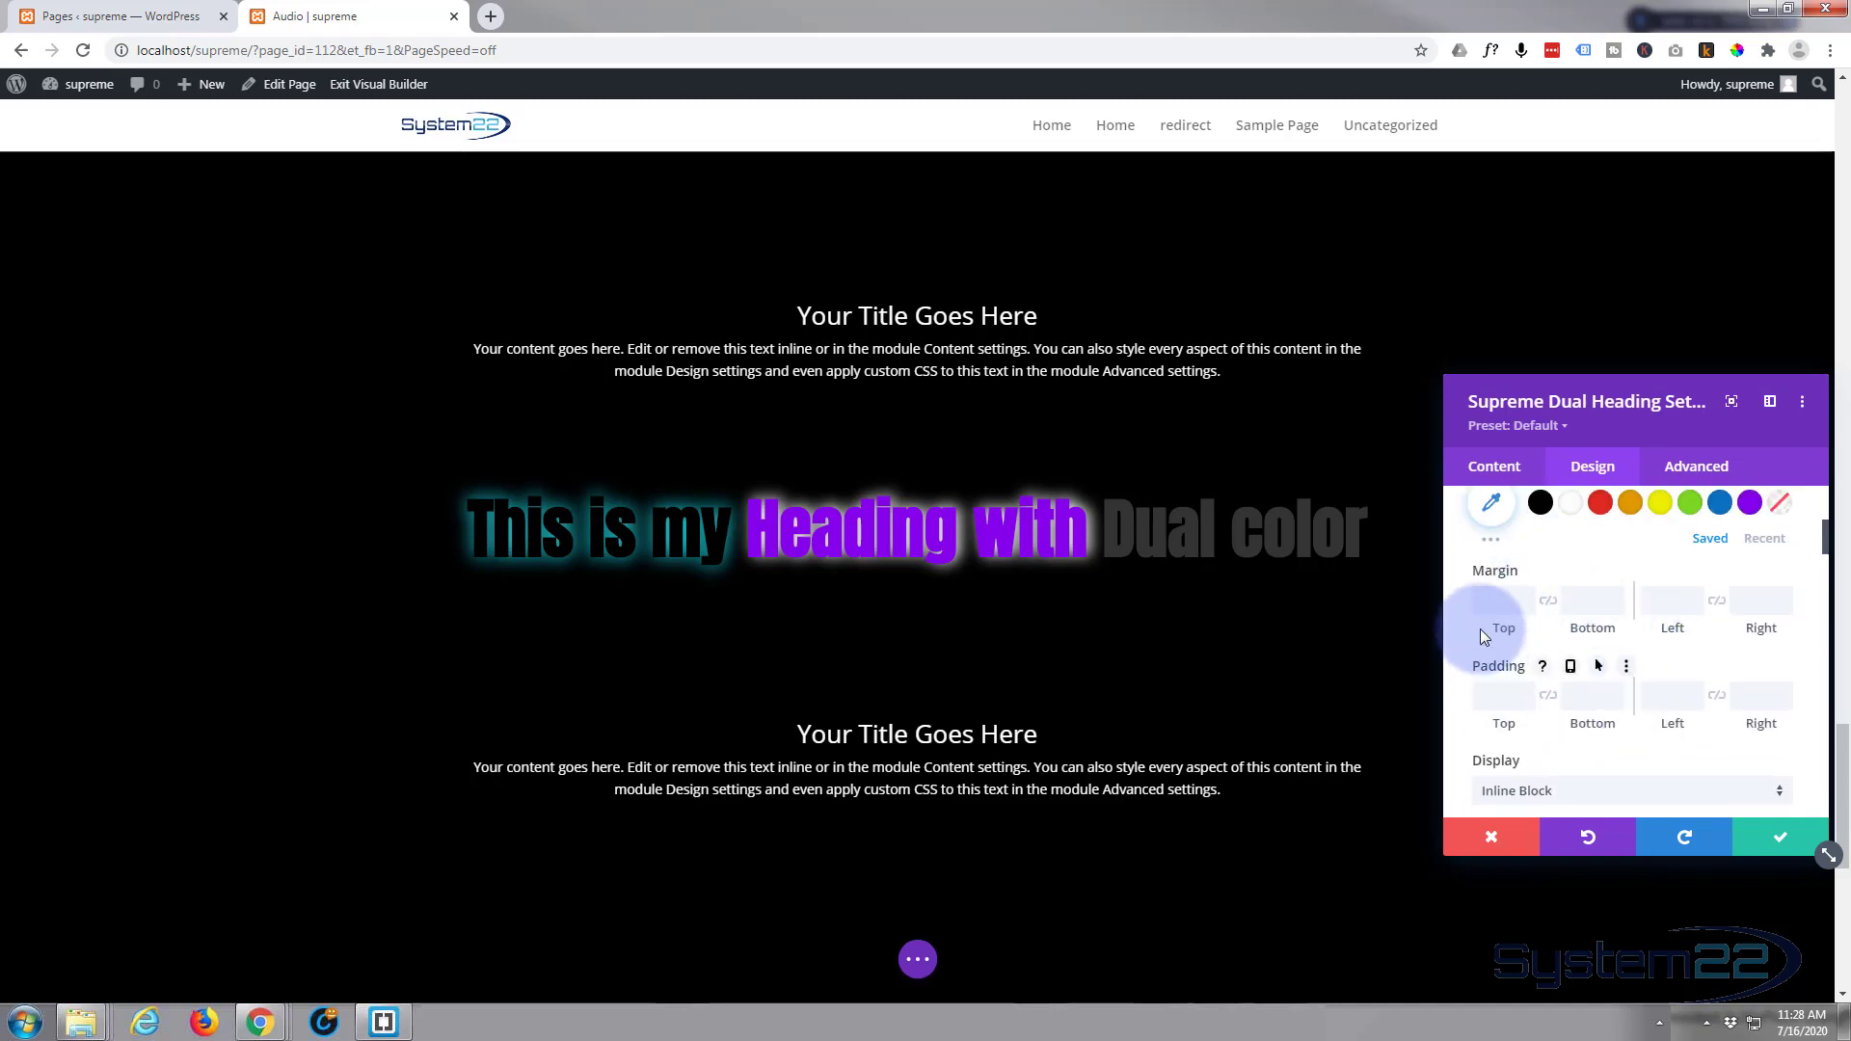
{"action": "left_click", "coordinate": [1670, 694]}
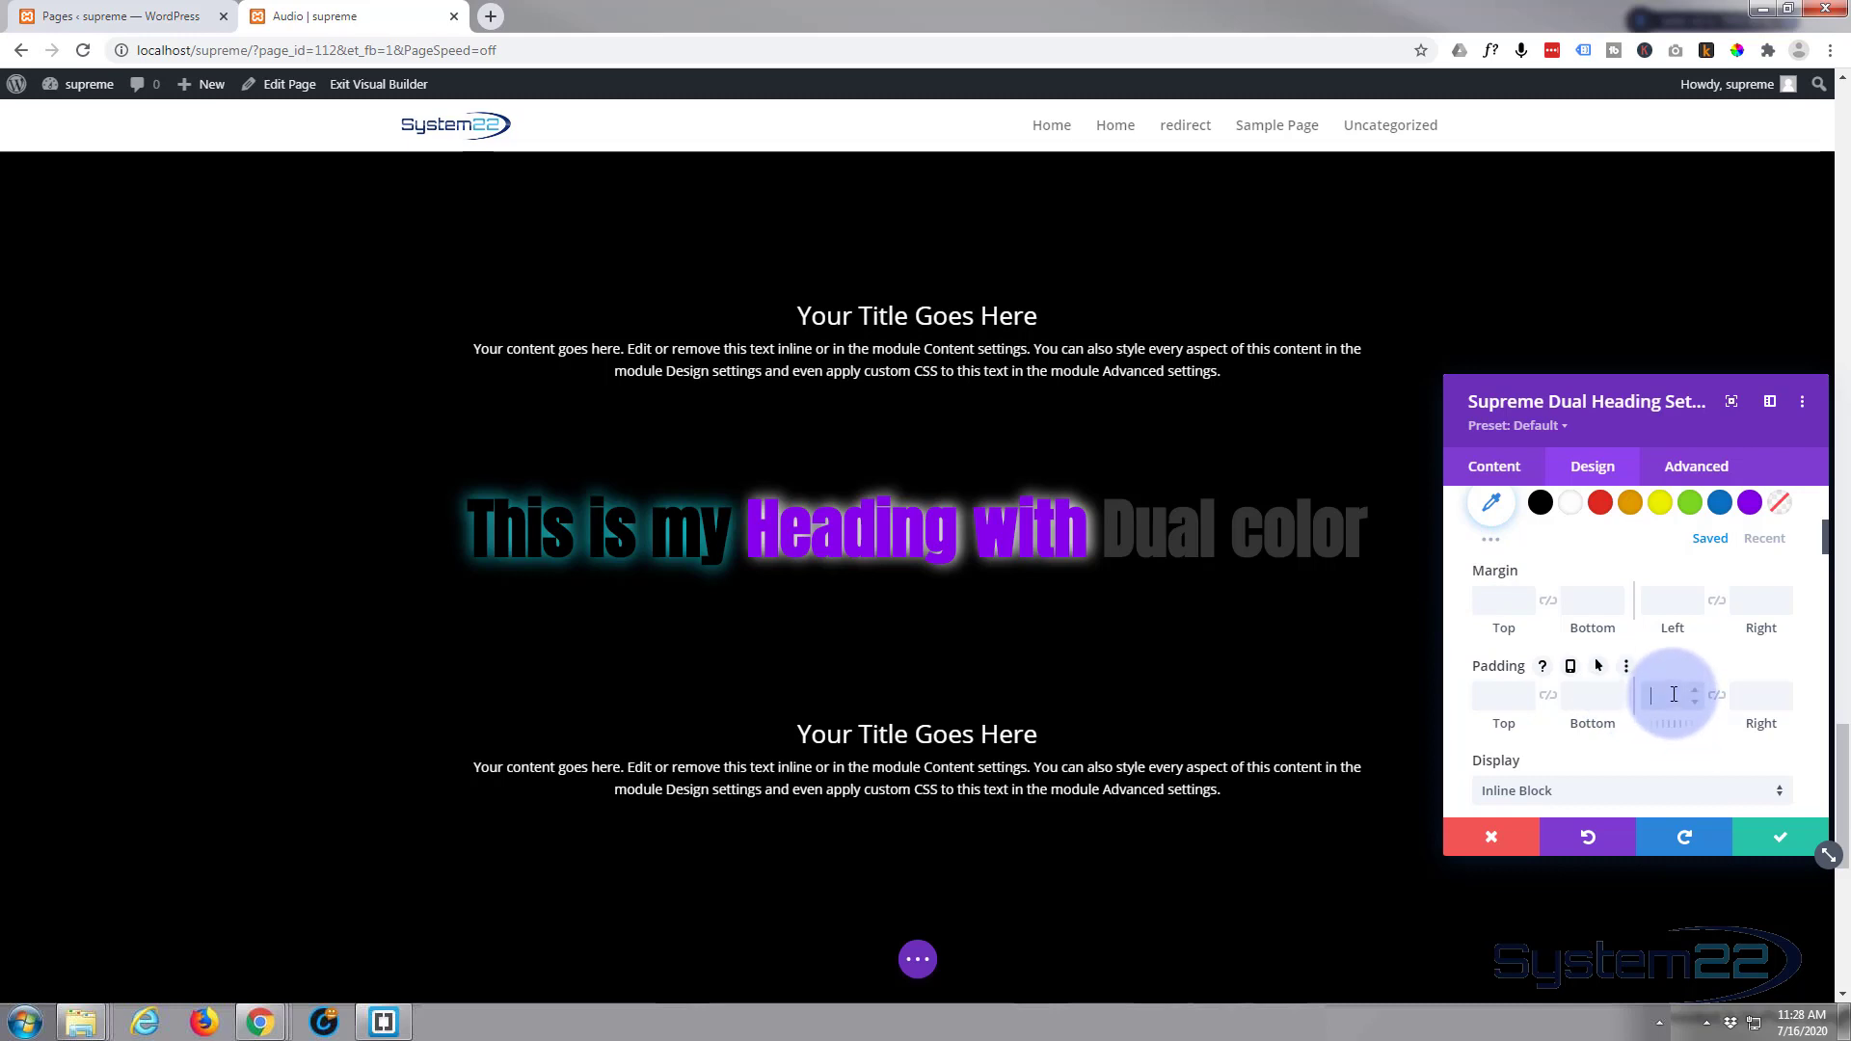
{"action": "type", "text": "10"}
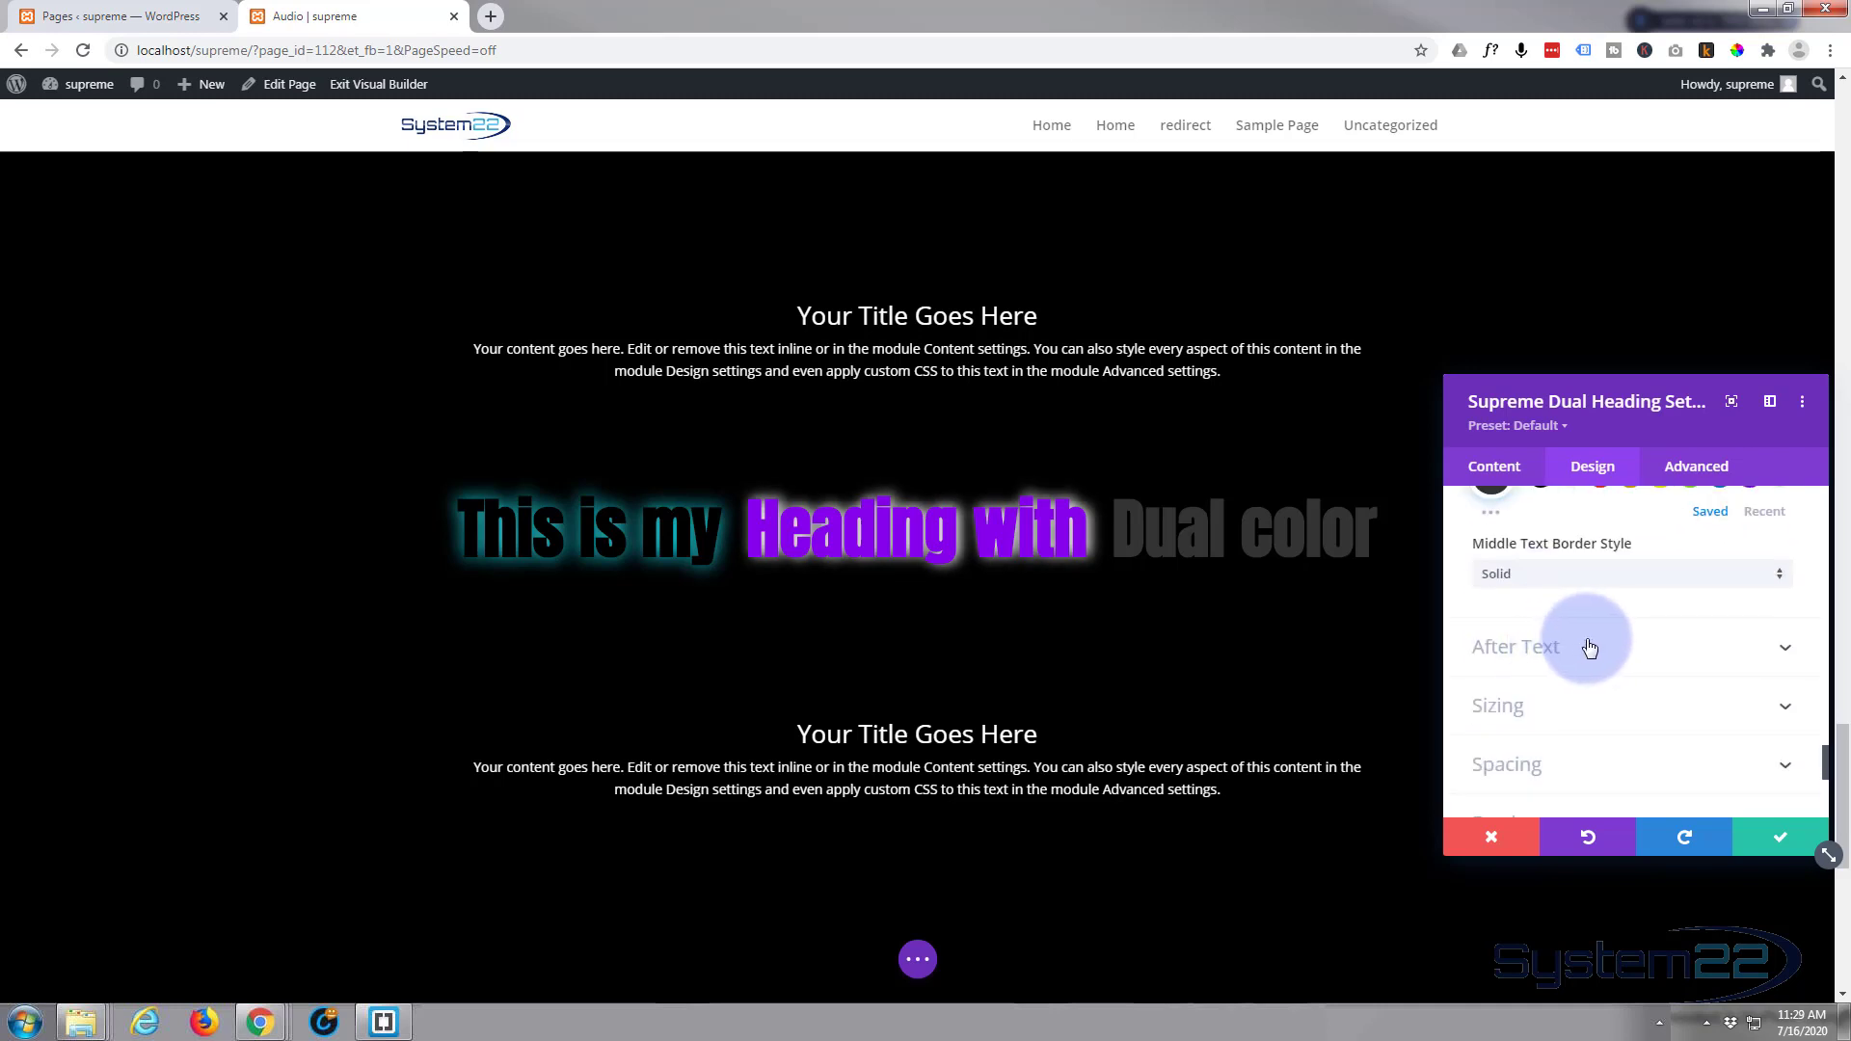
Make the closing words 'Dual color' black (#000000) in the After Text settings.
{"action": "left_click", "coordinate": [1516, 646]}
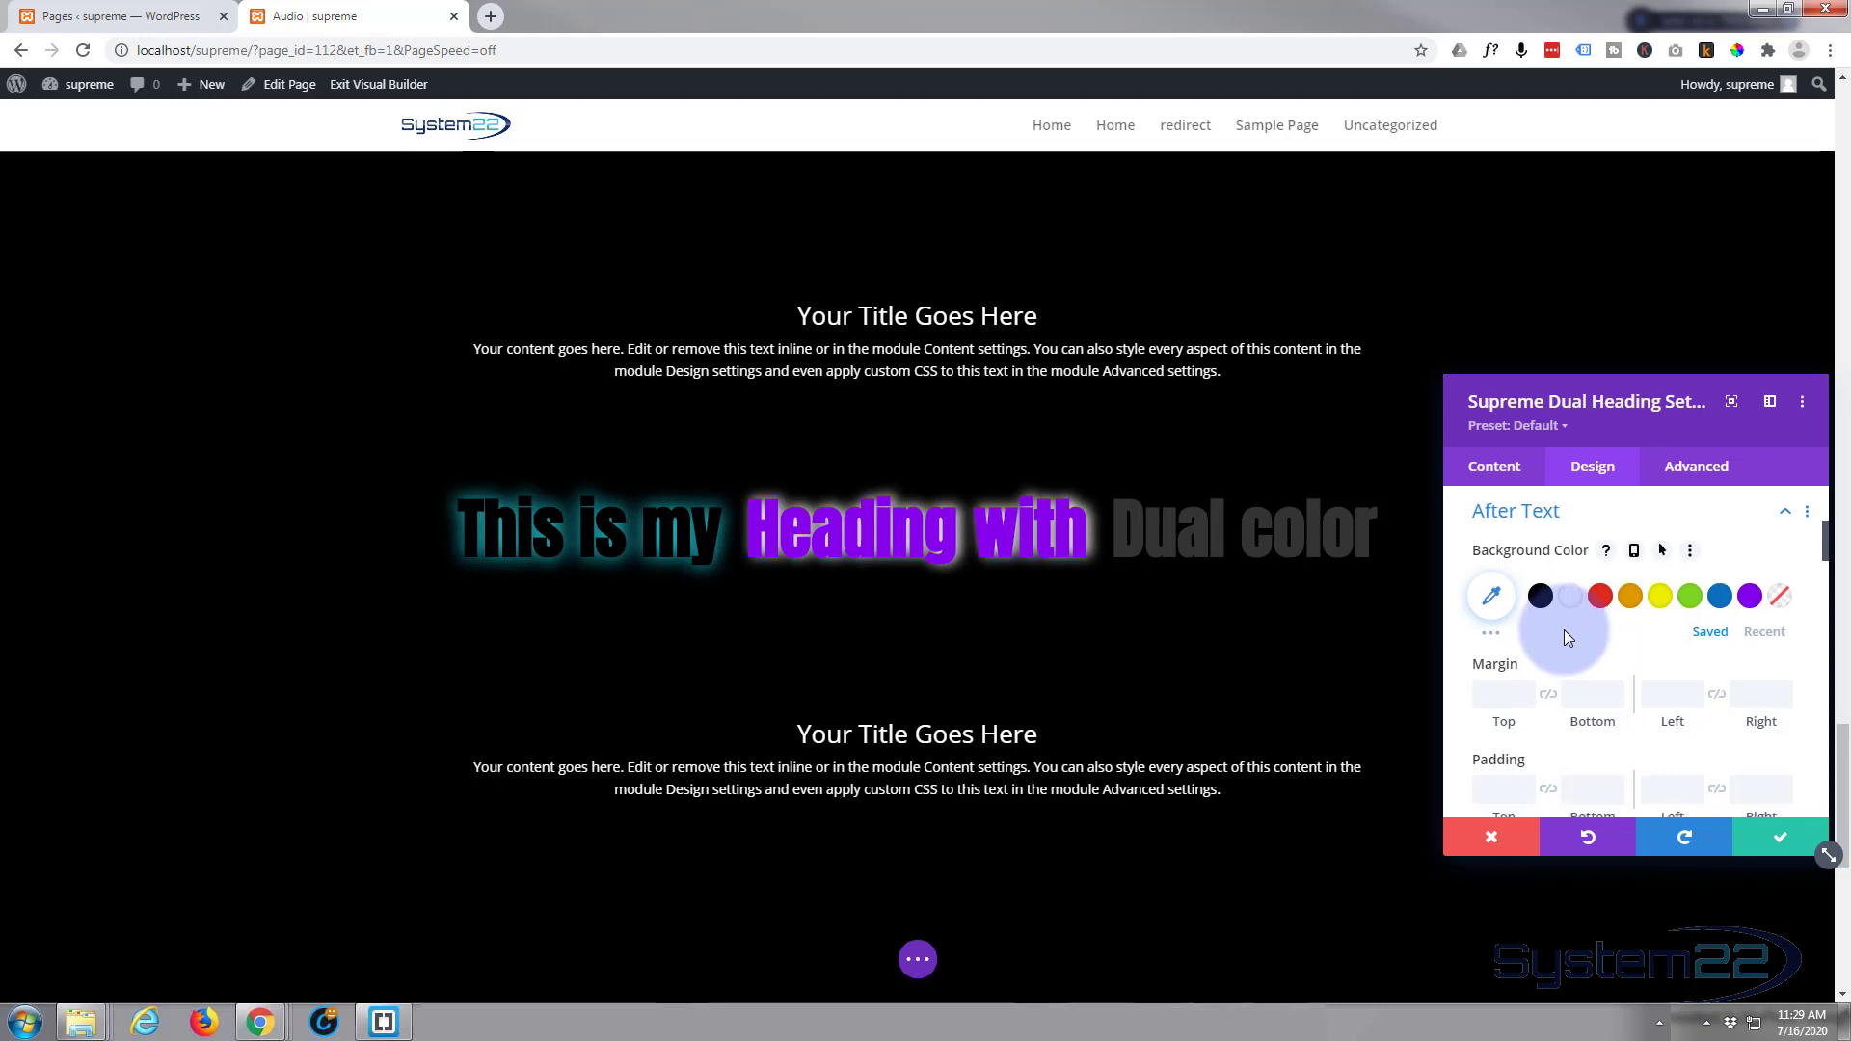
{"action": "scroll", "scroll_direction": "down", "scroll_amount": 3}
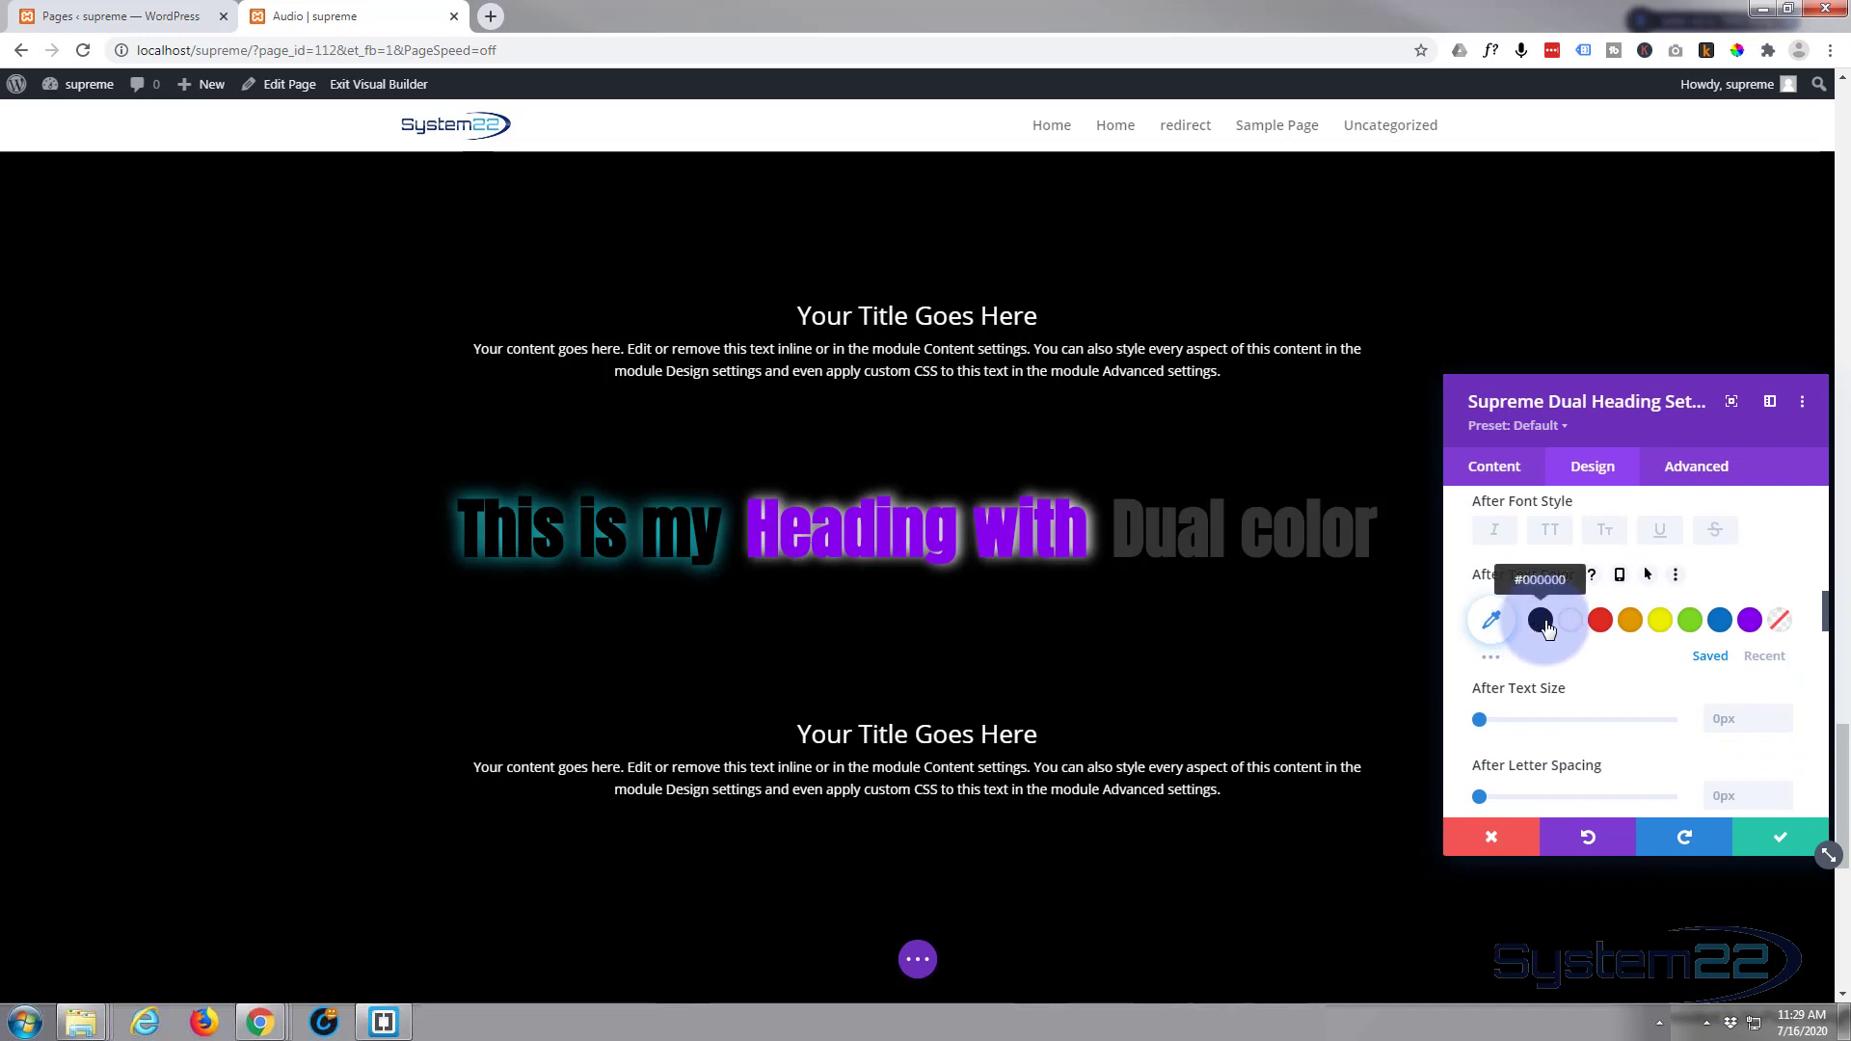
{"action": "left_click", "coordinate": [1545, 620]}
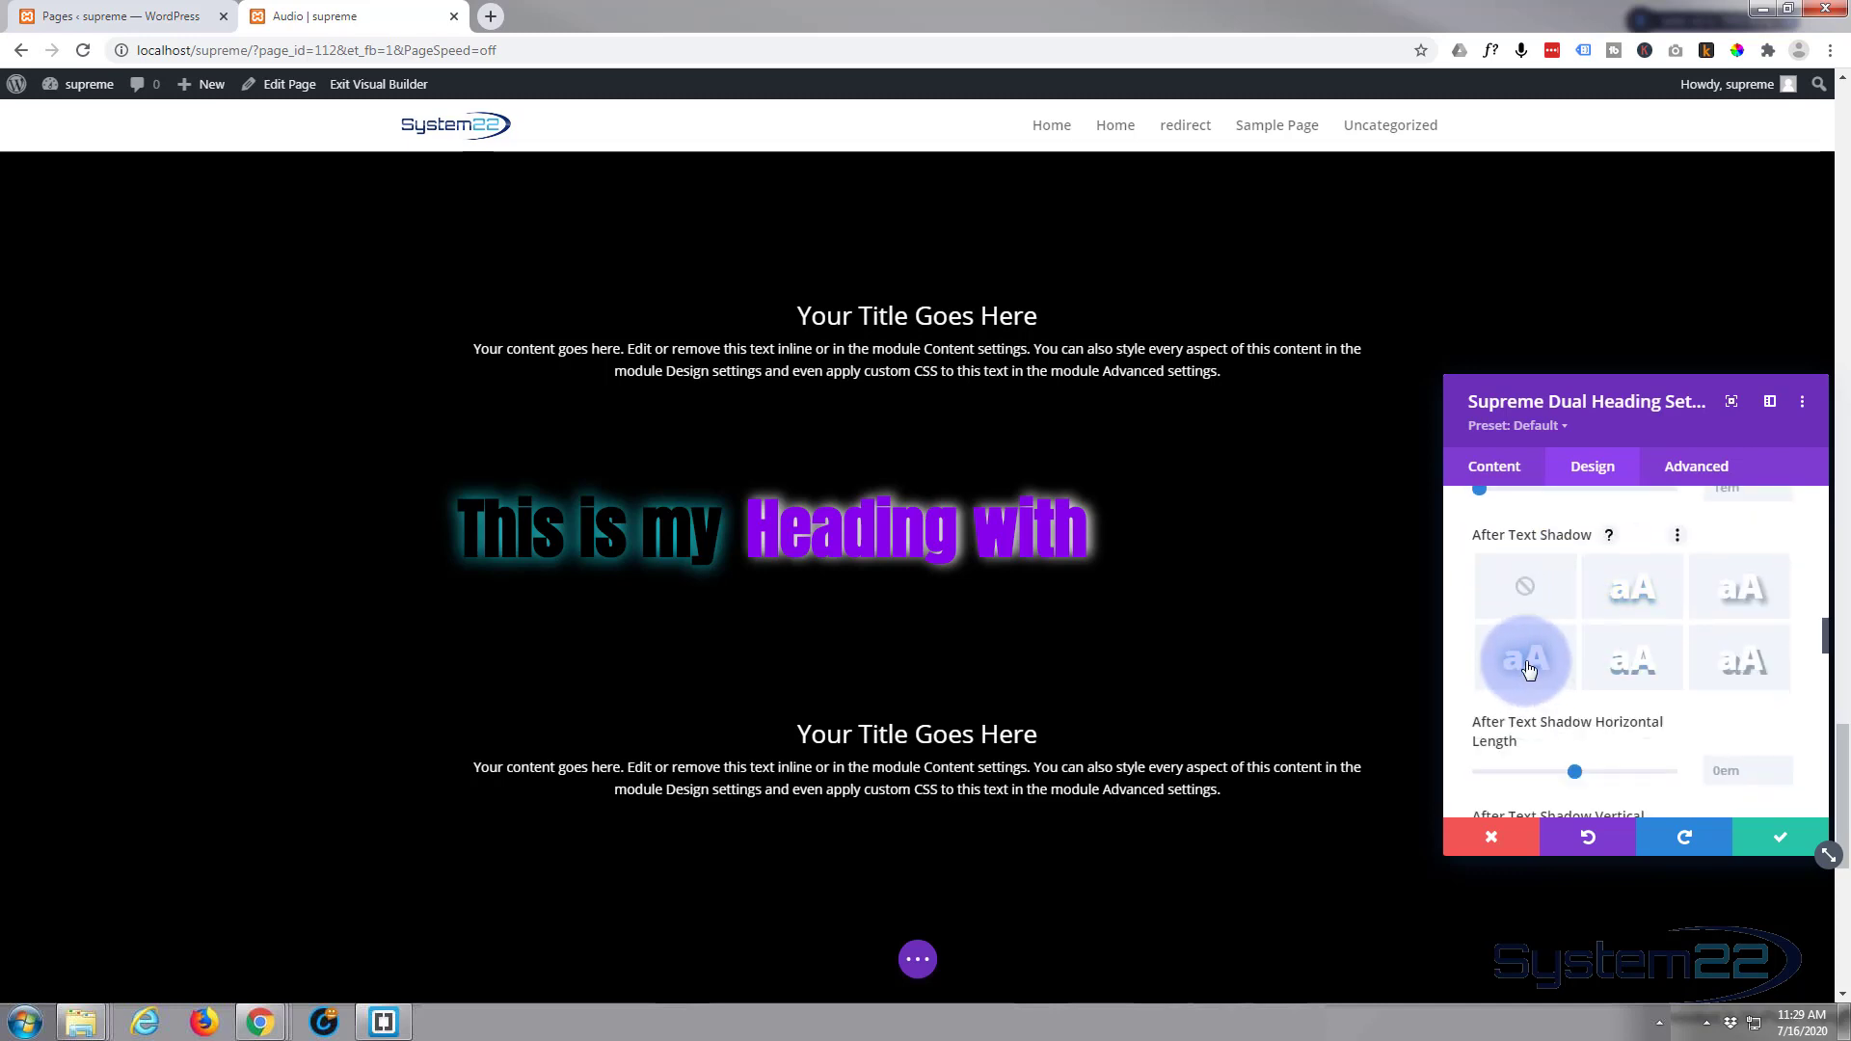
Give 'Dual color' a cyan text-shadow glow and bring up the page's publish controls.
{"action": "scroll", "scroll_direction": "down", "scroll_amount": 3}
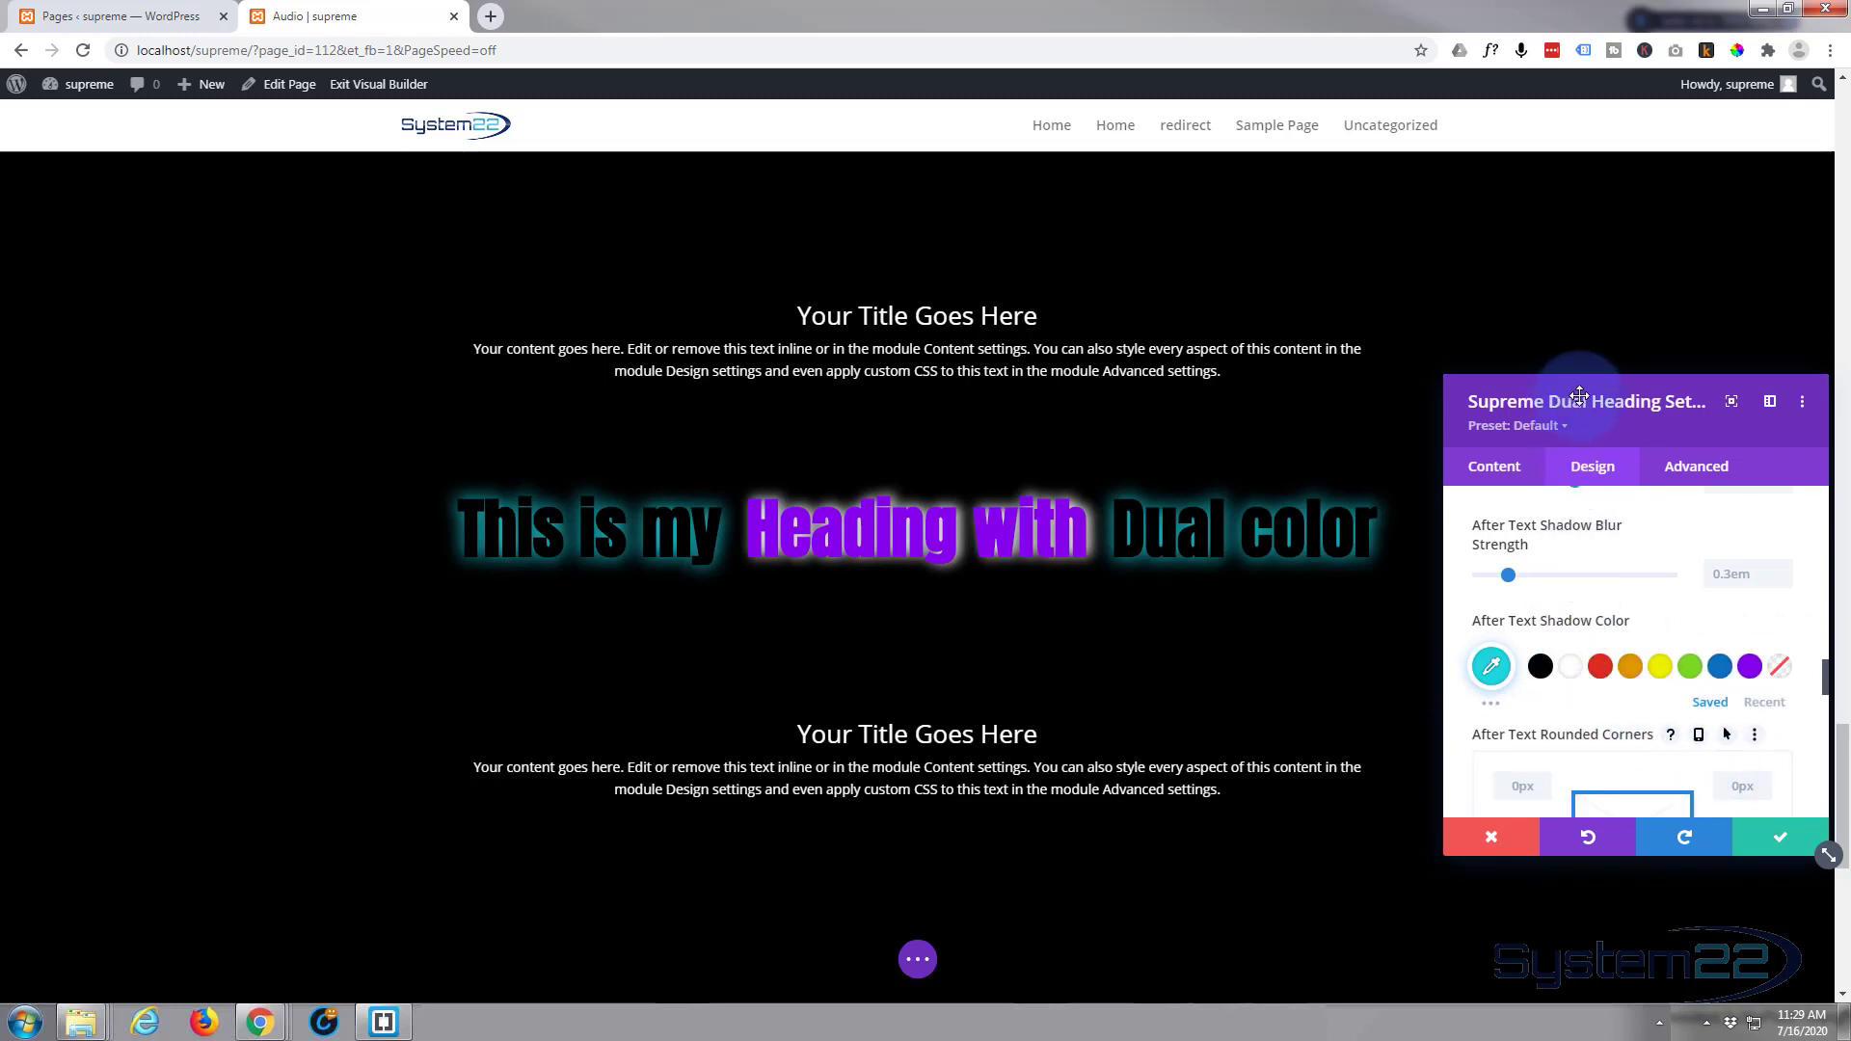
{"action": "left_click_drag", "start_coordinate": [1587, 401], "coordinate": [1661, 347]}
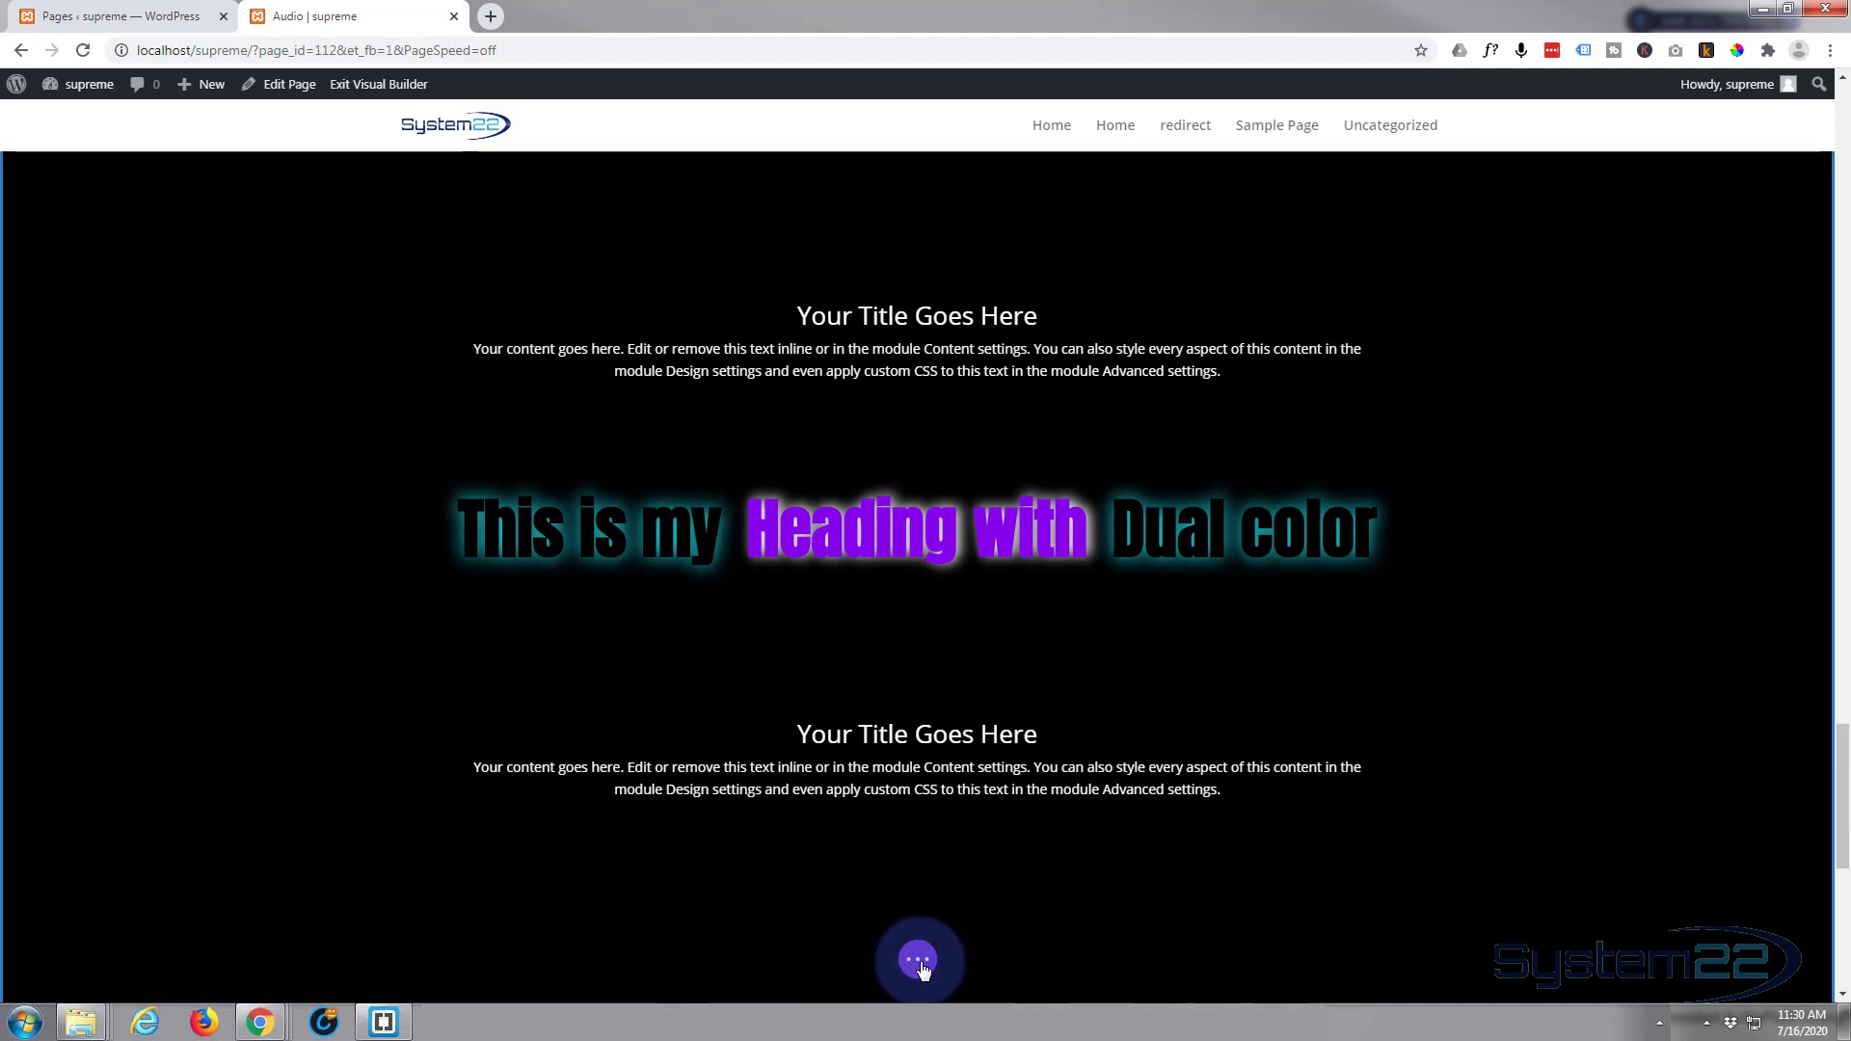
{"action": "left_click", "coordinate": [918, 958]}
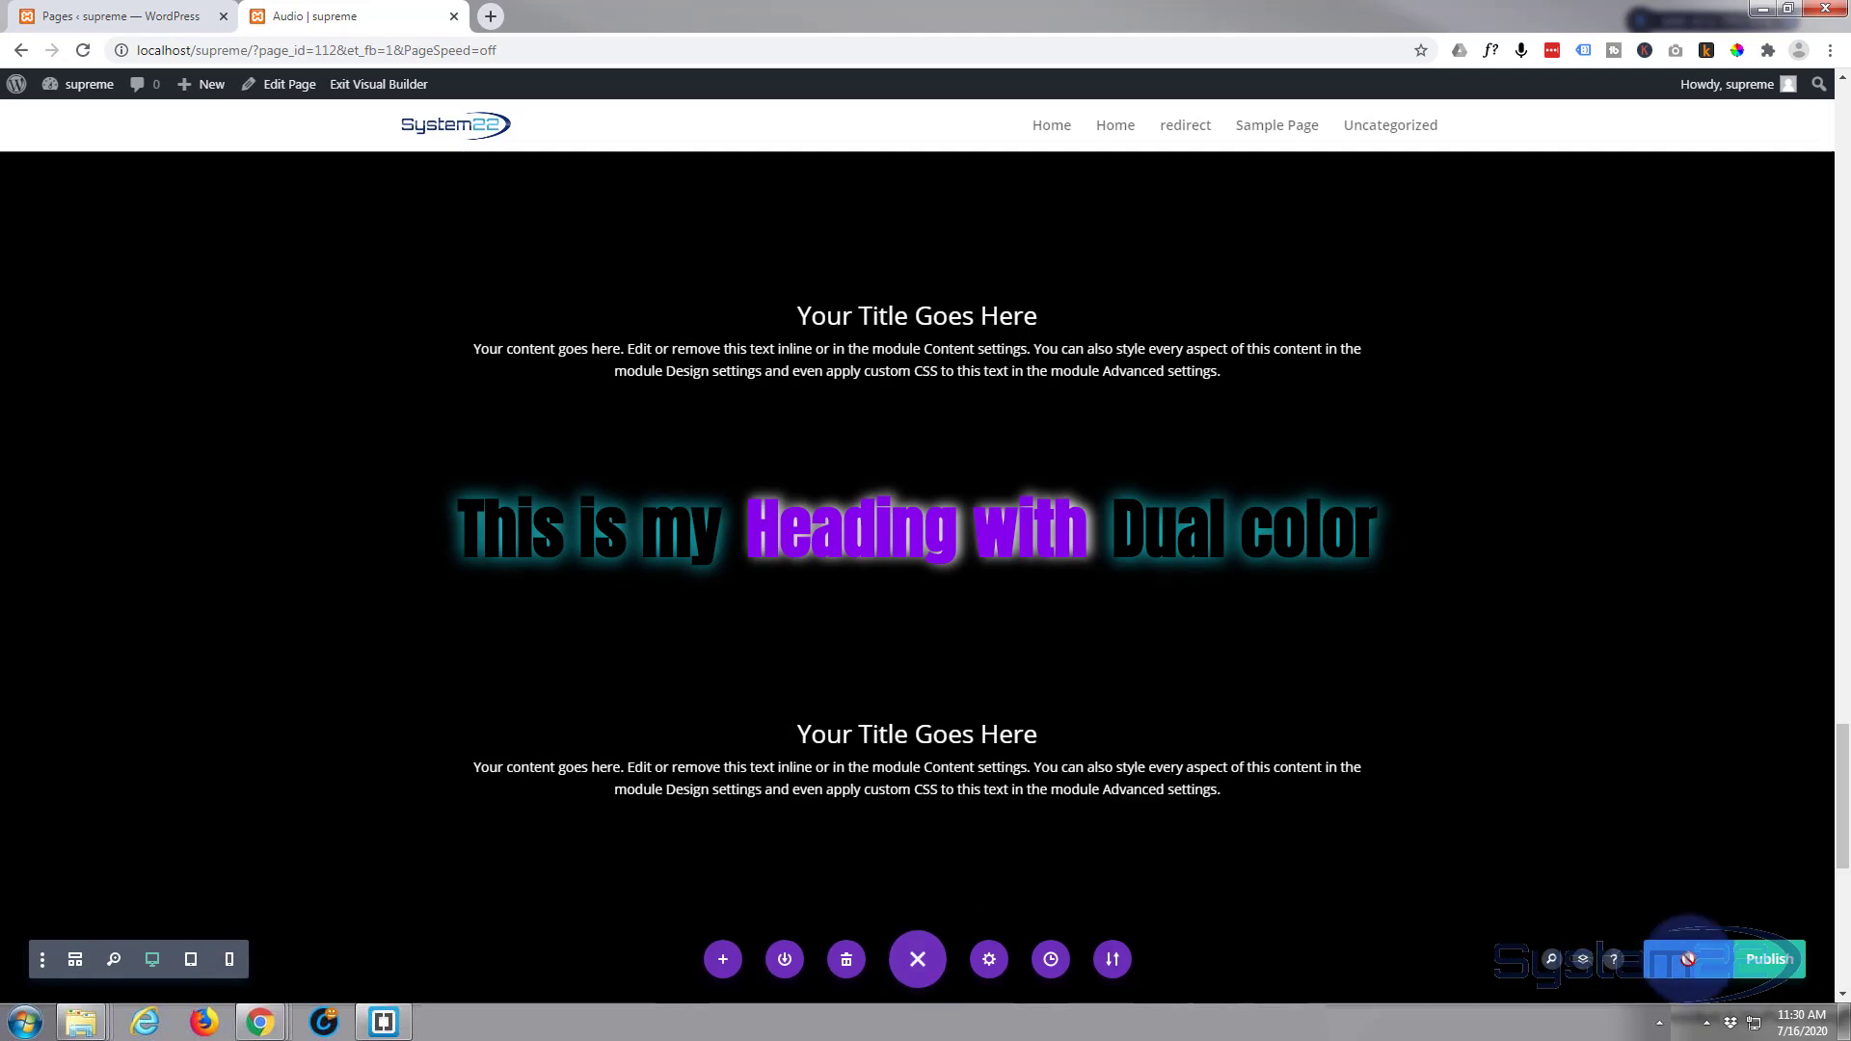